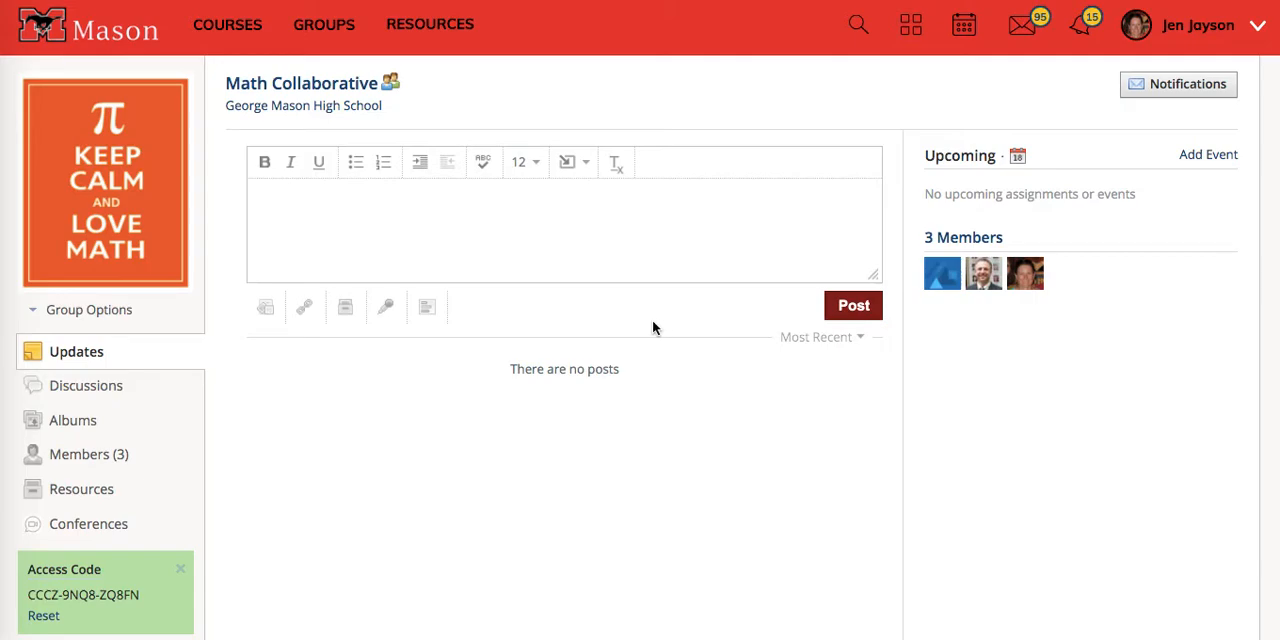
{"action": "mouse_move", "coordinate": [70, 489]}
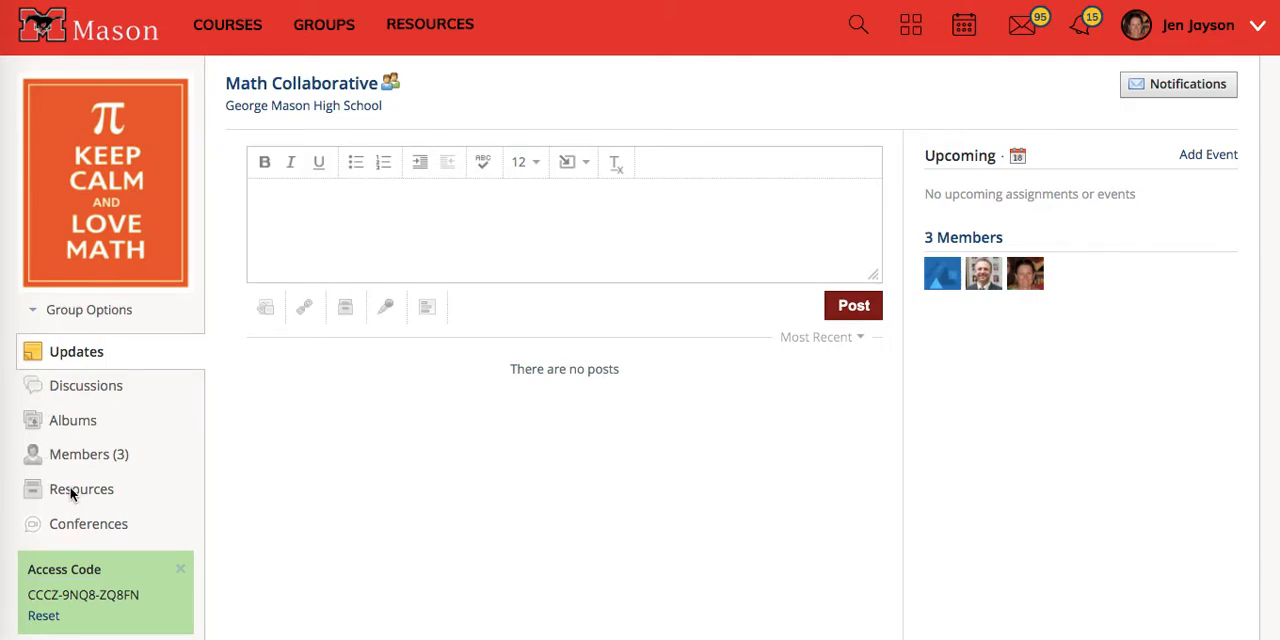
{"action": "mouse_move", "coordinate": [404, 66]}
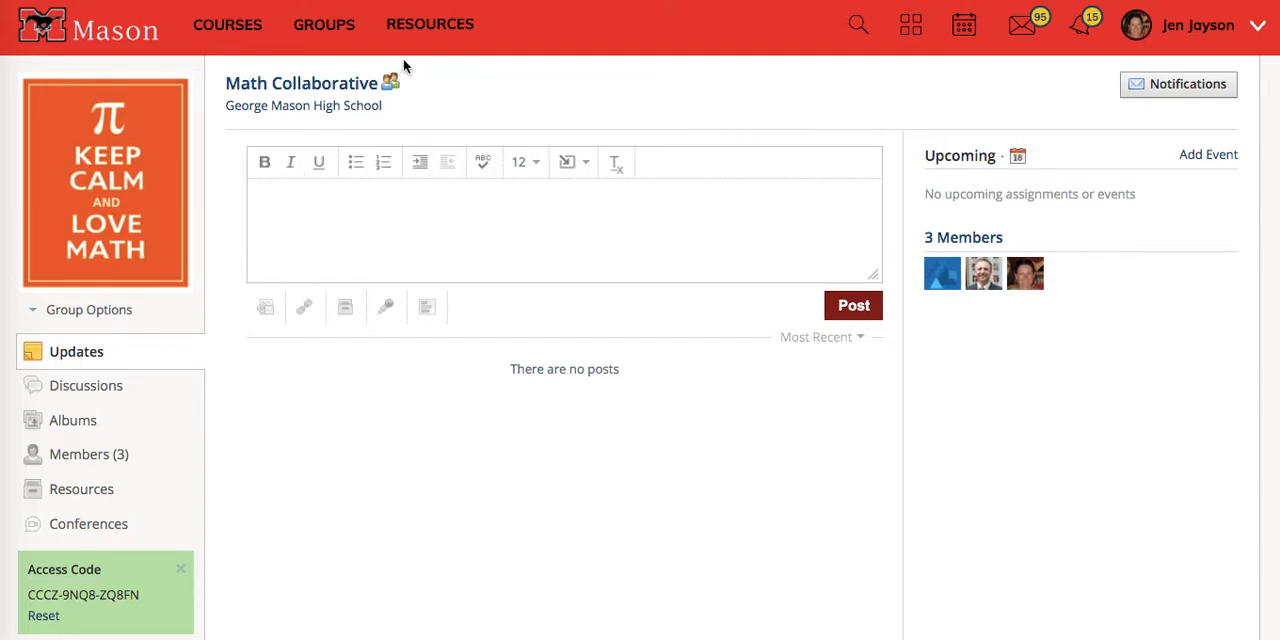
{"action": "mouse_move", "coordinate": [430, 32]}
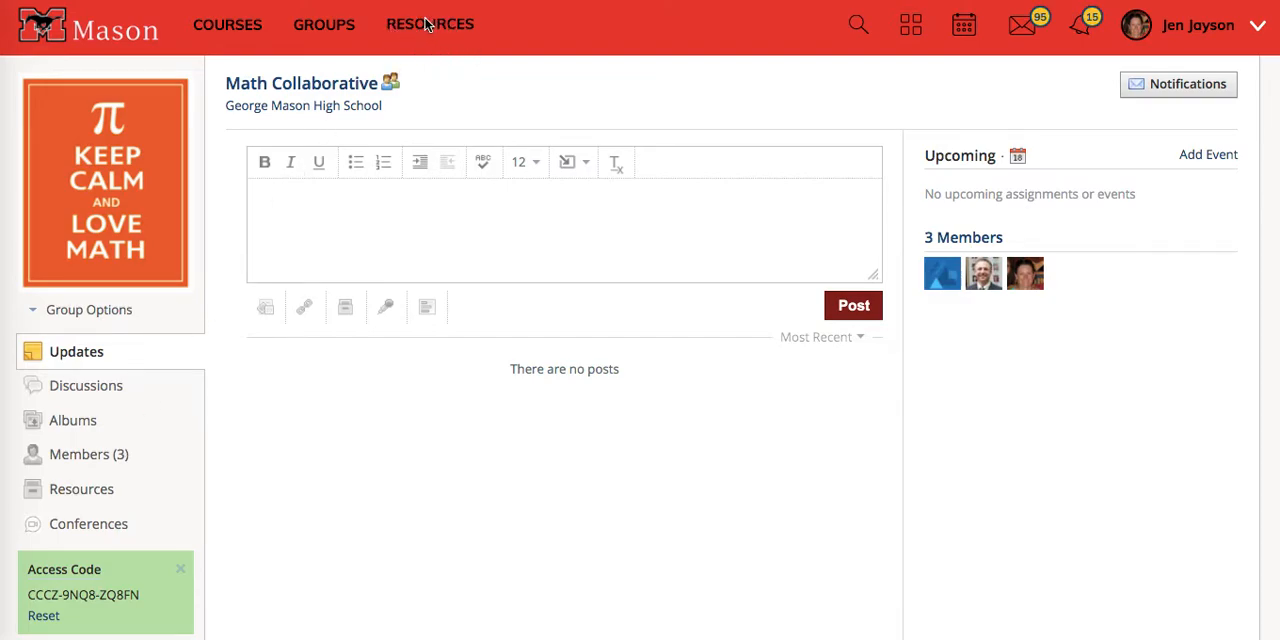
{"action": "mouse_move", "coordinate": [332, 37]}
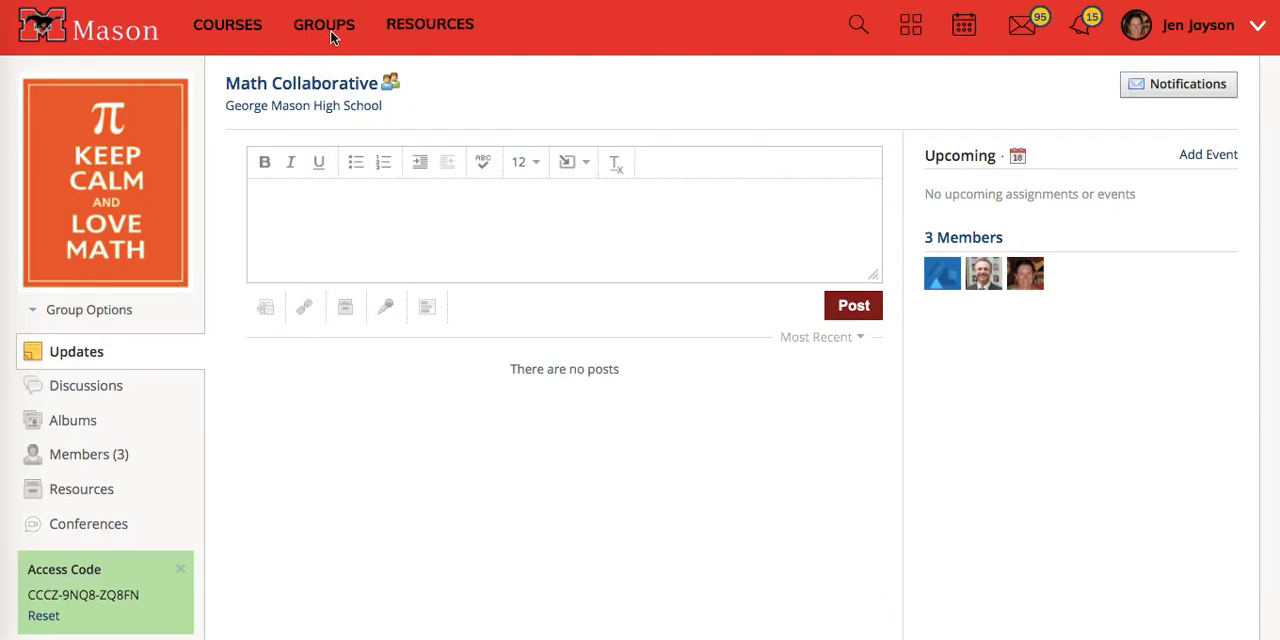
{"action": "mouse_move", "coordinate": [333, 38]}
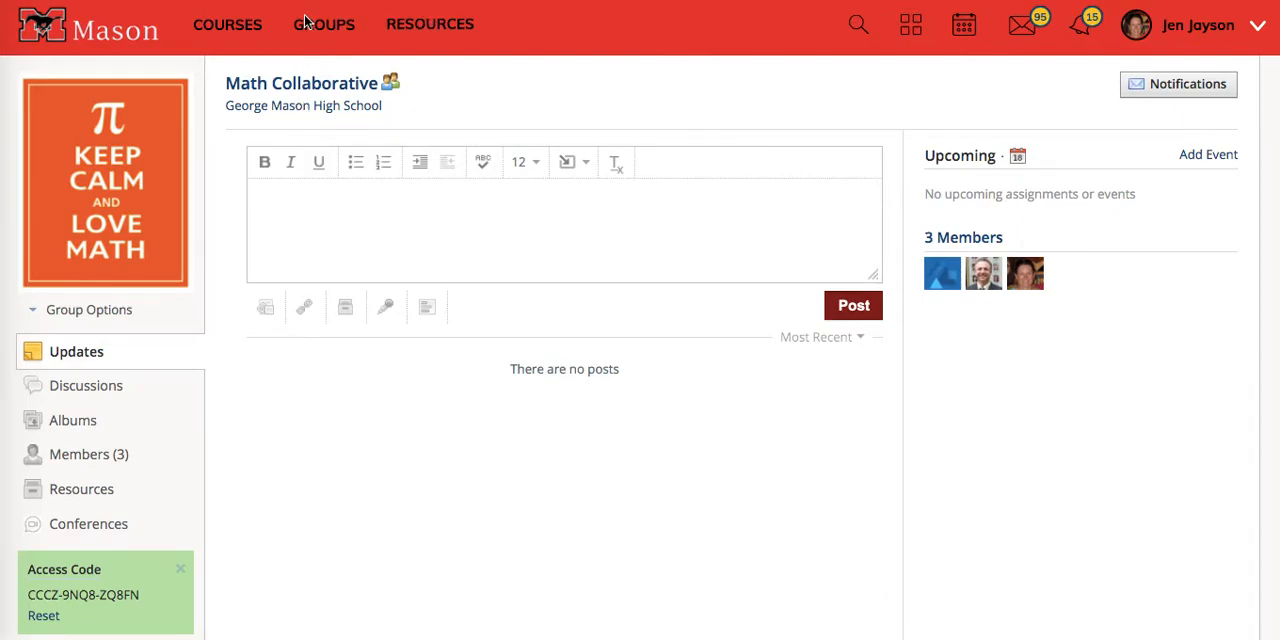
{"action": "mouse_move", "coordinate": [258, 62]}
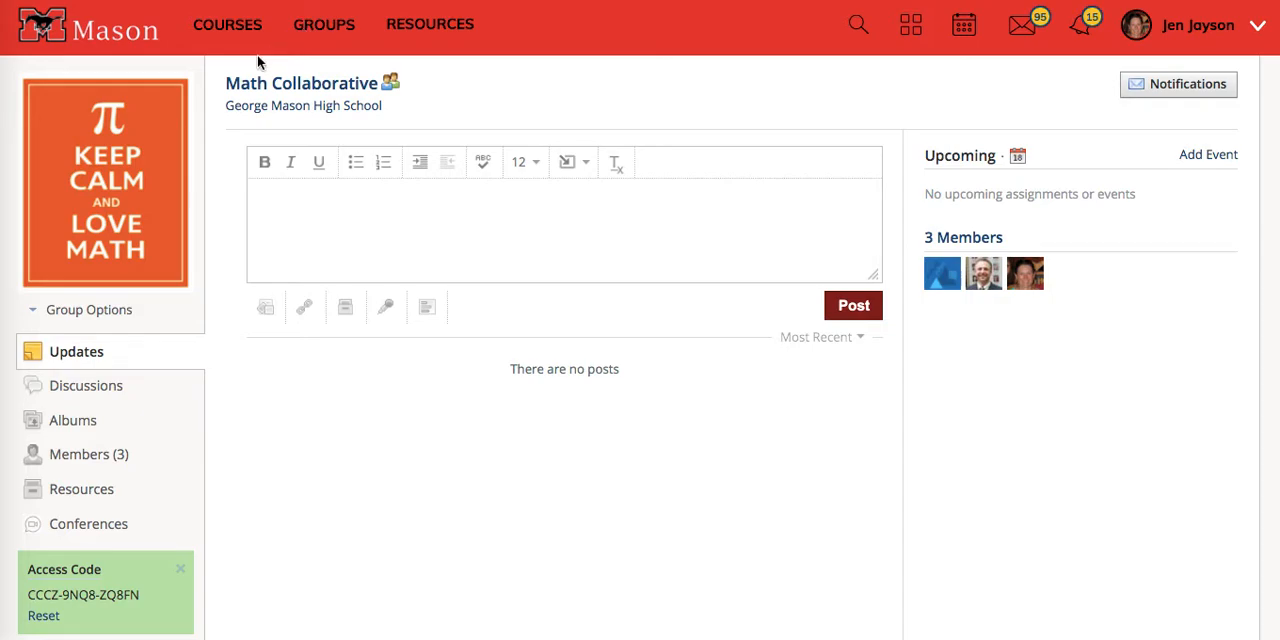
{"action": "mouse_move", "coordinate": [127, 262]}
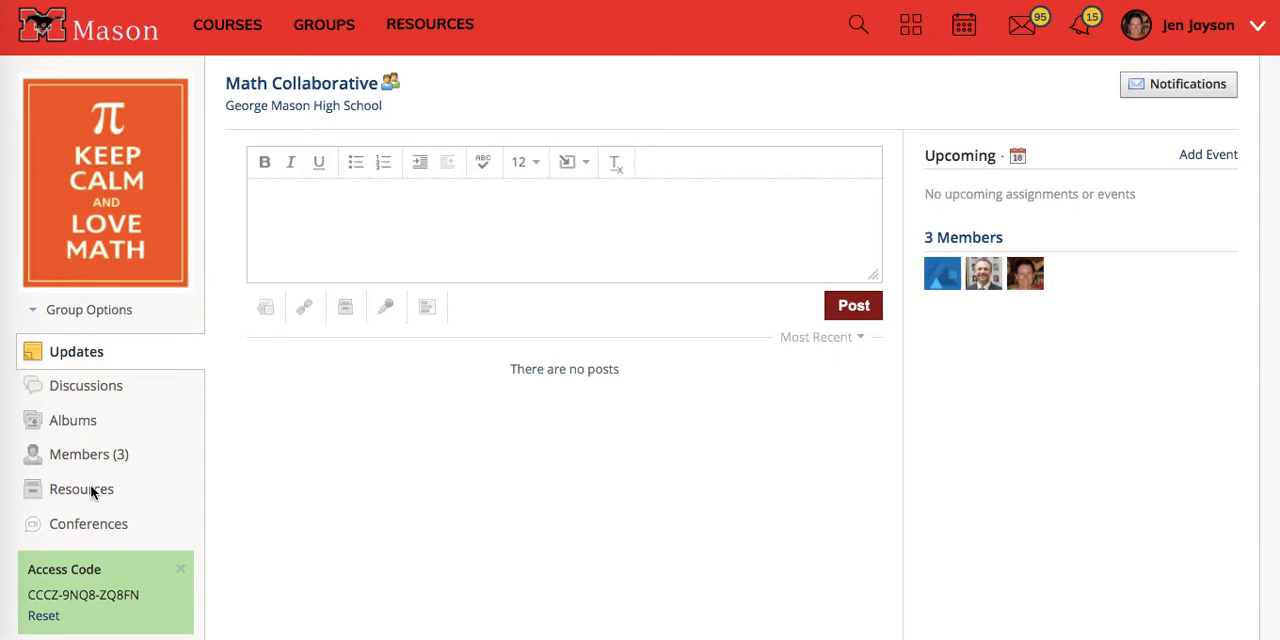
{"action": "mouse_move", "coordinate": [66, 497]}
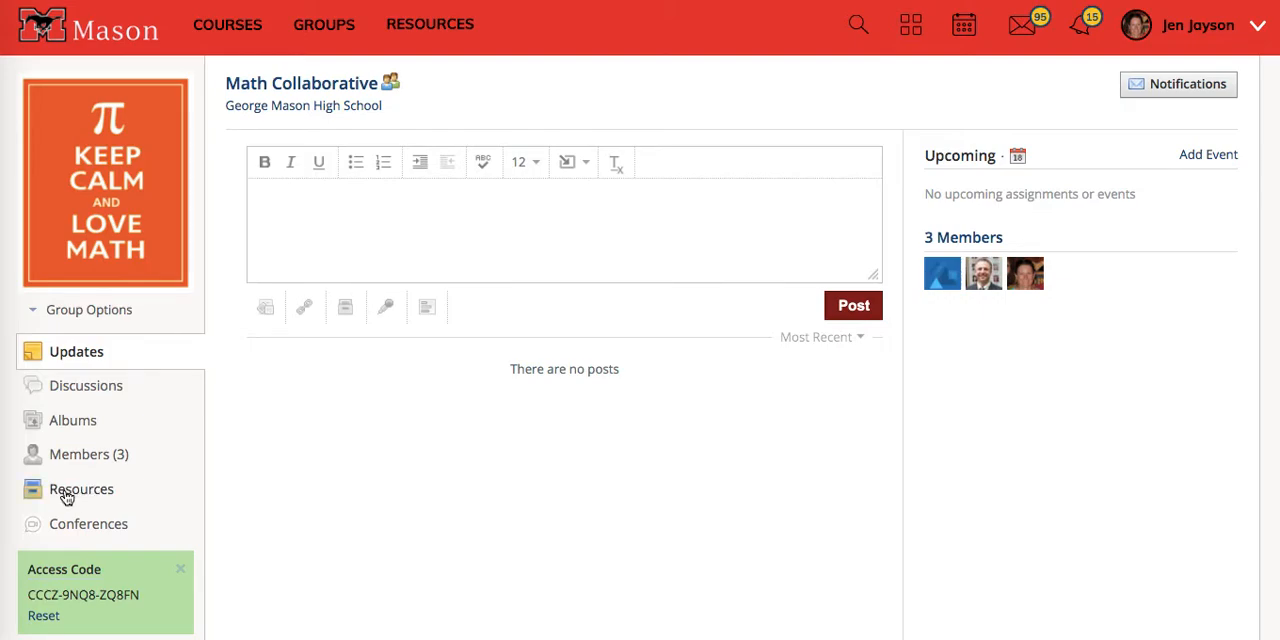
- Create a yellow 'Assessment Templates' folder in the group's resources and open it
{"action": "left_click", "coordinate": [82, 489]}
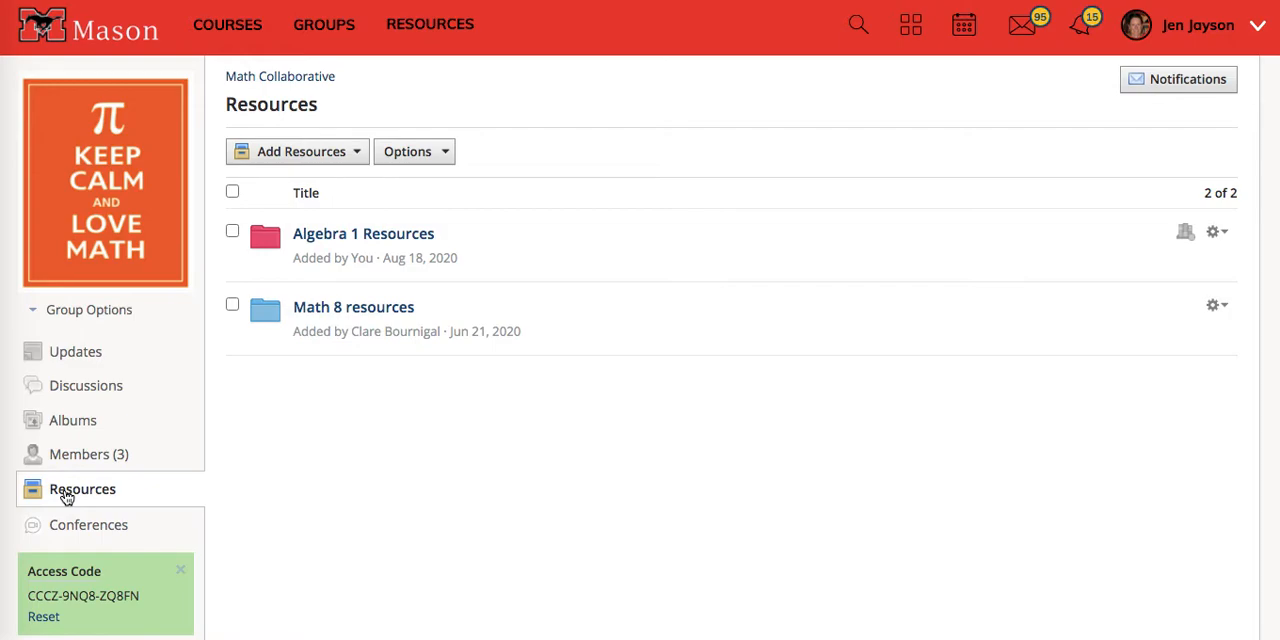
{"action": "left_click", "coordinate": [297, 151]}
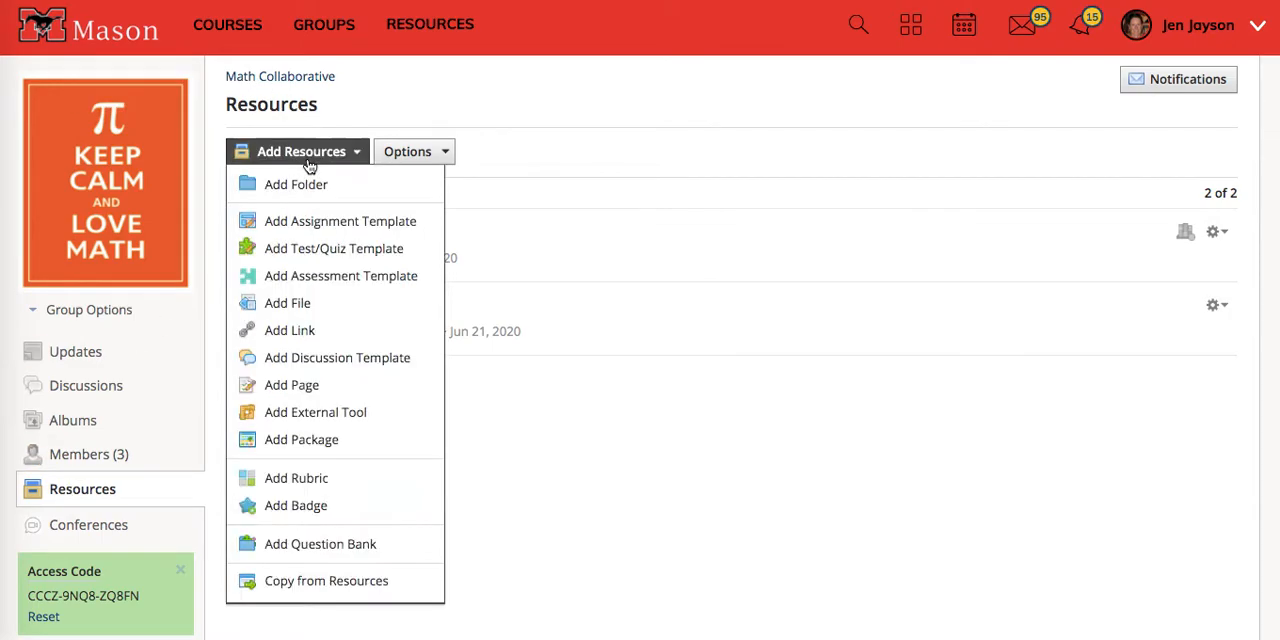
{"action": "left_click", "coordinate": [295, 184]}
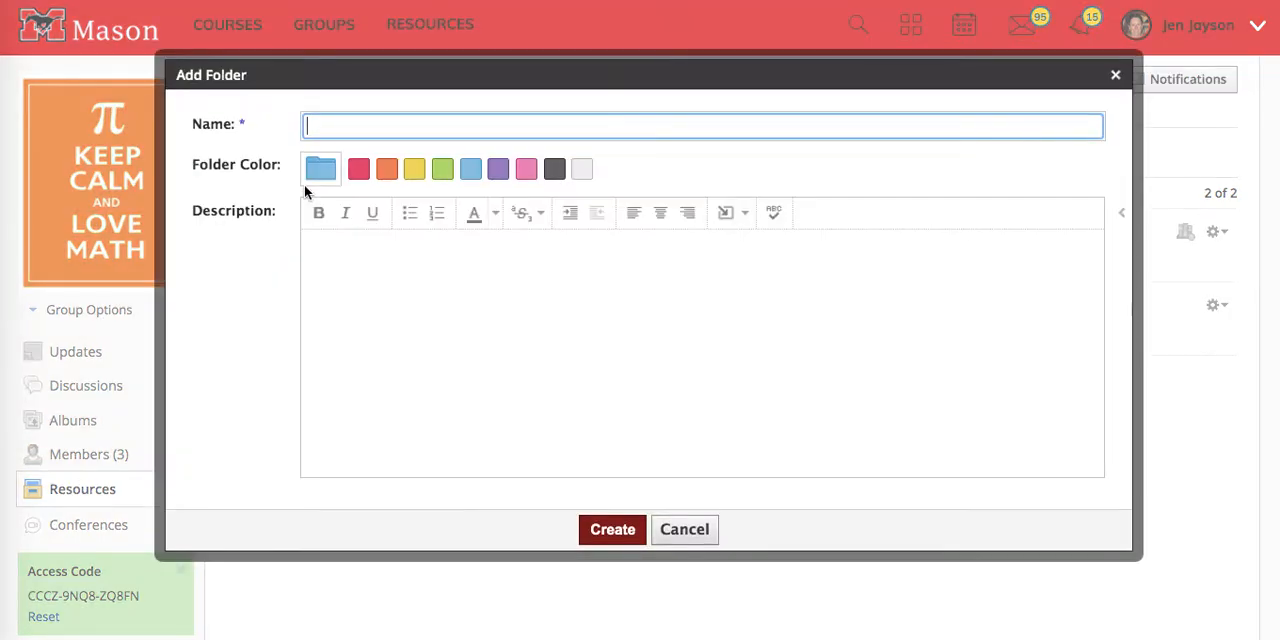
{"action": "left_click", "coordinate": [700, 125]}
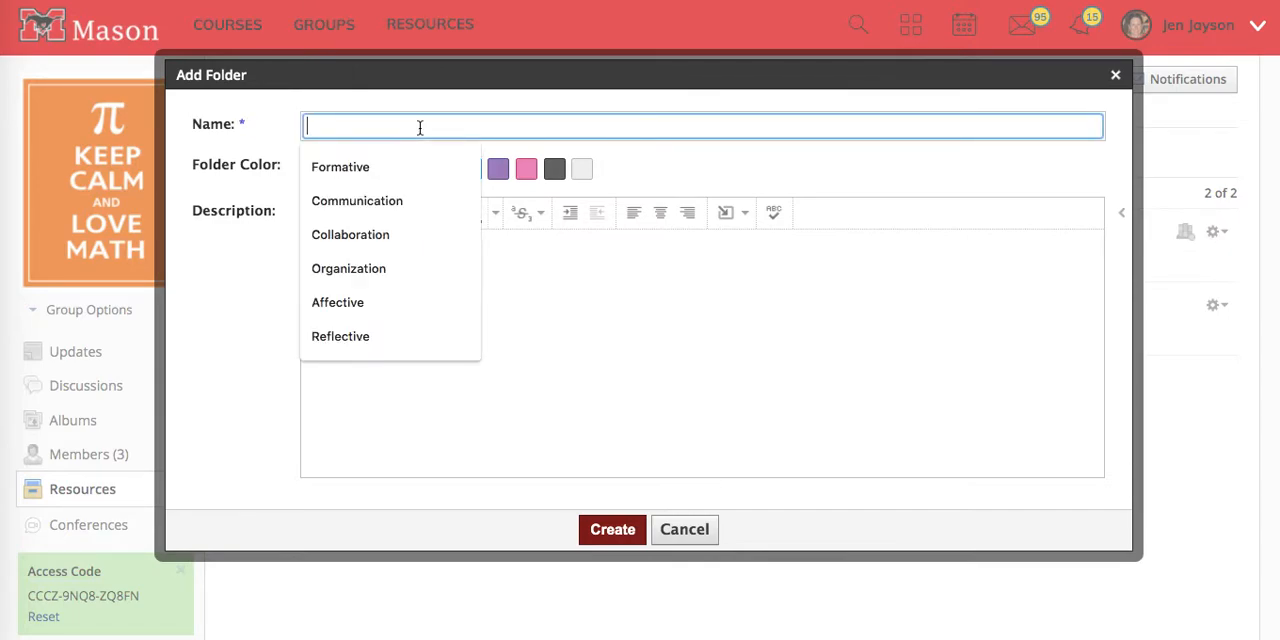
{"action": "type", "text": "Assessment T"}
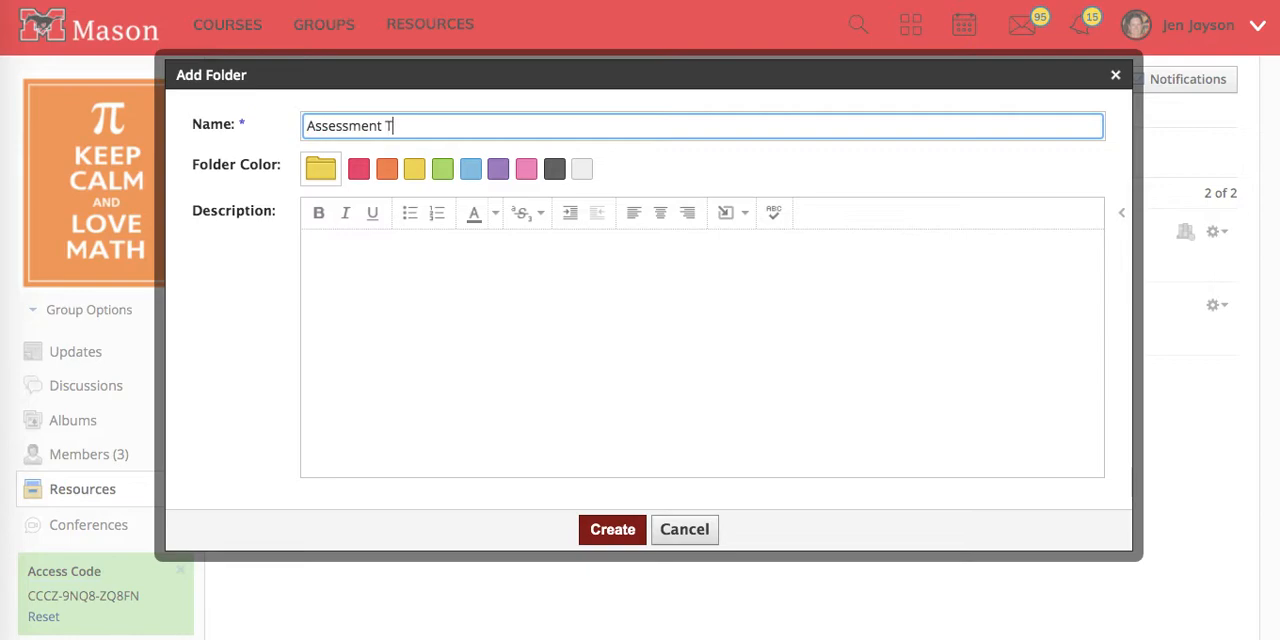
{"action": "type", "text": "emplates"}
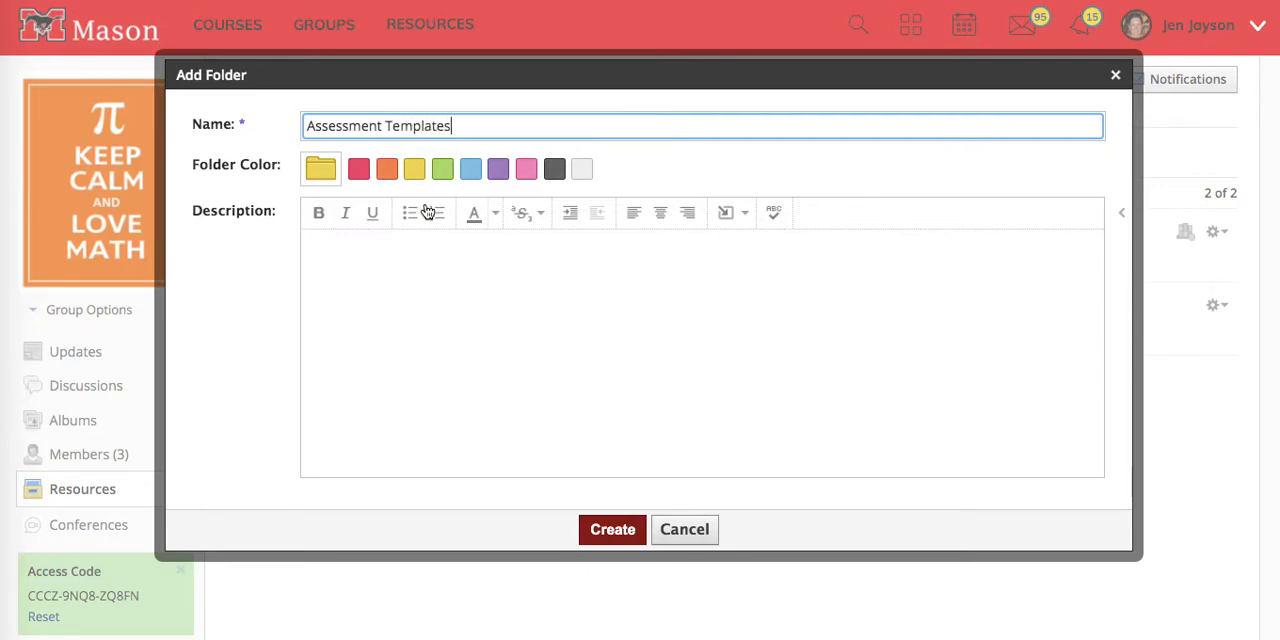
{"action": "left_click", "coordinate": [611, 529]}
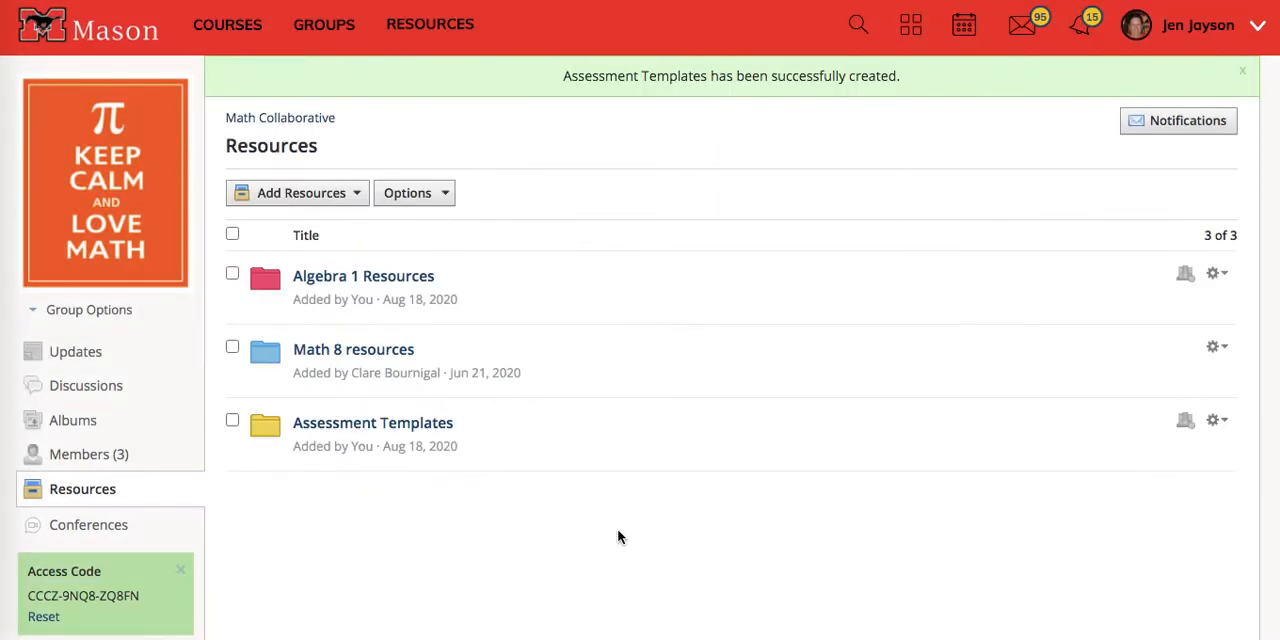
{"action": "left_click", "coordinate": [372, 422]}
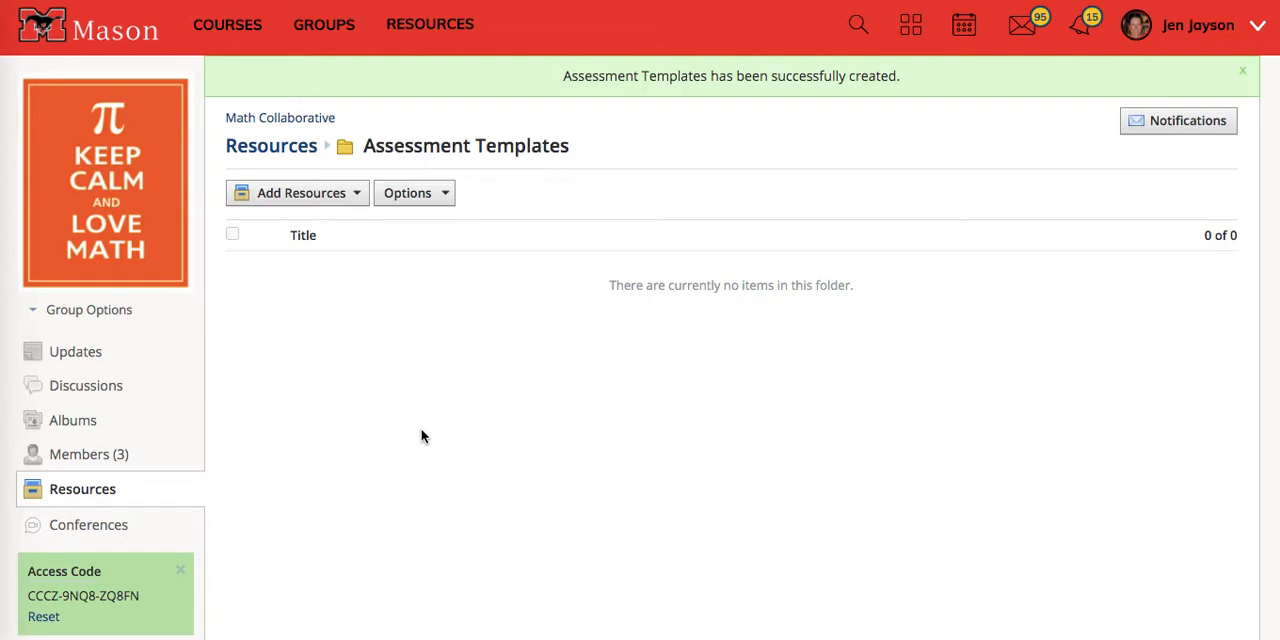
- Dismiss the folder-created message and show the Add Resources options
{"action": "left_click", "coordinate": [1242, 71]}
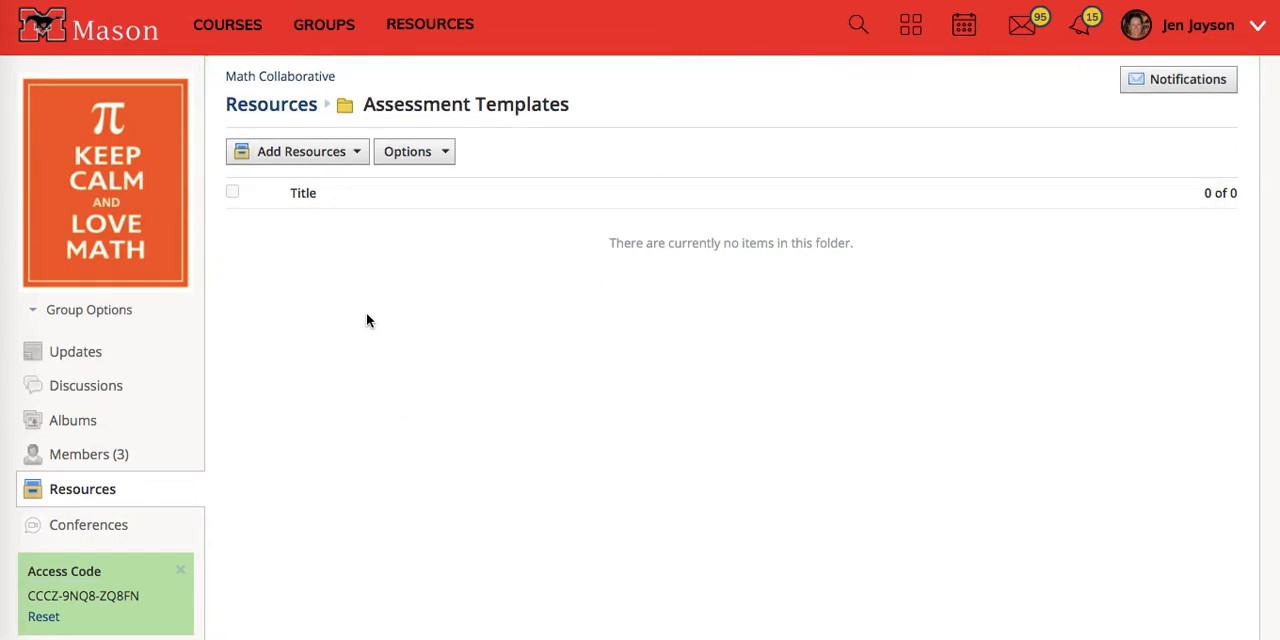
{"action": "left_click", "coordinate": [297, 151]}
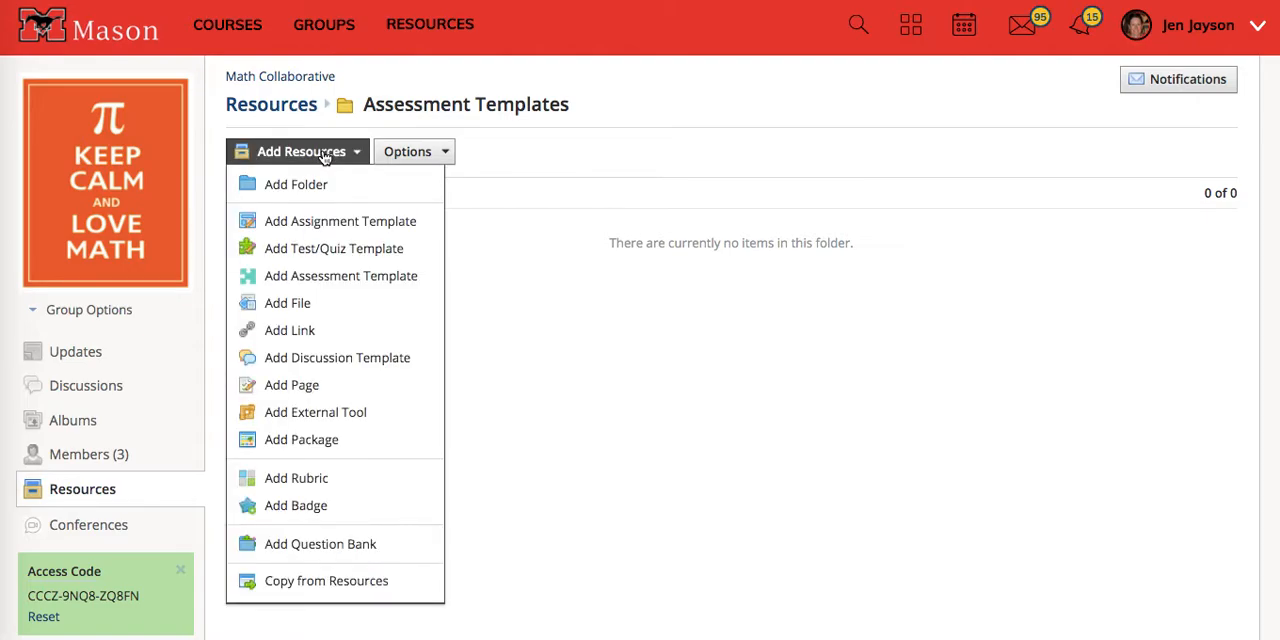
{"action": "mouse_move", "coordinate": [340, 276]}
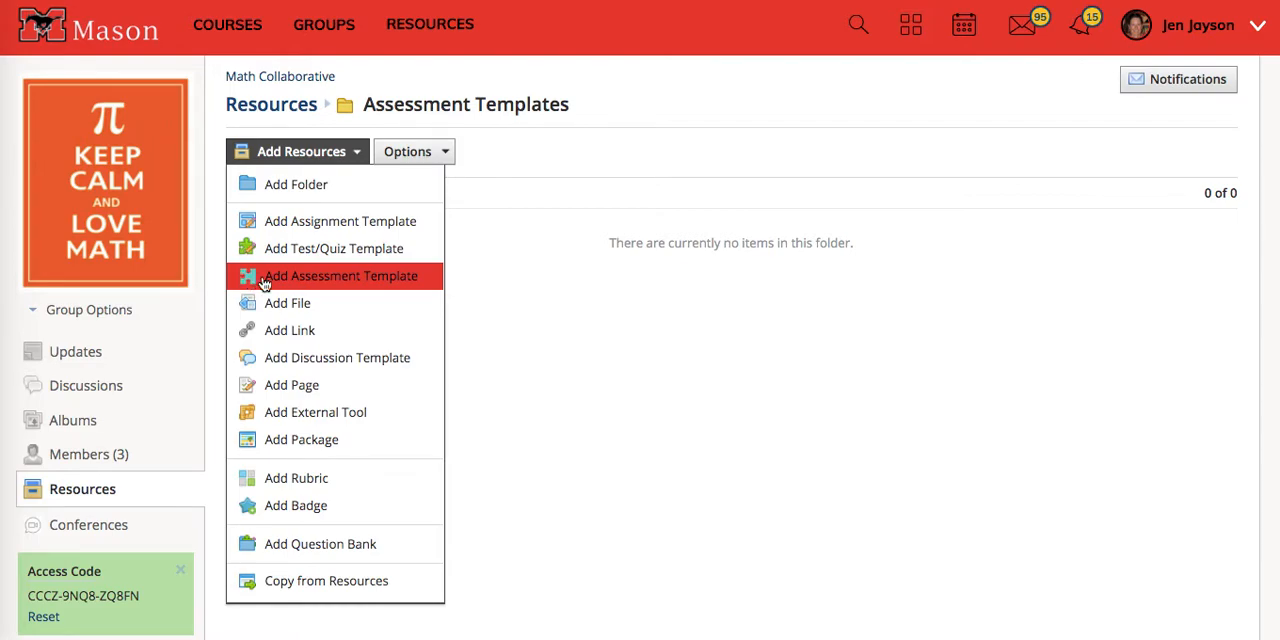
{"action": "mouse_move", "coordinate": [334, 248]}
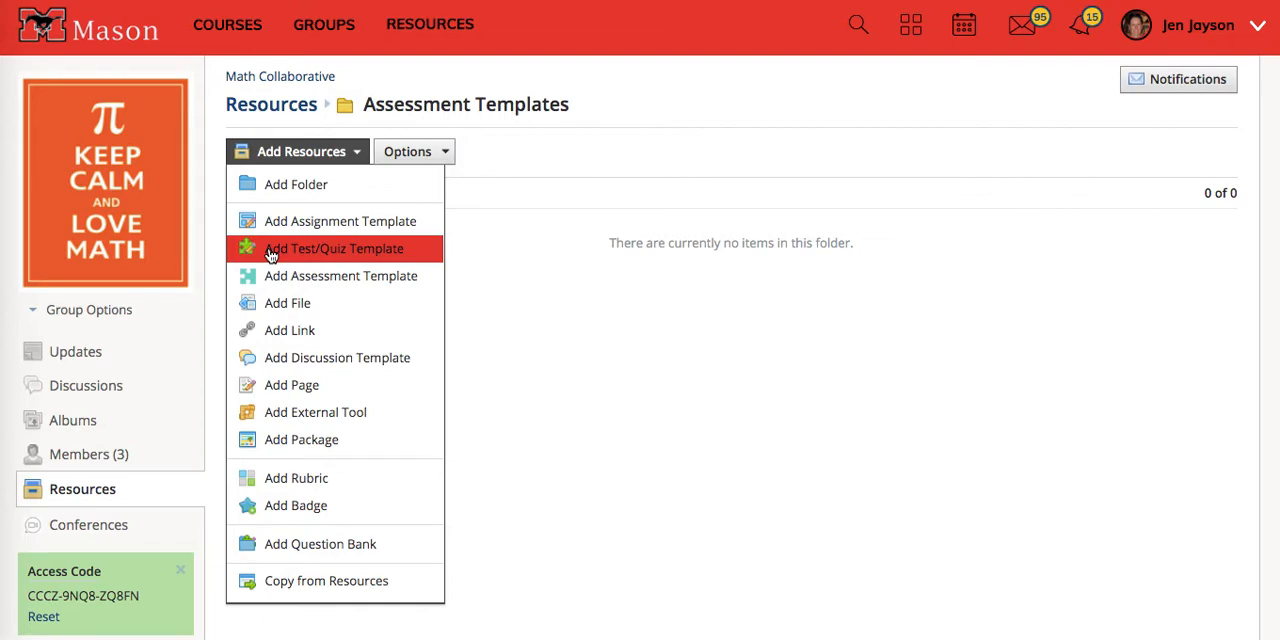
{"action": "mouse_move", "coordinate": [340, 276]}
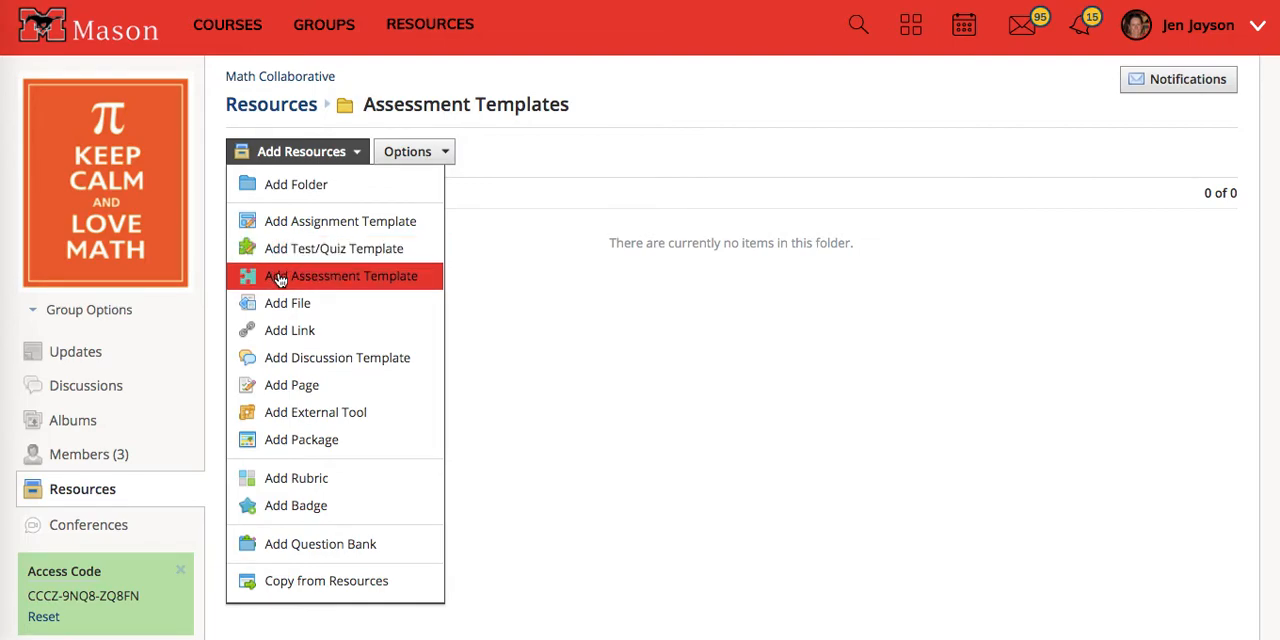
- Add an assessment template named 'Entrance Ticket Template' with 10 max points
{"action": "left_click", "coordinate": [341, 276]}
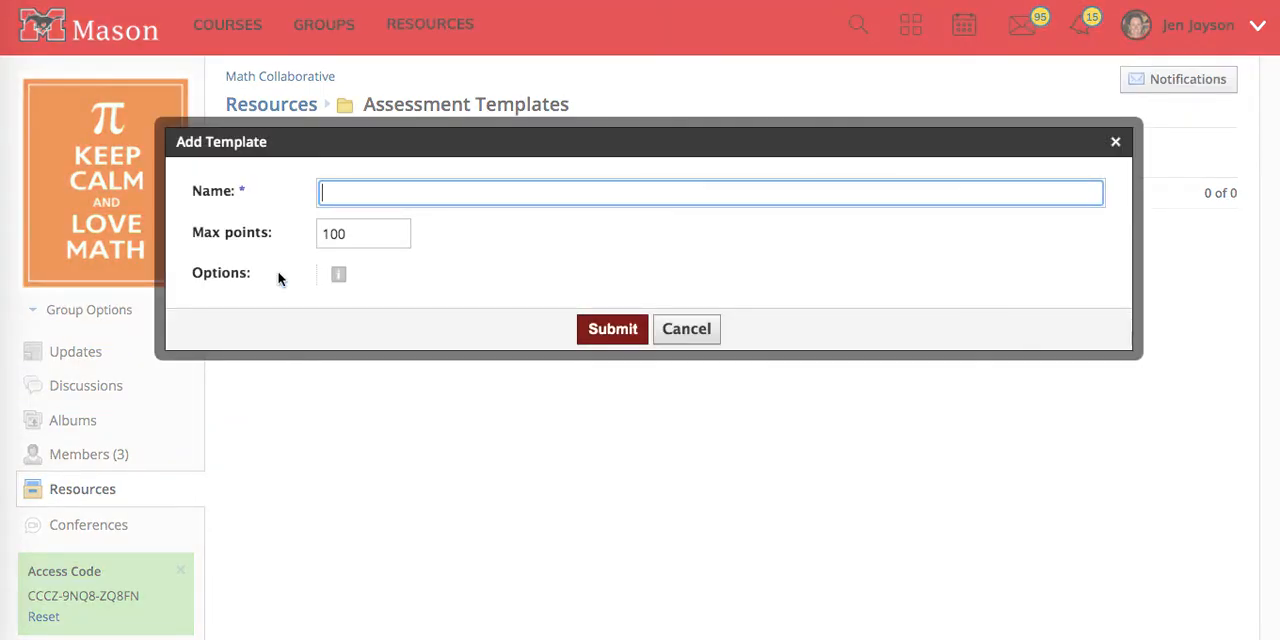
{"action": "type", "text": "Entrance"}
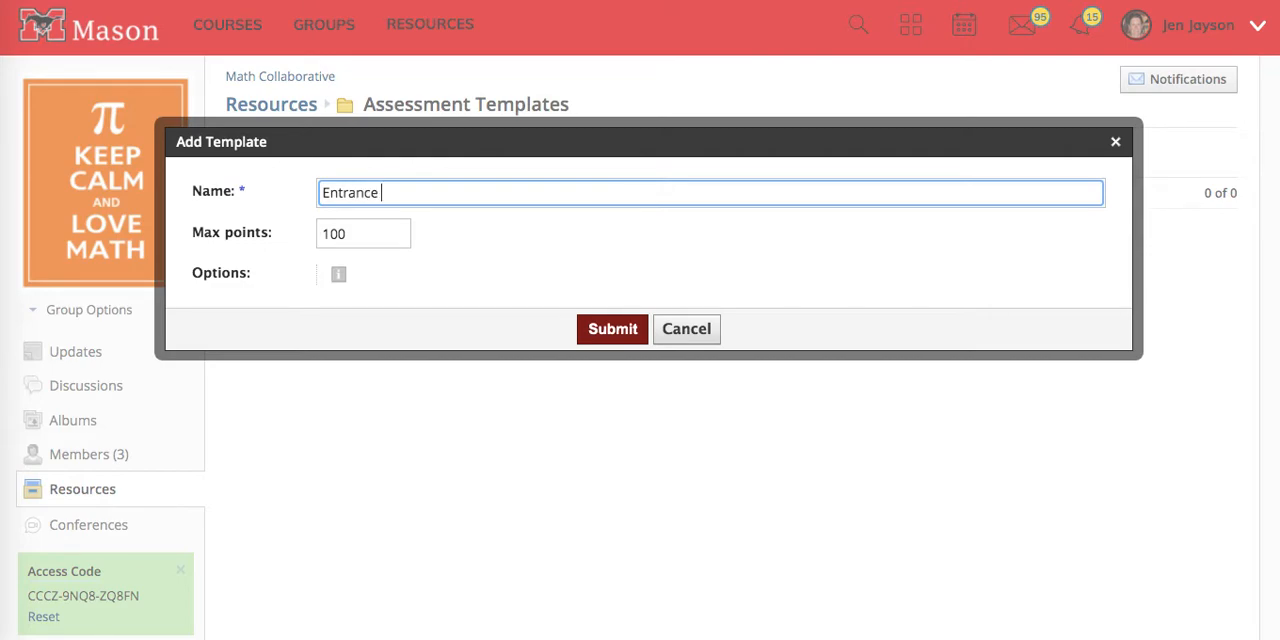
{"action": "type", "text": "Tike"}
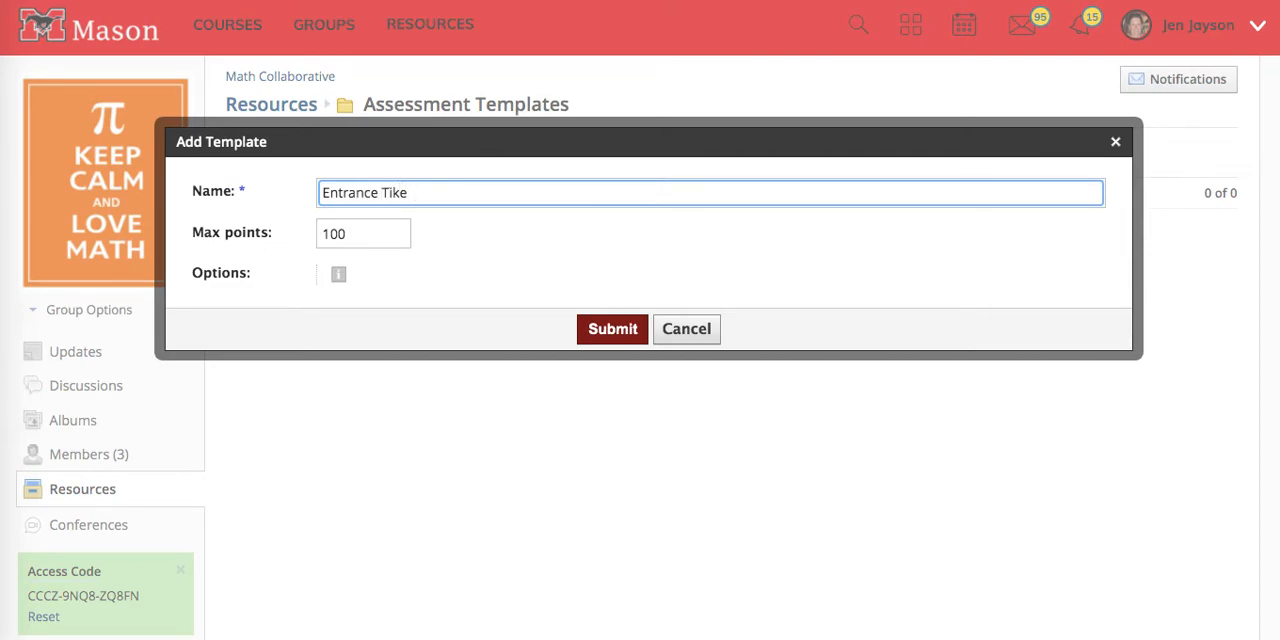
{"action": "type", "text": "Entrance Ticket jT"}
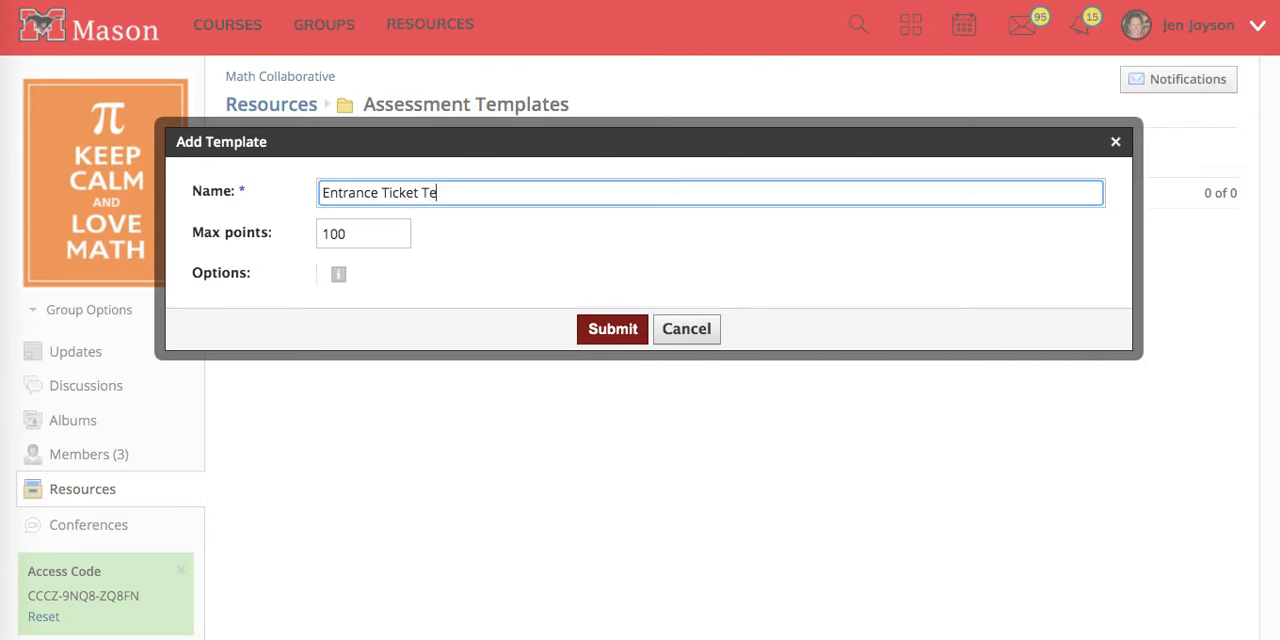
{"action": "type", "text": "mplate"}
{"action": "left_click", "coordinate": [363, 233]}
{"action": "type", "text": "10"}
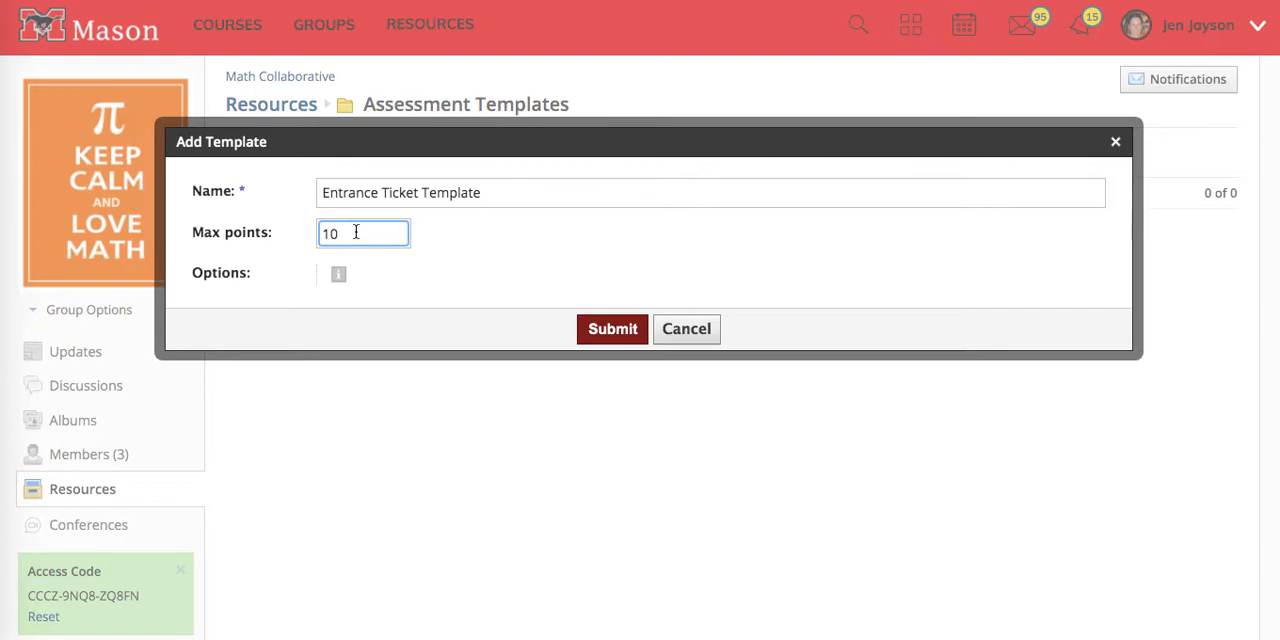
{"action": "left_click", "coordinate": [611, 328]}
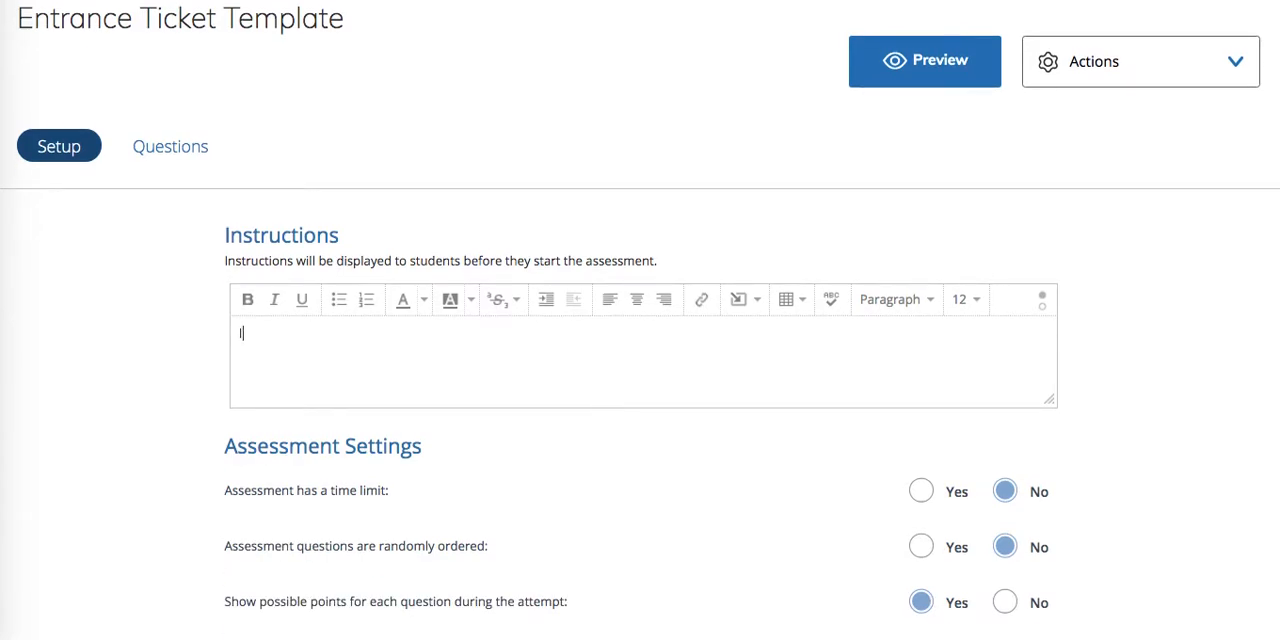
- Enter 'Instructions' as the instructions and set 'Show possible points for each question' to No
{"action": "type", "text": "Instructions"}
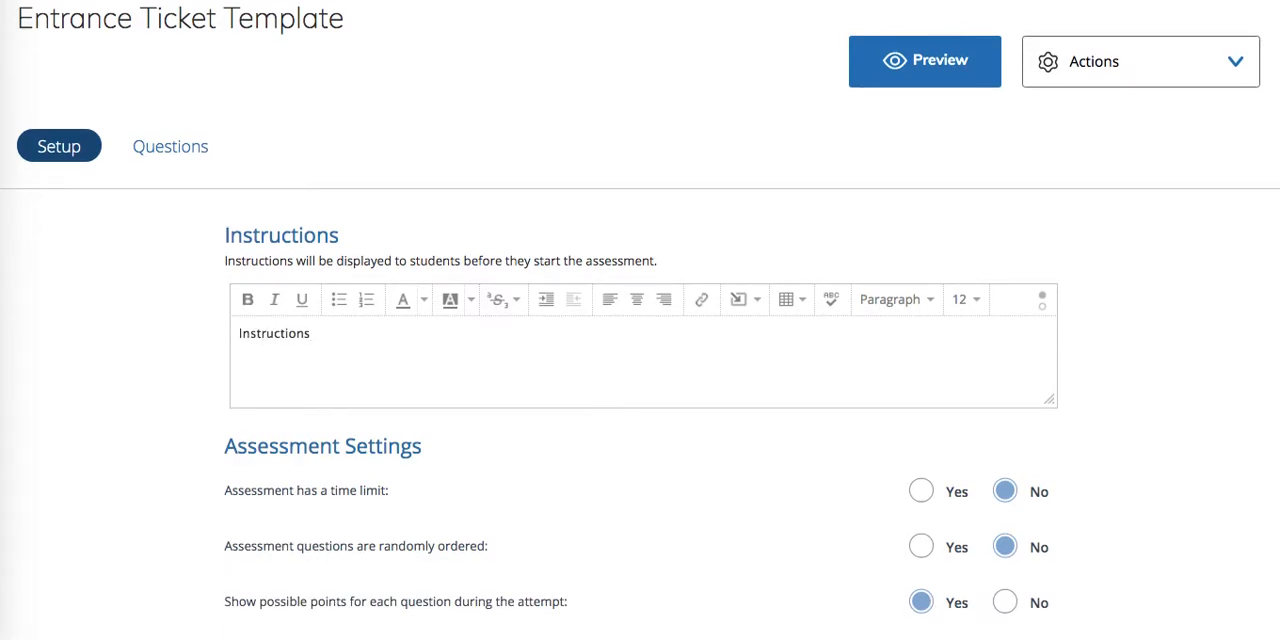
{"action": "scroll", "scroll_direction": "down", "scroll_amount": 3}
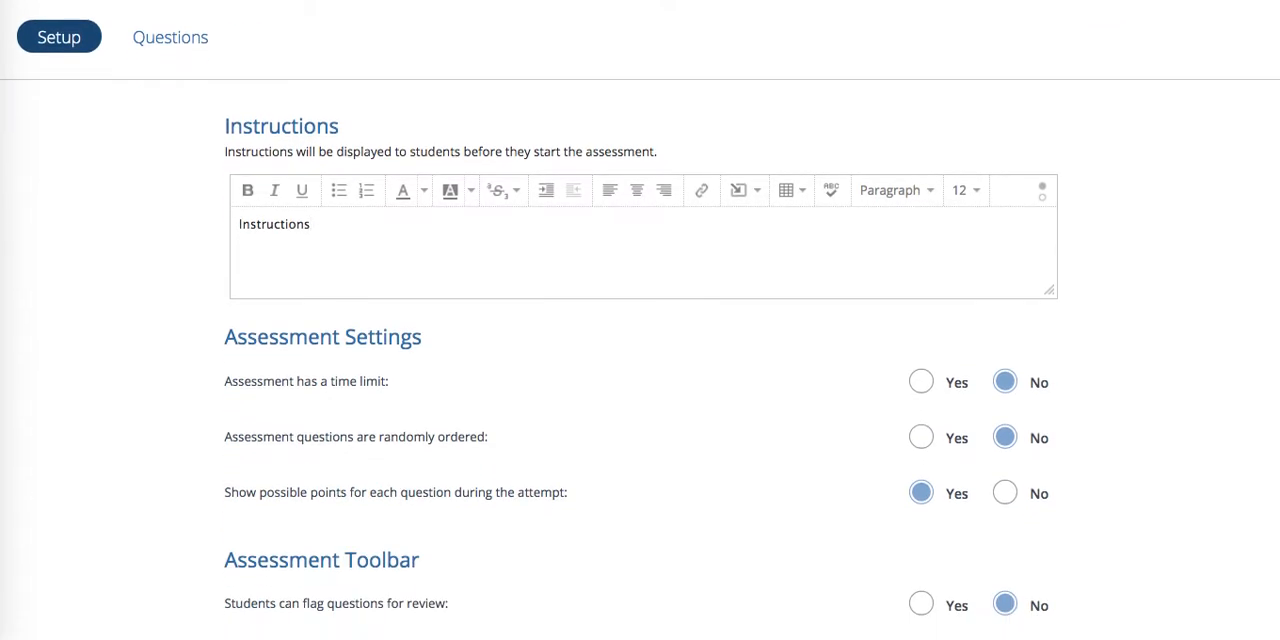
{"action": "mouse_move", "coordinate": [668, 343]}
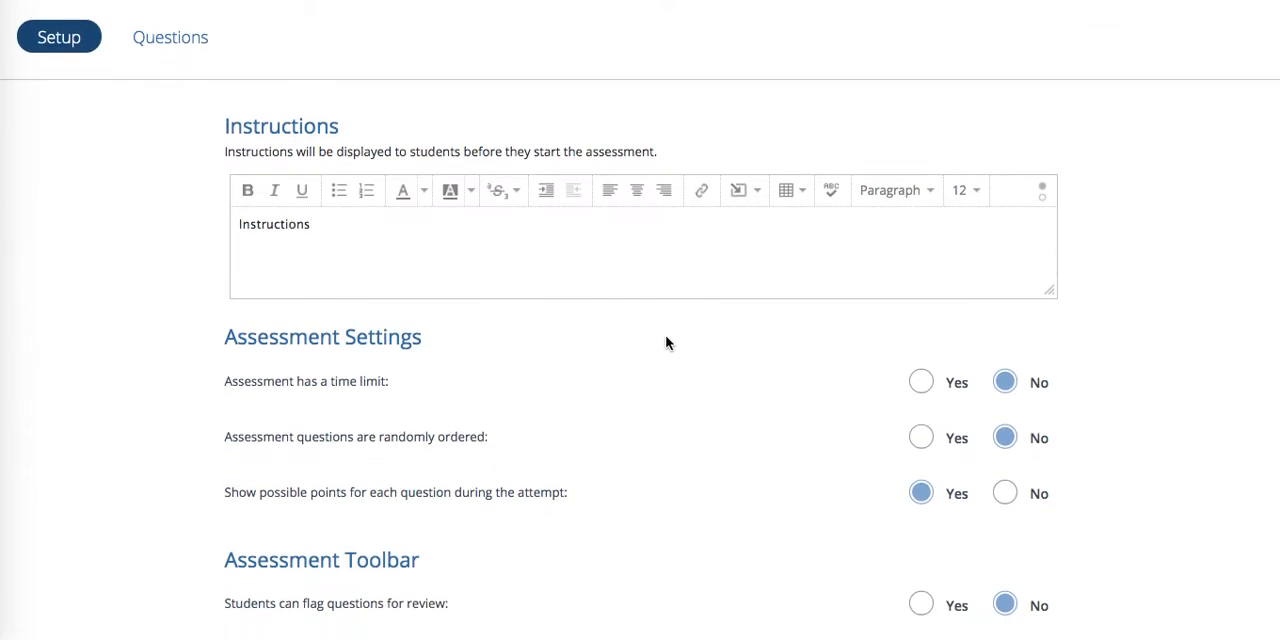
{"action": "scroll", "scroll_direction": "down", "scroll_amount": 3}
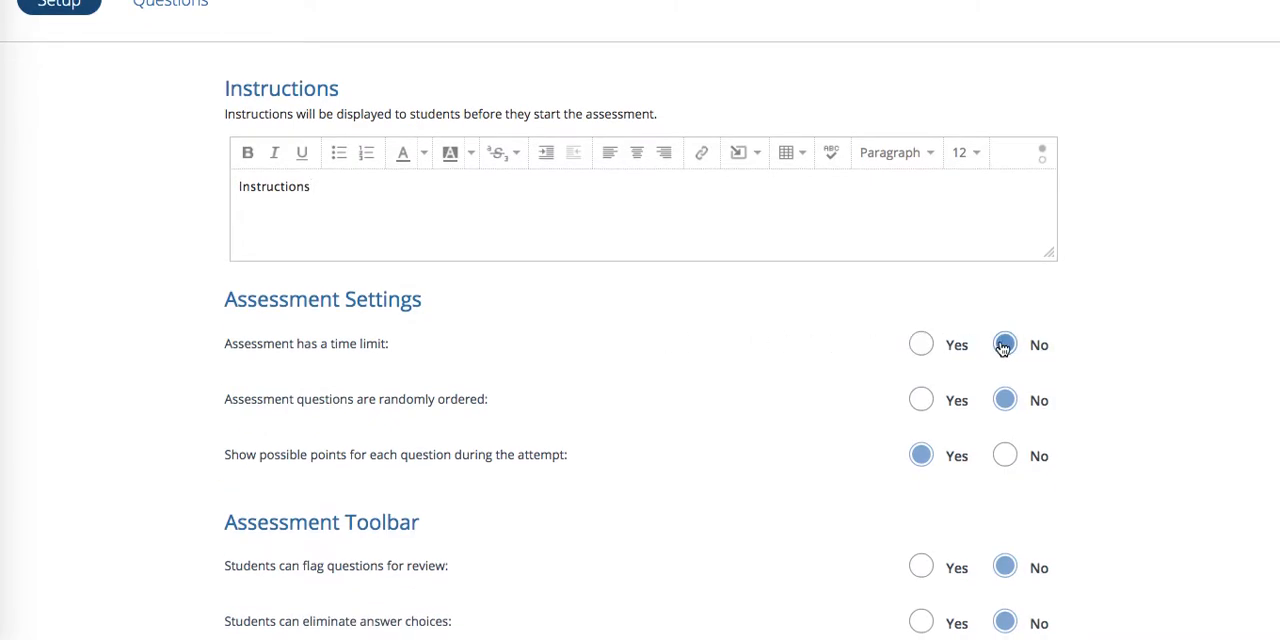
{"action": "scroll", "scroll_direction": "down", "scroll_amount": 3}
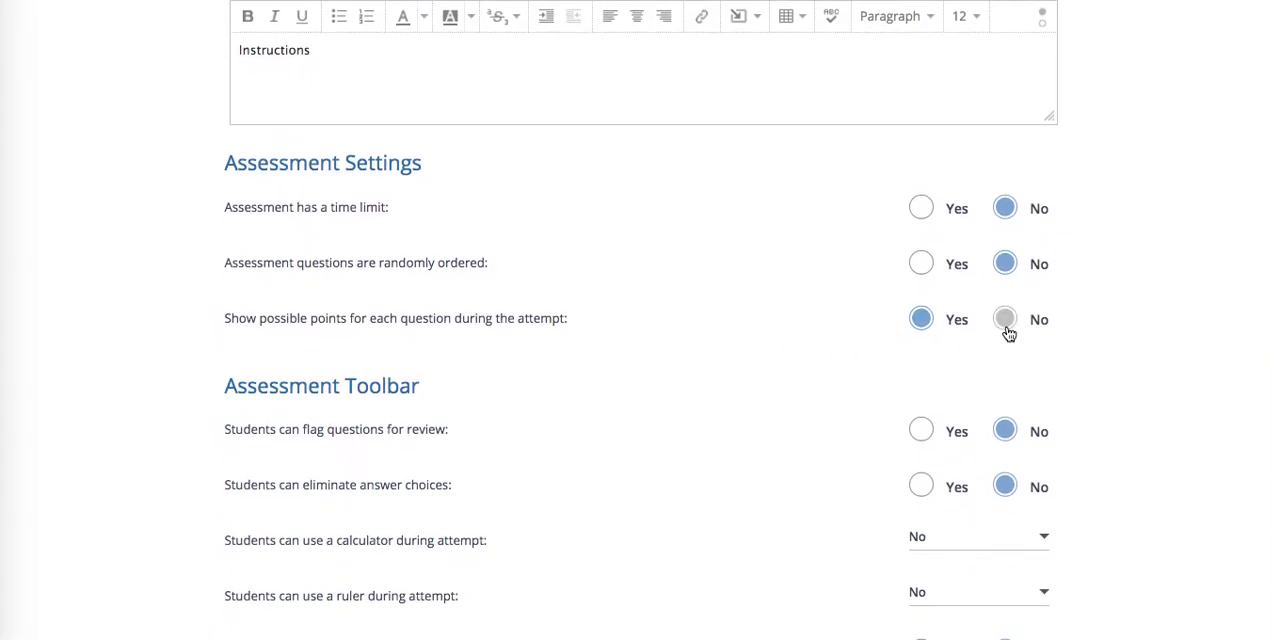
{"action": "left_click", "coordinate": [1005, 319]}
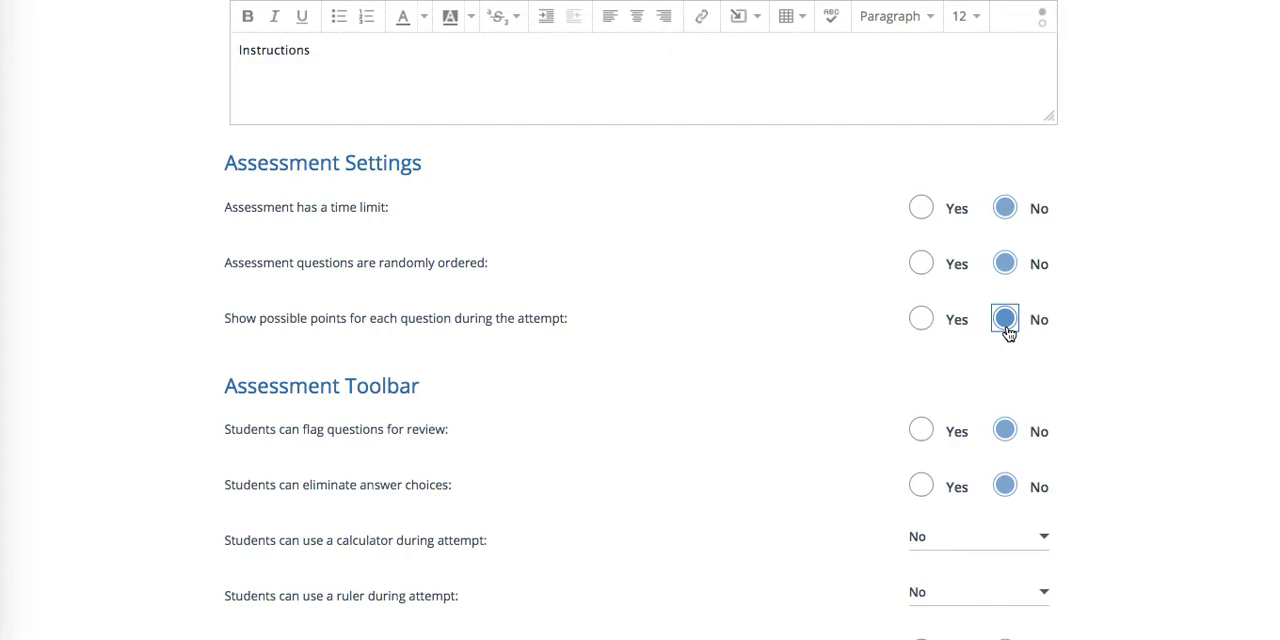
{"action": "scroll", "scroll_direction": "down", "scroll_amount": 3}
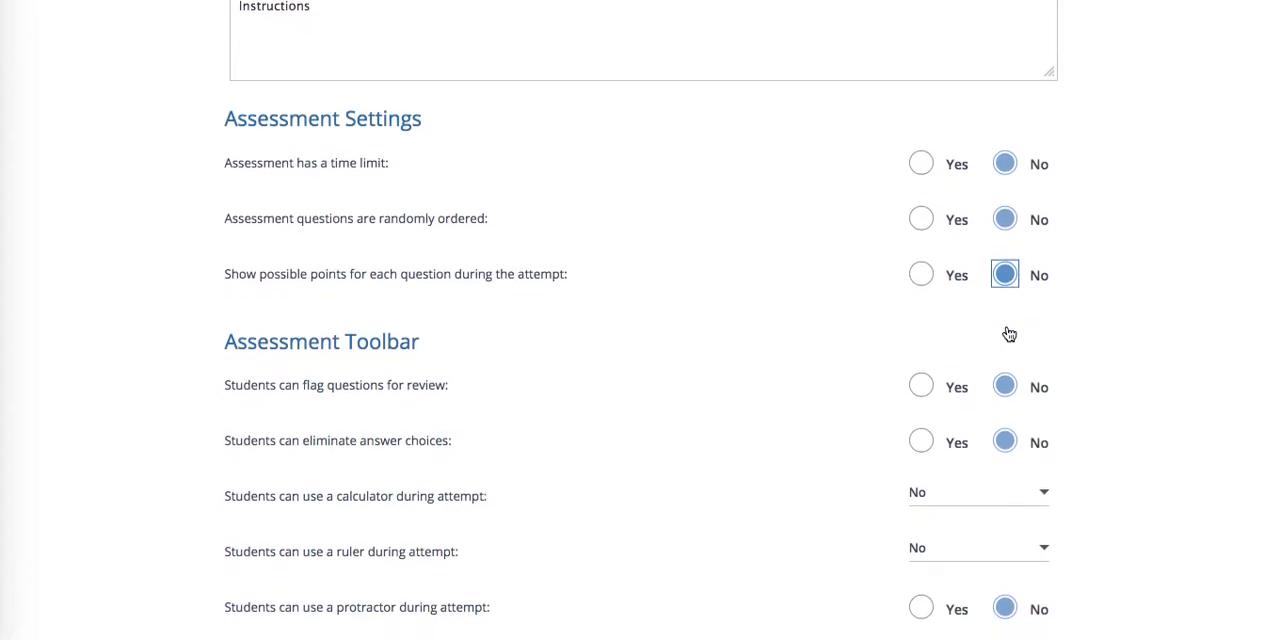
{"action": "scroll", "scroll_direction": "down", "scroll_amount": 3}
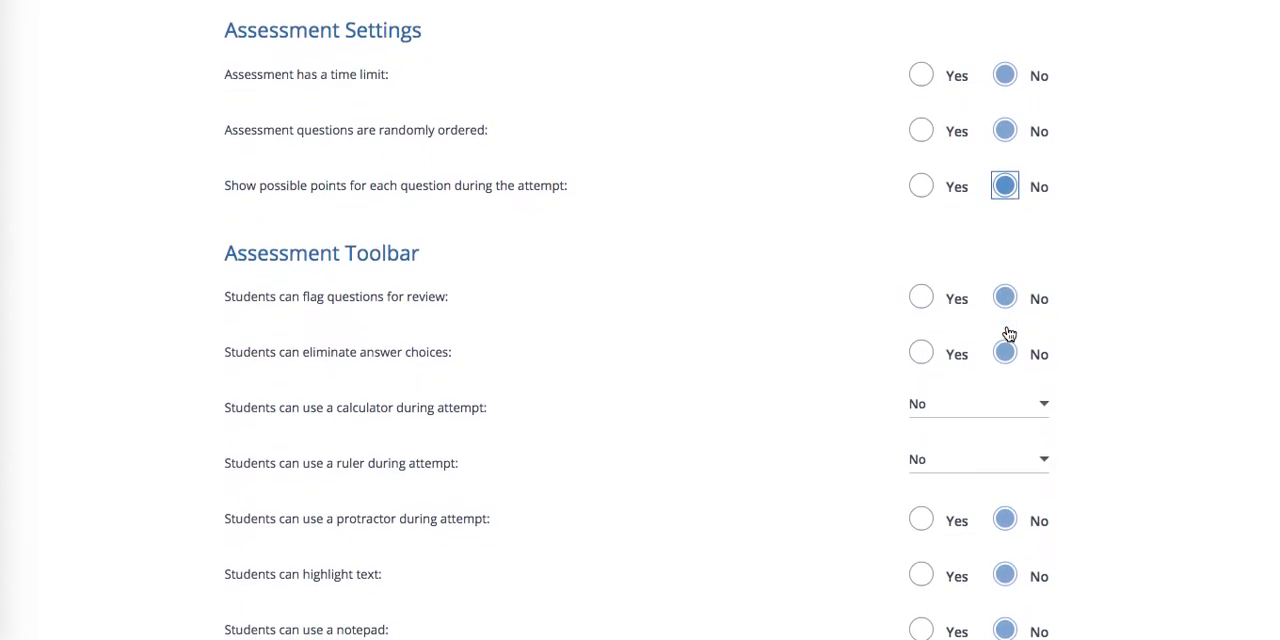
{"action": "scroll", "scroll_direction": "down", "scroll_amount": 3}
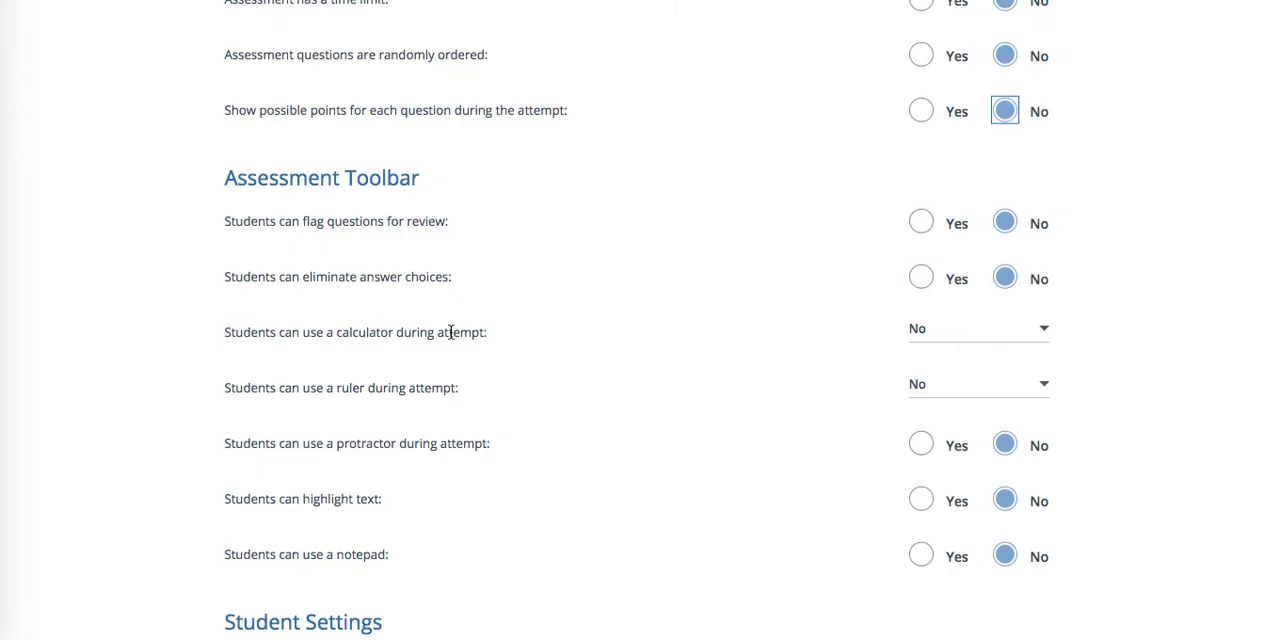
{"action": "scroll", "scroll_direction": "down", "scroll_amount": 3}
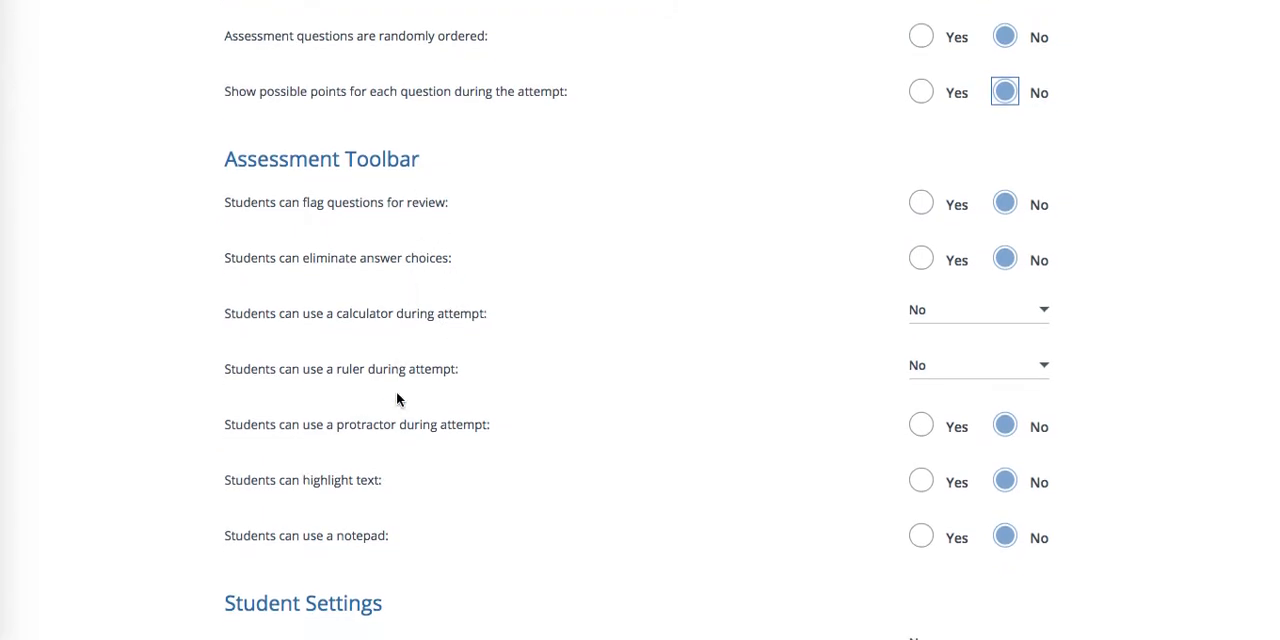
{"action": "mouse_move", "coordinate": [428, 222]}
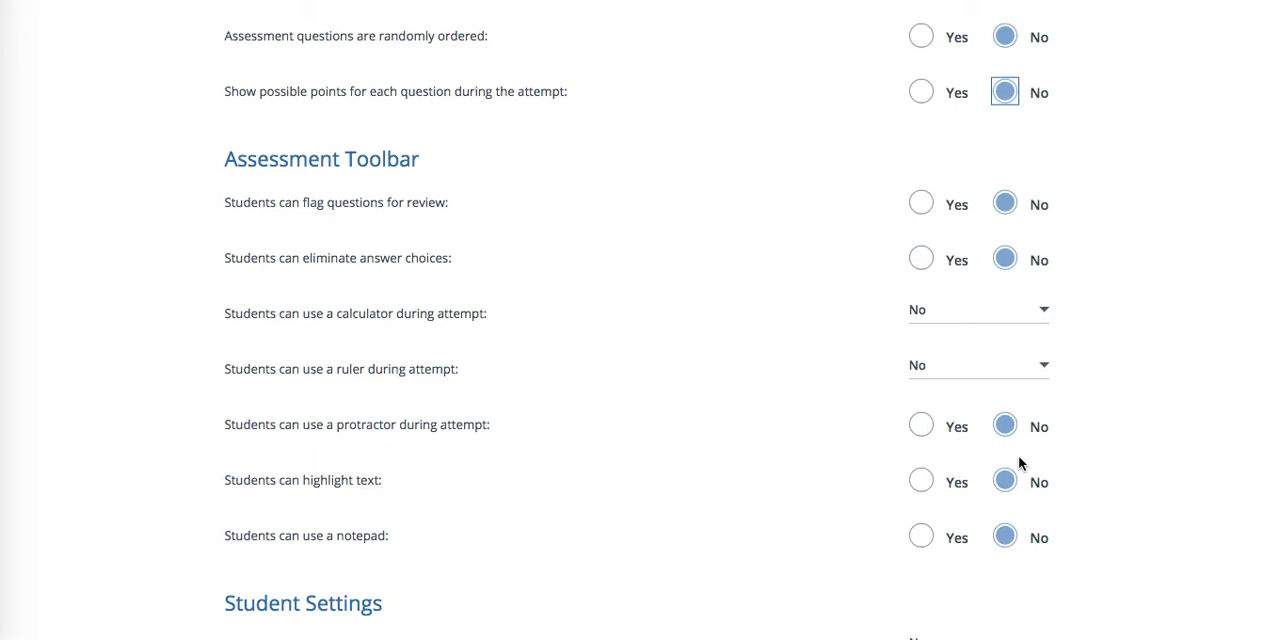
{"action": "scroll", "scroll_direction": "down", "scroll_amount": 3}
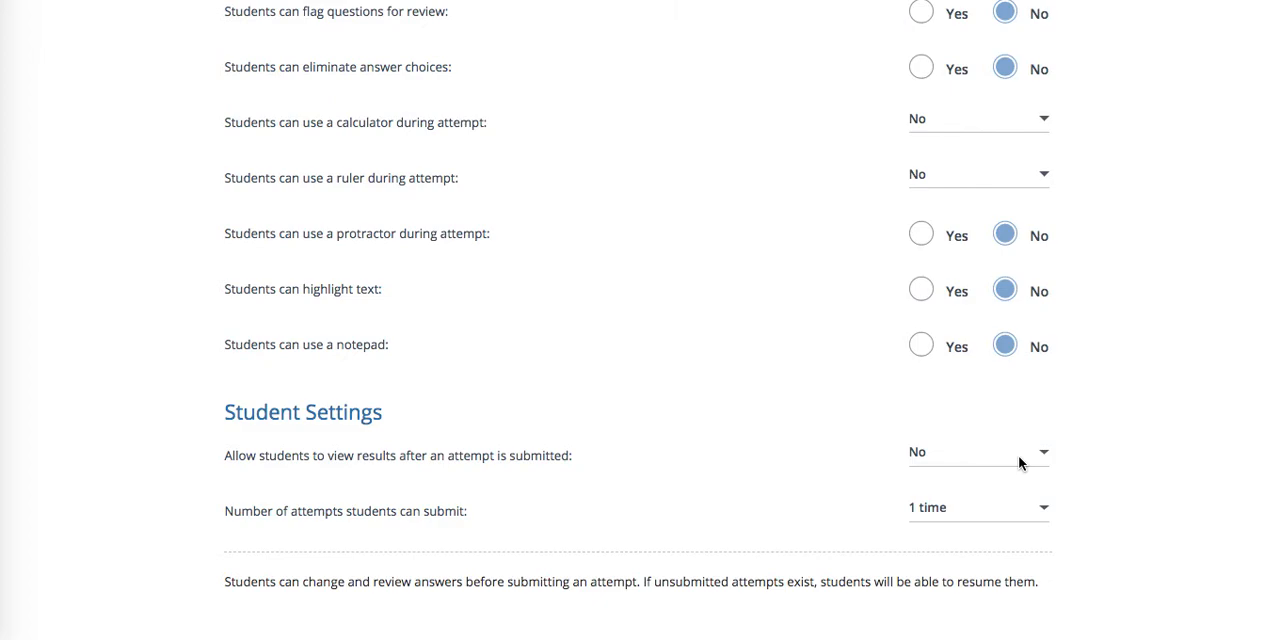
- Let students view results after submitting, keep attempts at 1, and save settings
{"action": "left_click", "coordinate": [975, 451]}
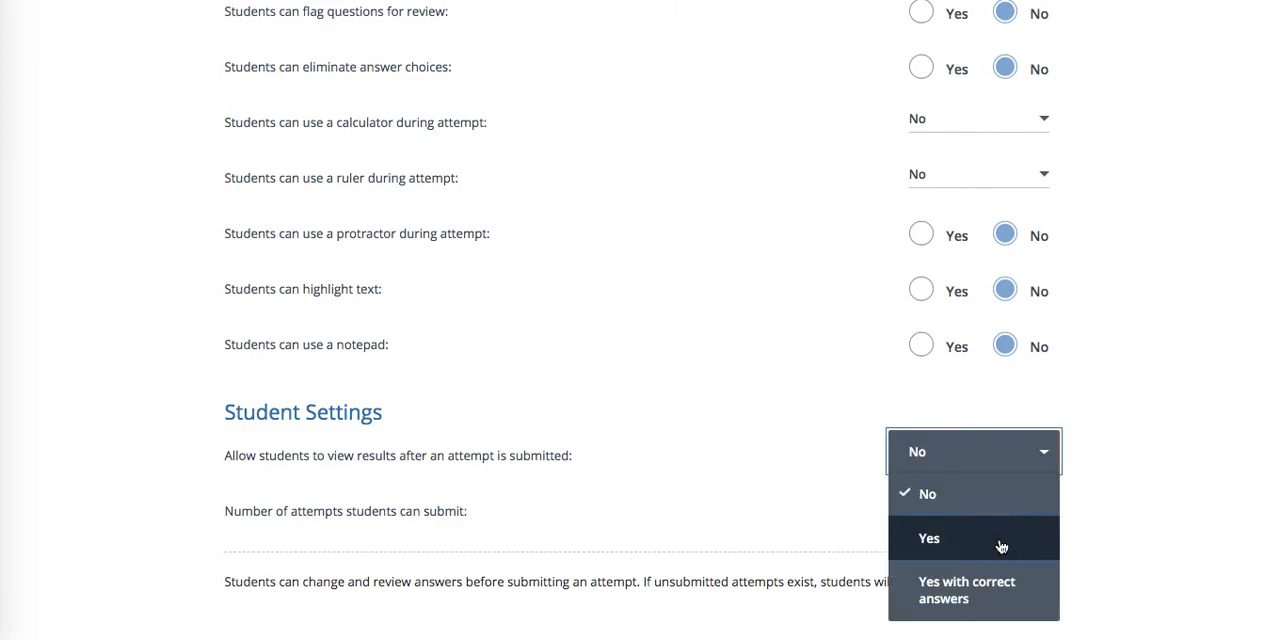
{"action": "left_click", "coordinate": [929, 538]}
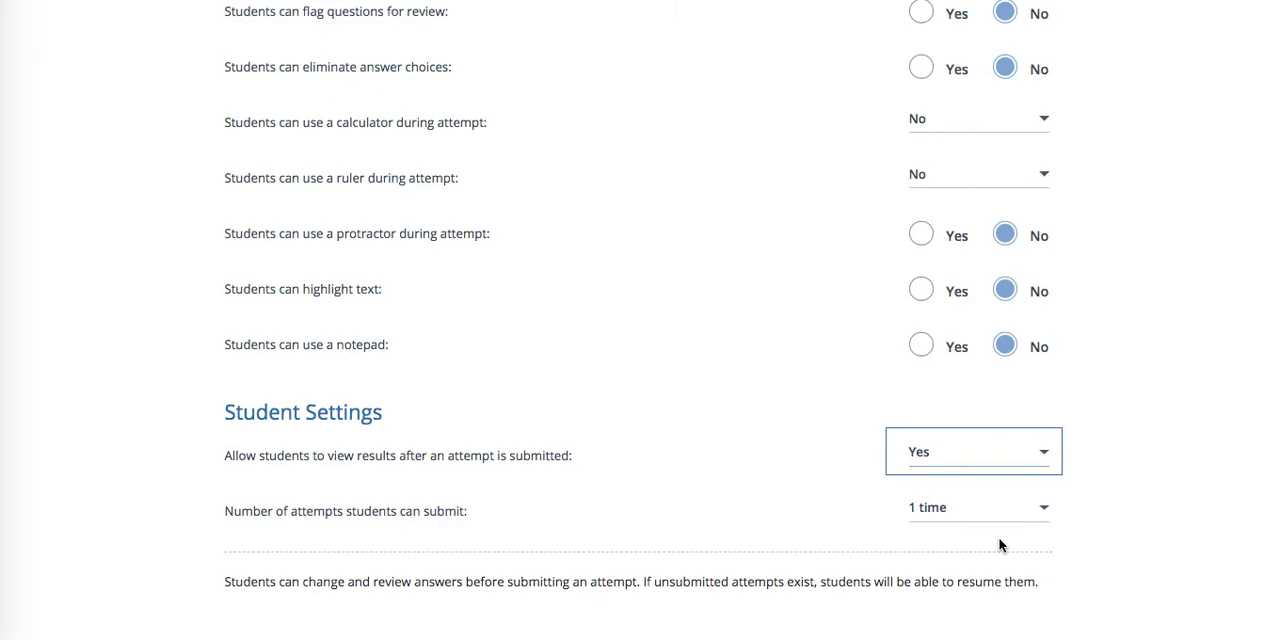
{"action": "mouse_move", "coordinate": [1006, 518]}
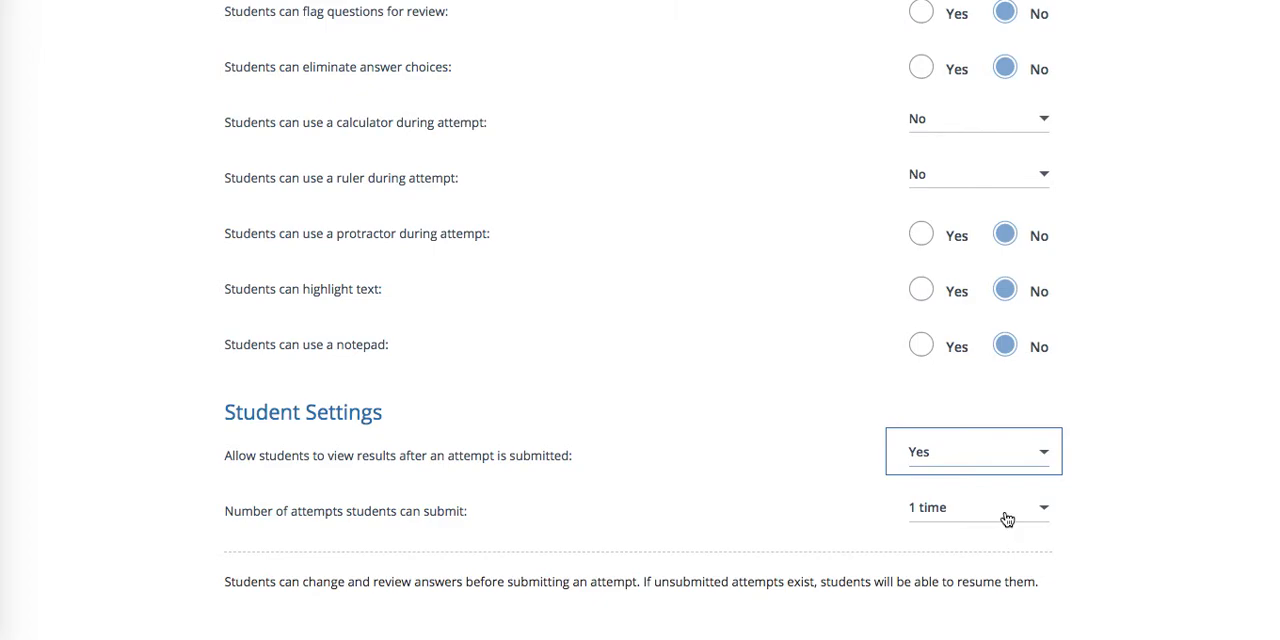
{"action": "left_click", "coordinate": [975, 507]}
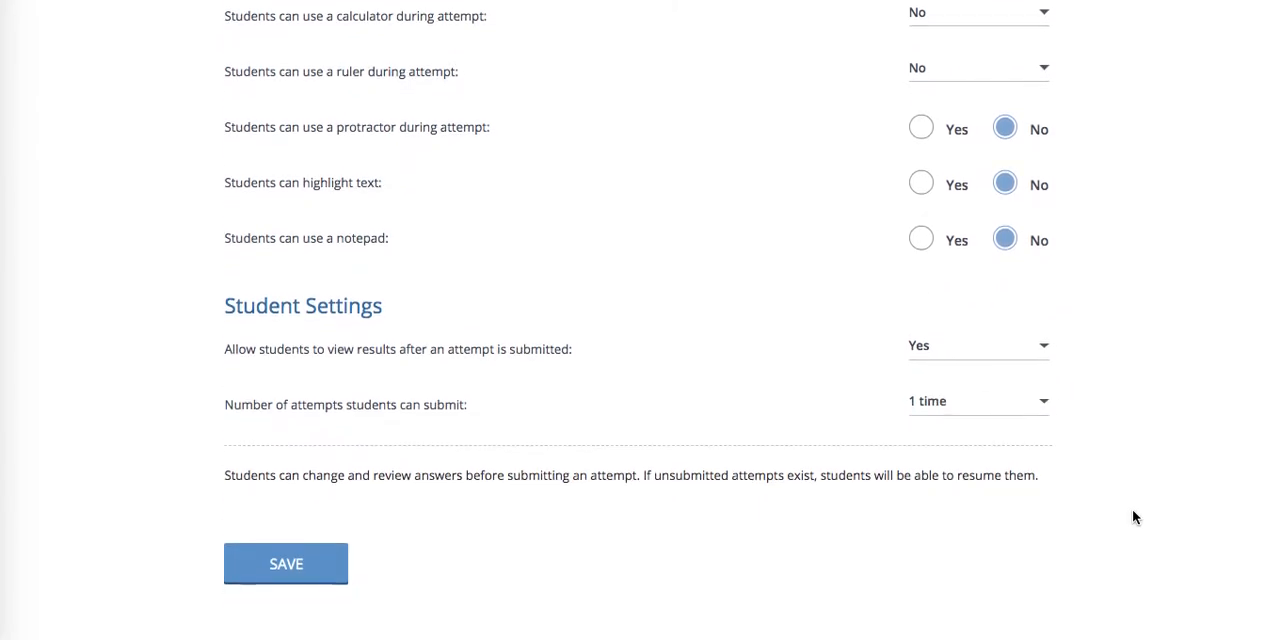
{"action": "left_click", "coordinate": [285, 563]}
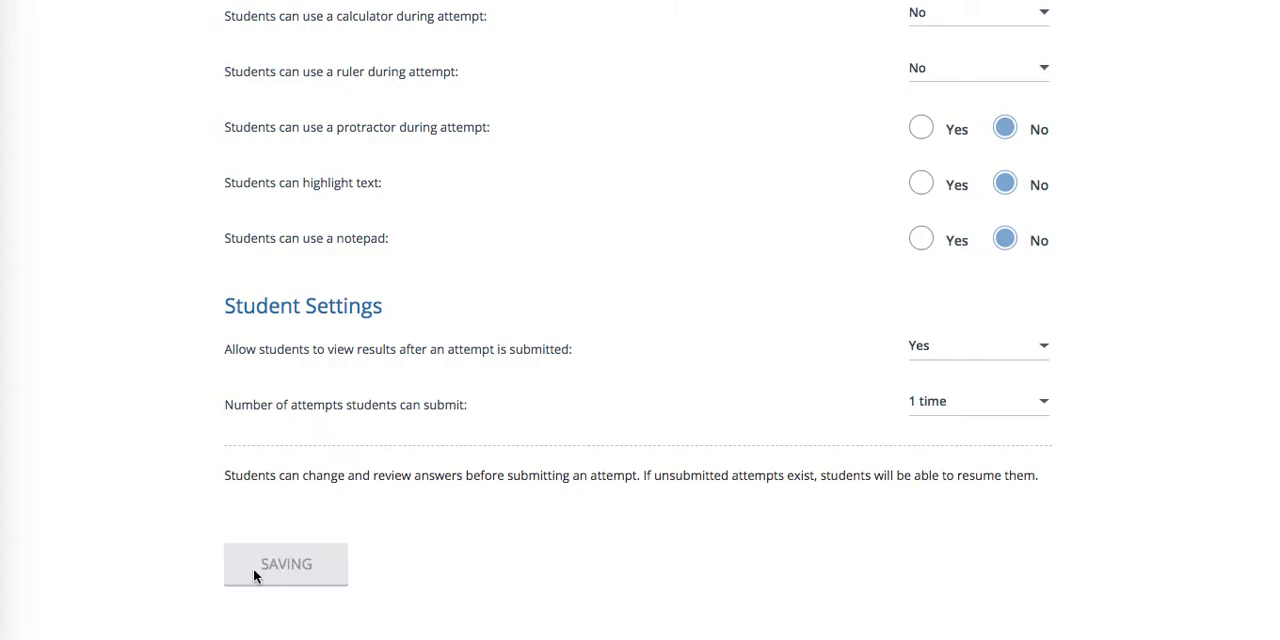
{"action": "left_click", "coordinate": [285, 564]}
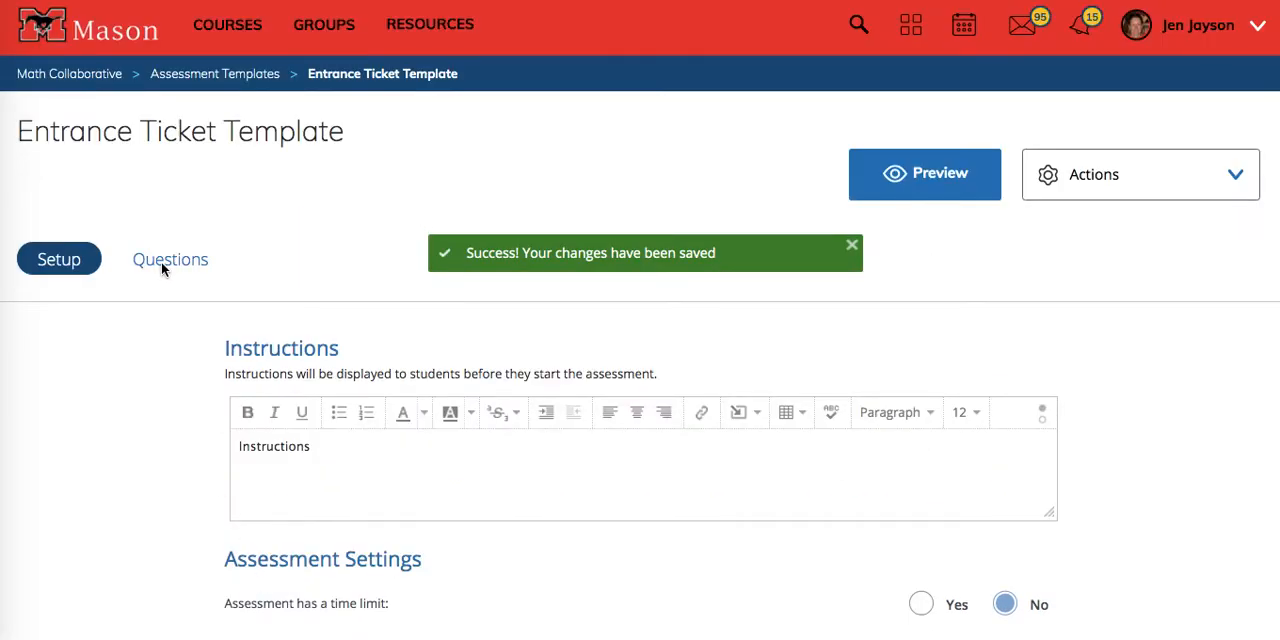
- Add a multiple choice question from the template's Questions tab
{"action": "left_click", "coordinate": [170, 259]}
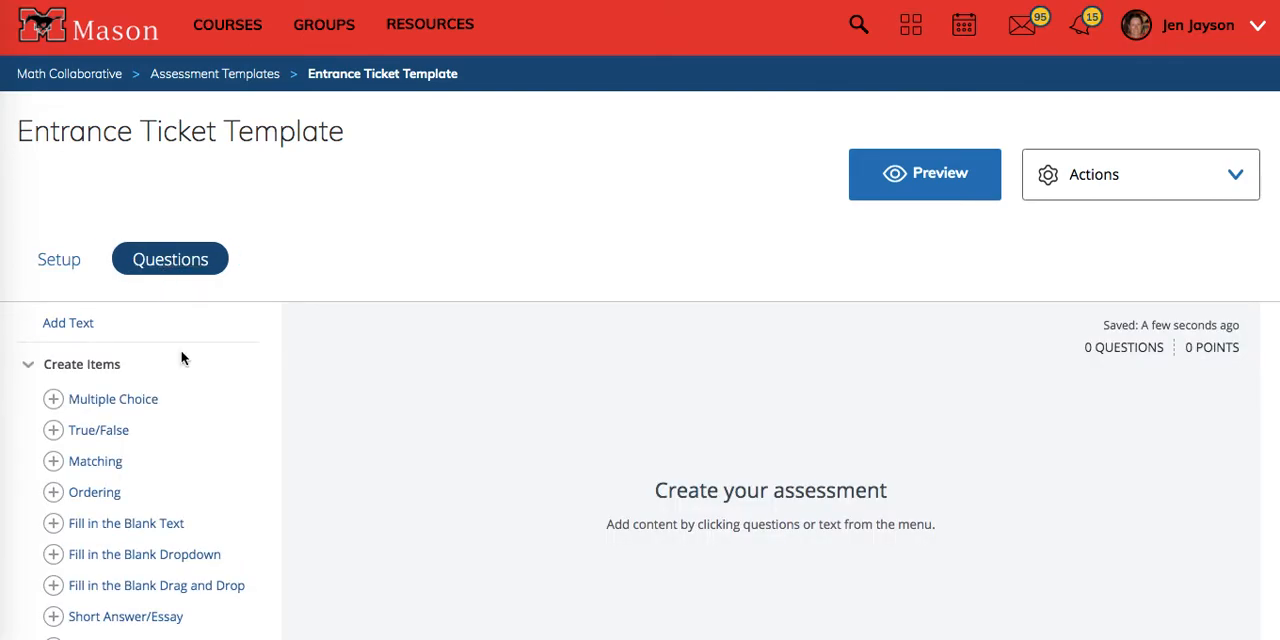
{"action": "scroll", "scroll_direction": "down", "scroll_amount": 3}
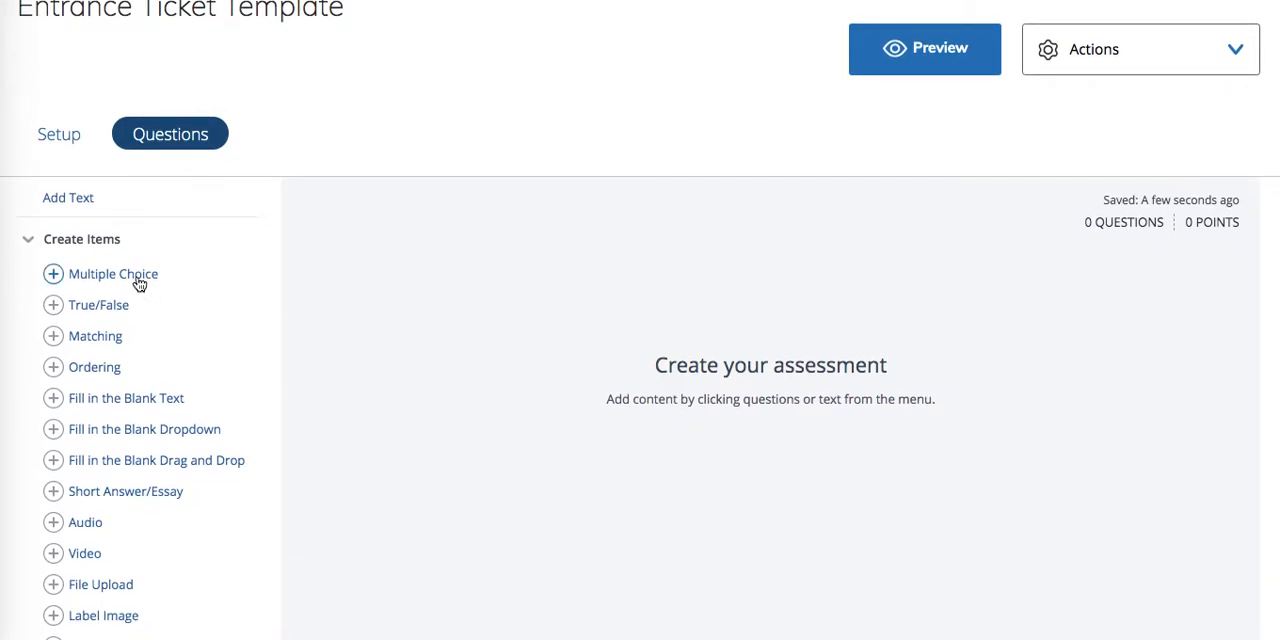
{"action": "left_click", "coordinate": [113, 273]}
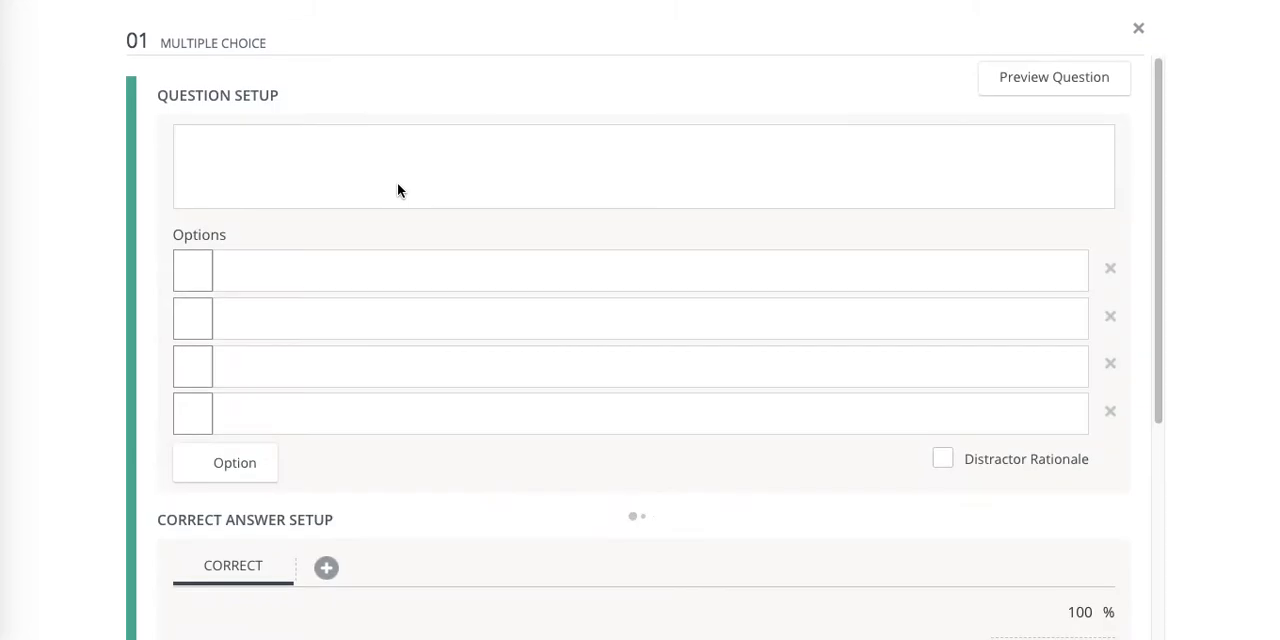
- Write 'Honor pledge' as question 01's text and delete the extra answer options
{"action": "left_click", "coordinate": [645, 166]}
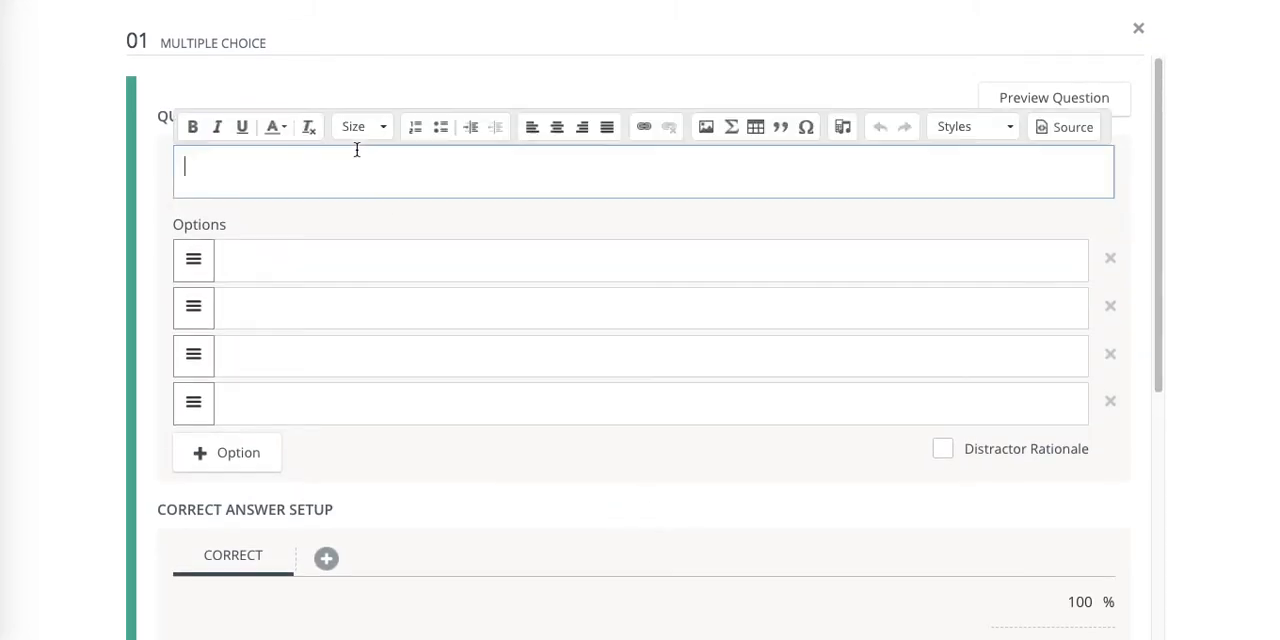
{"action": "type", "text": "Hot"}
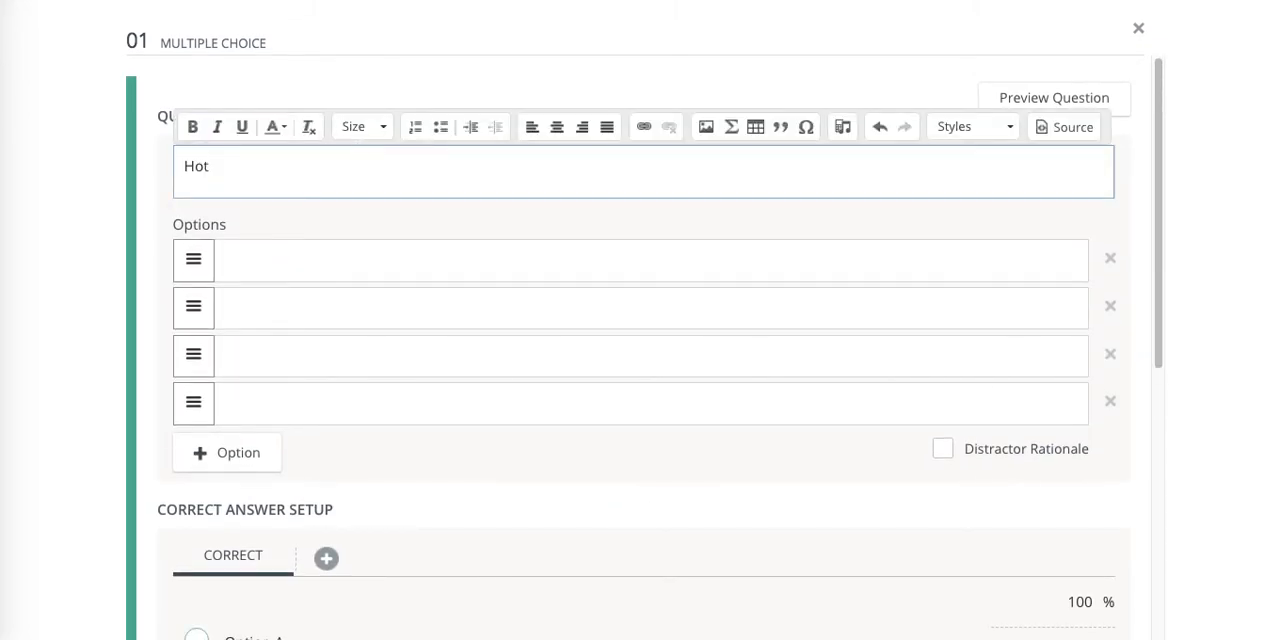
{"action": "type", "text": "Honor"}
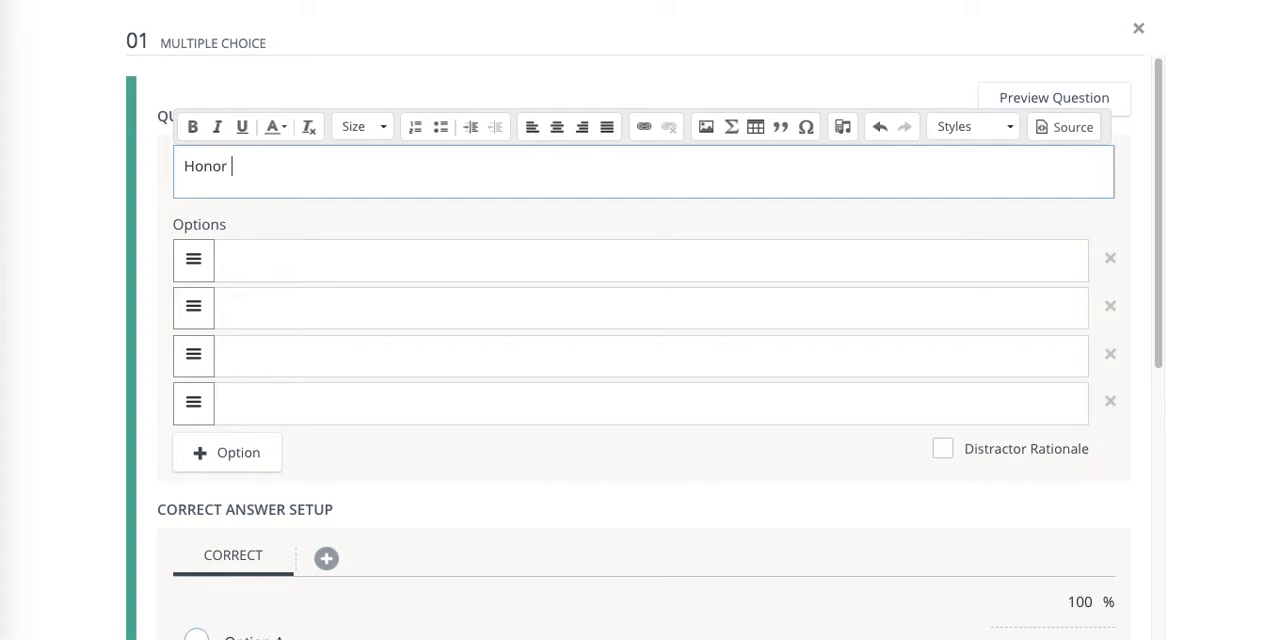
{"action": "type", "text": "pleg"}
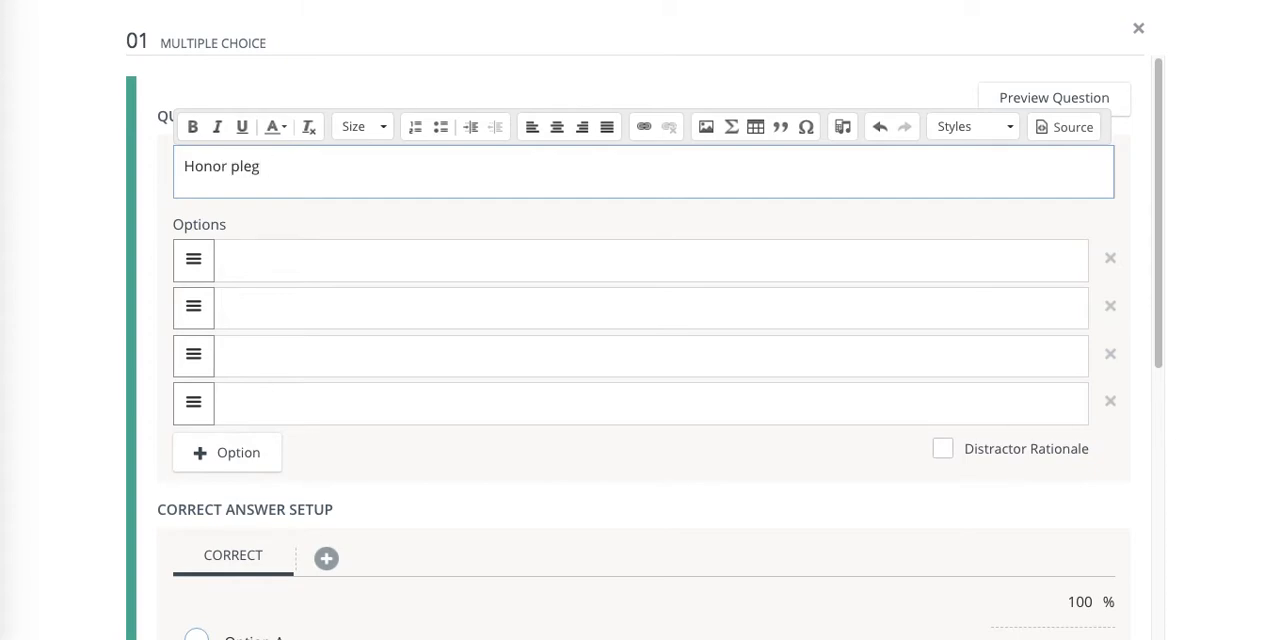
{"action": "type", "text": "dge"}
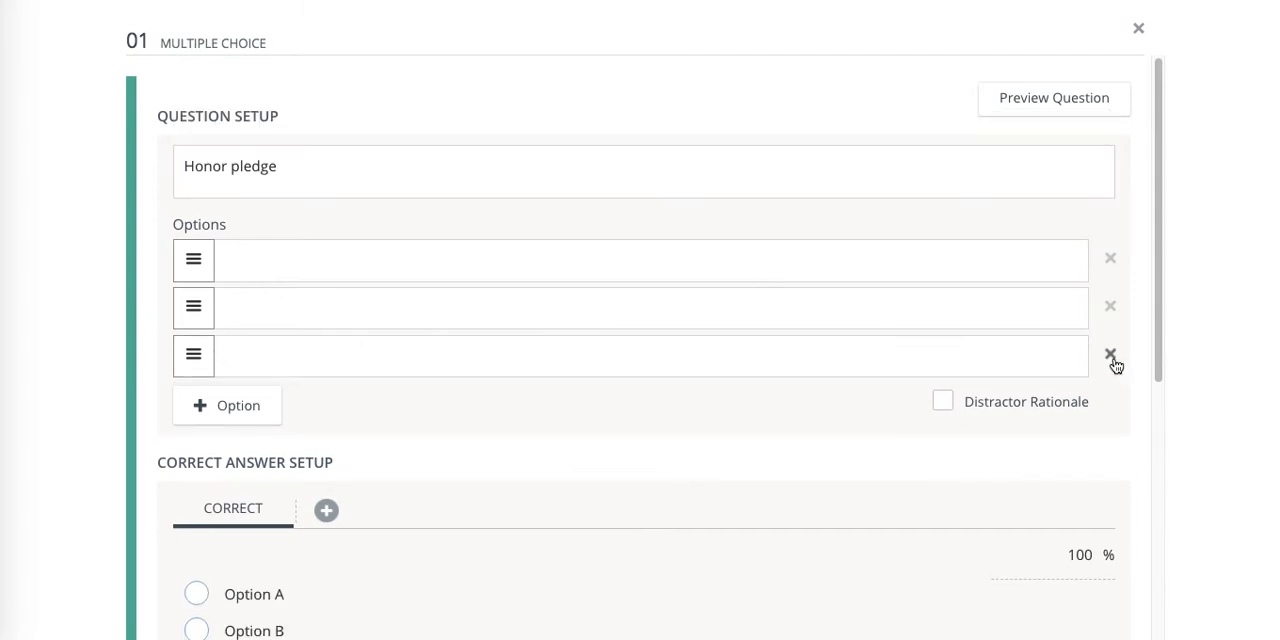
{"action": "left_click", "coordinate": [1110, 355]}
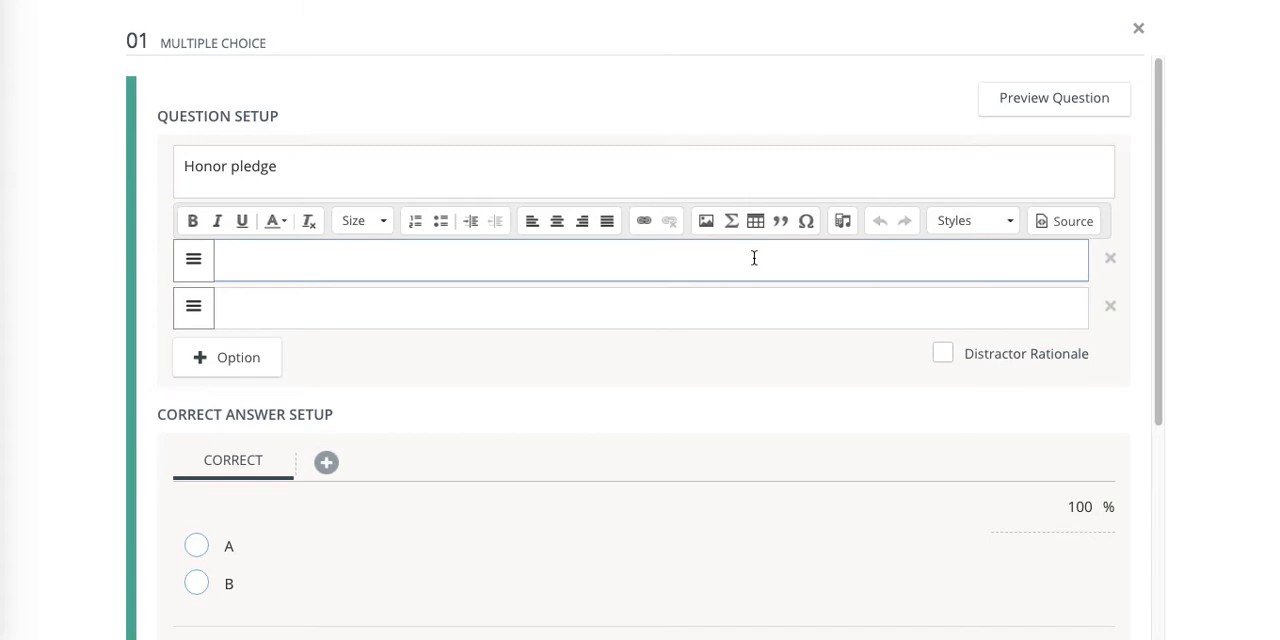
- Enter option A: 'I have followed instructions and the honor pledge.'
{"action": "type", "text": "I have"}
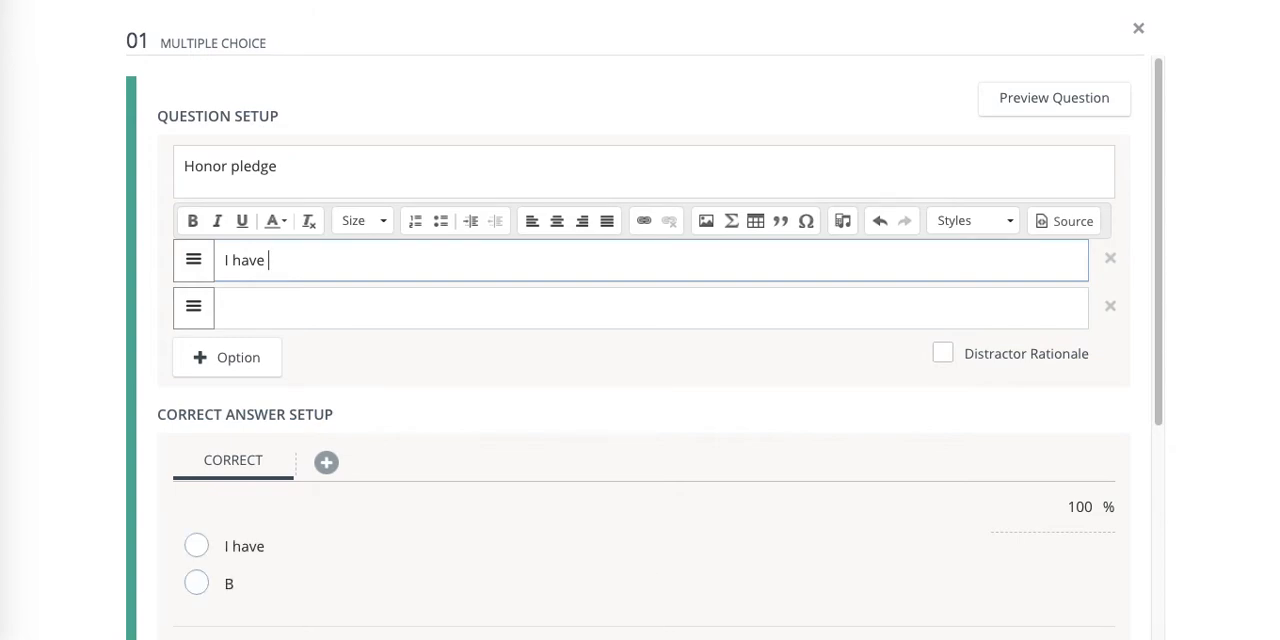
{"action": "type", "text": "follo"}
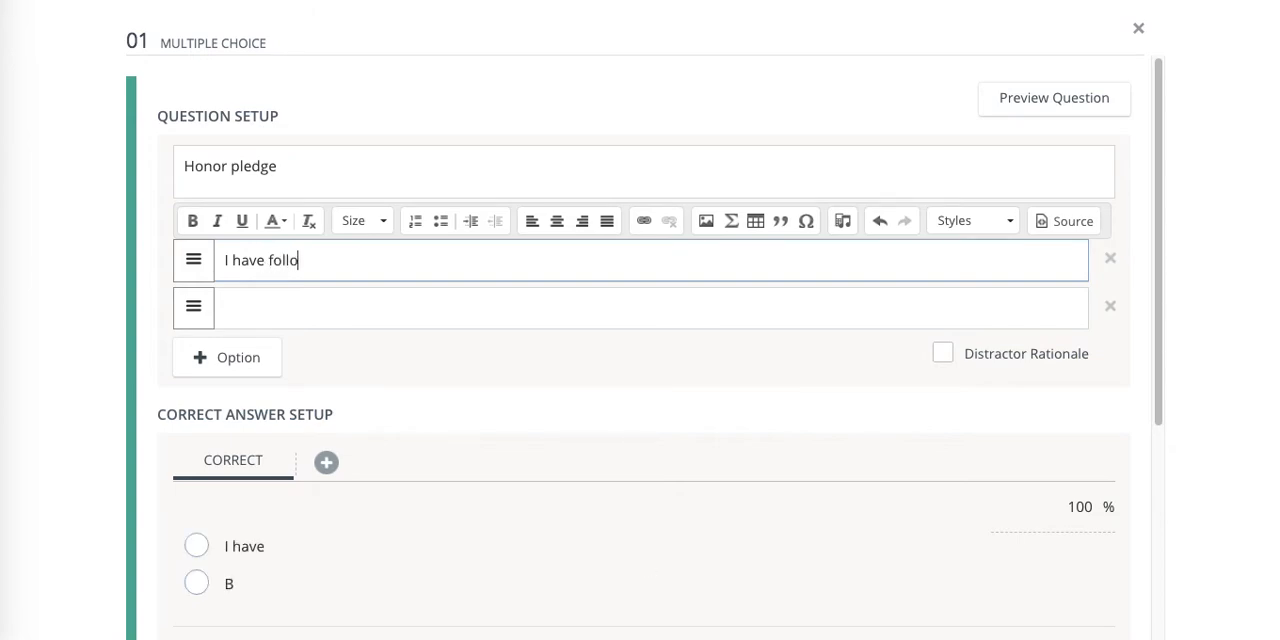
{"action": "type", "text": "wed instructions and"}
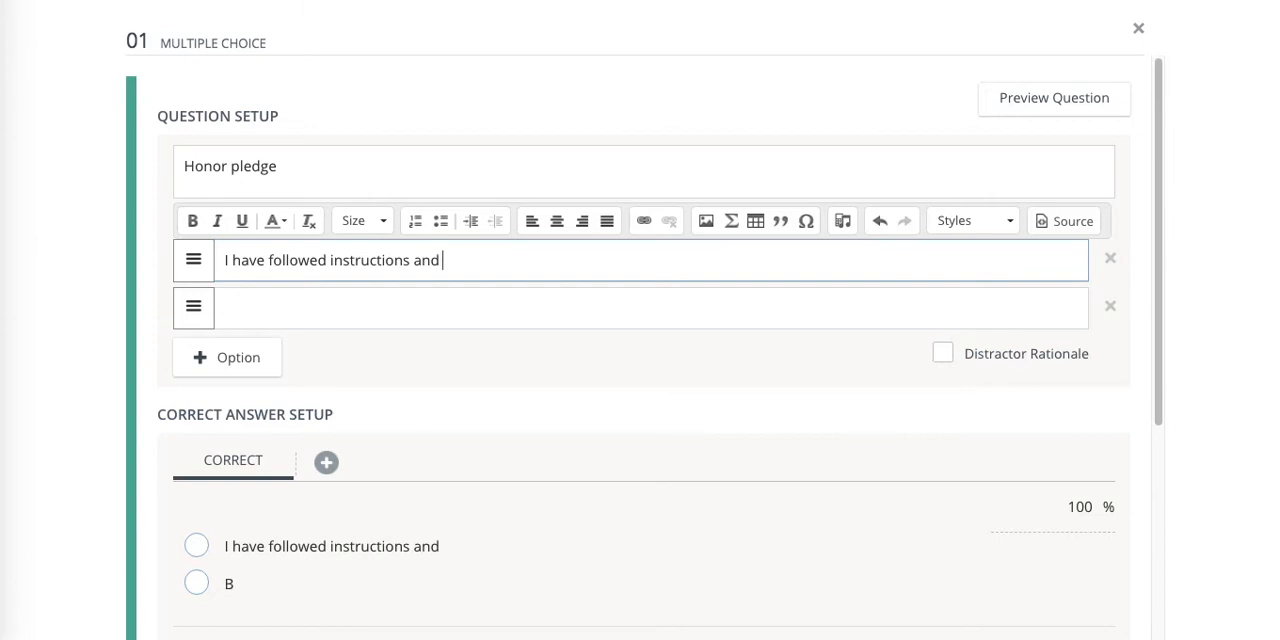
{"action": "type", "text": "the hon"}
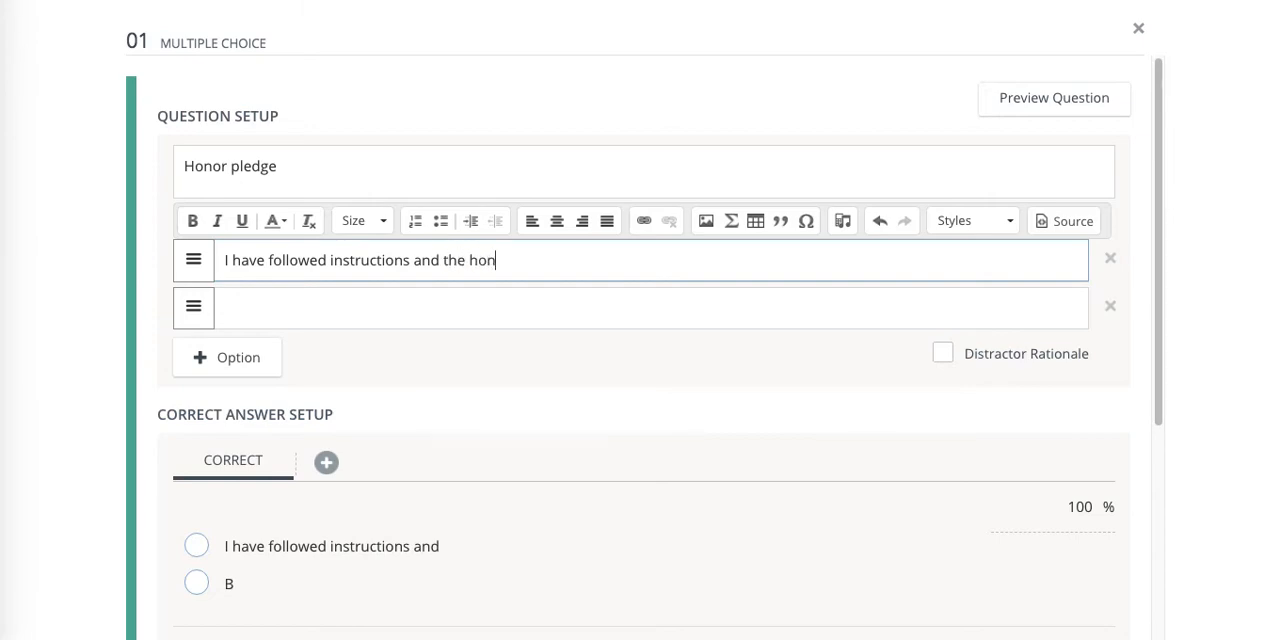
{"action": "type", "text": "or pled"}
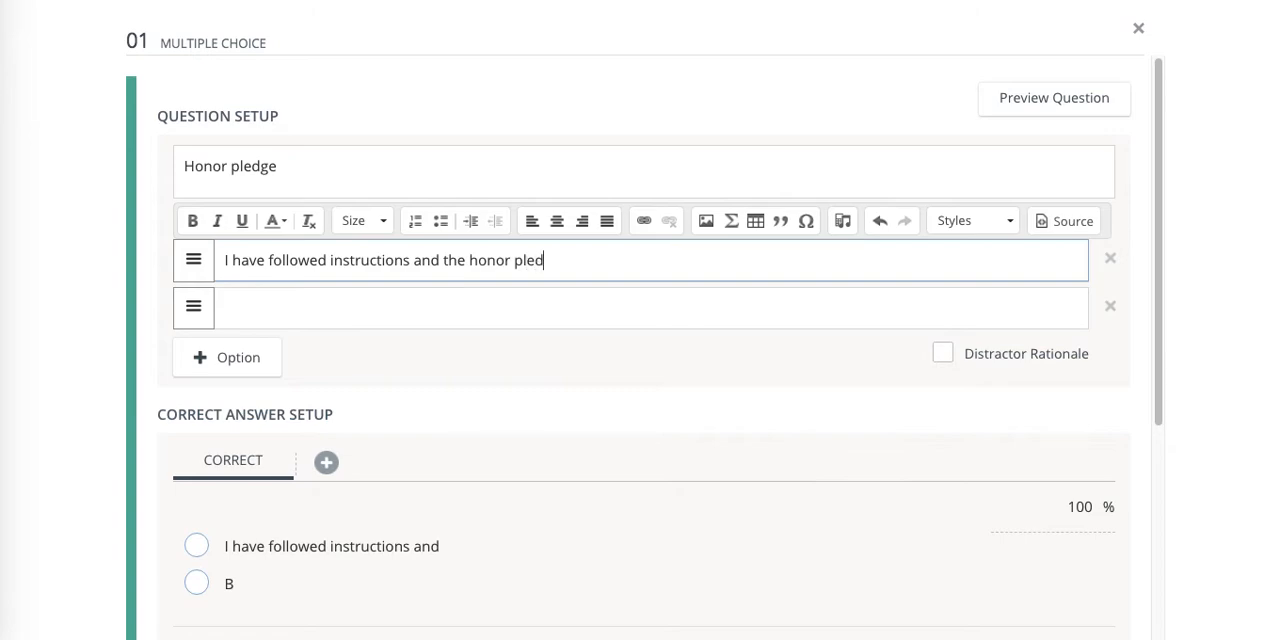
{"action": "type", "text": "ge."}
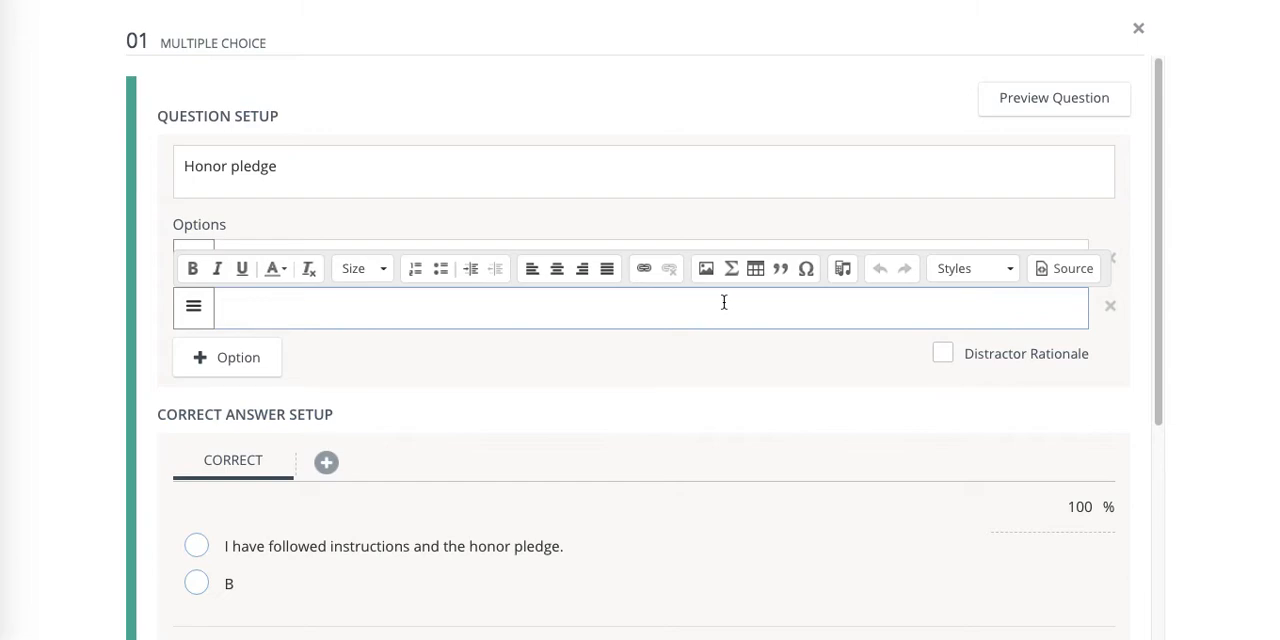
- Enter option B: 'I need to discuss how honesty works with my teacher and parent'
{"action": "type", "text": "I need to discuss ho"}
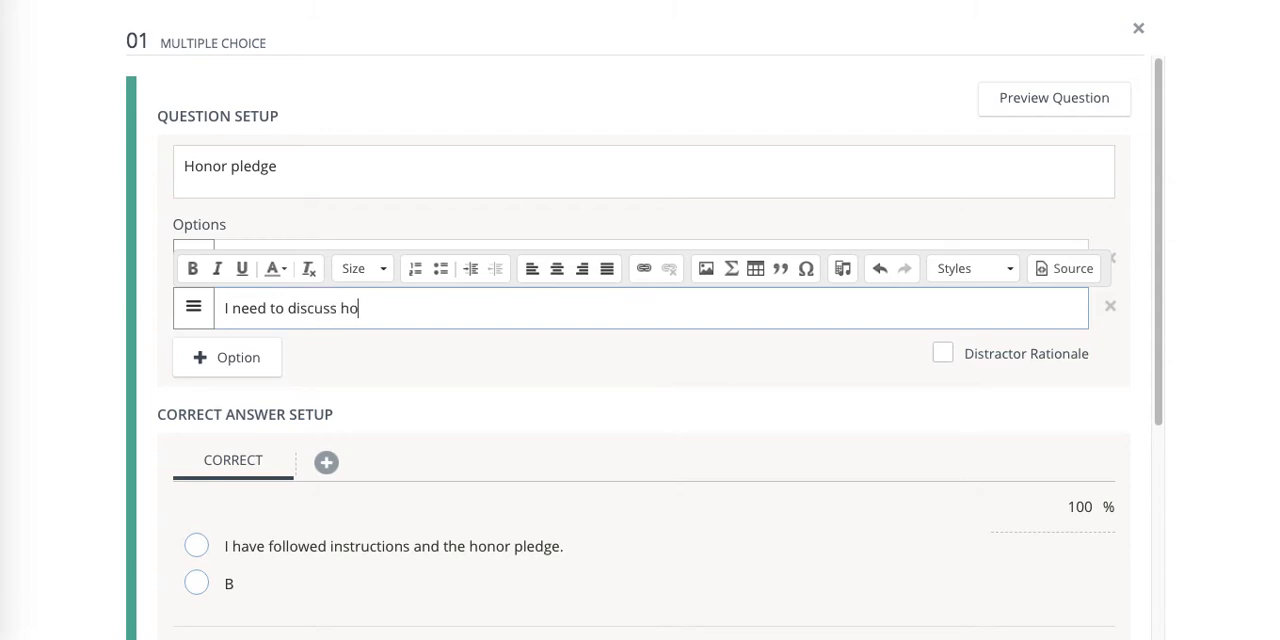
{"action": "type", "text": "w ho"}
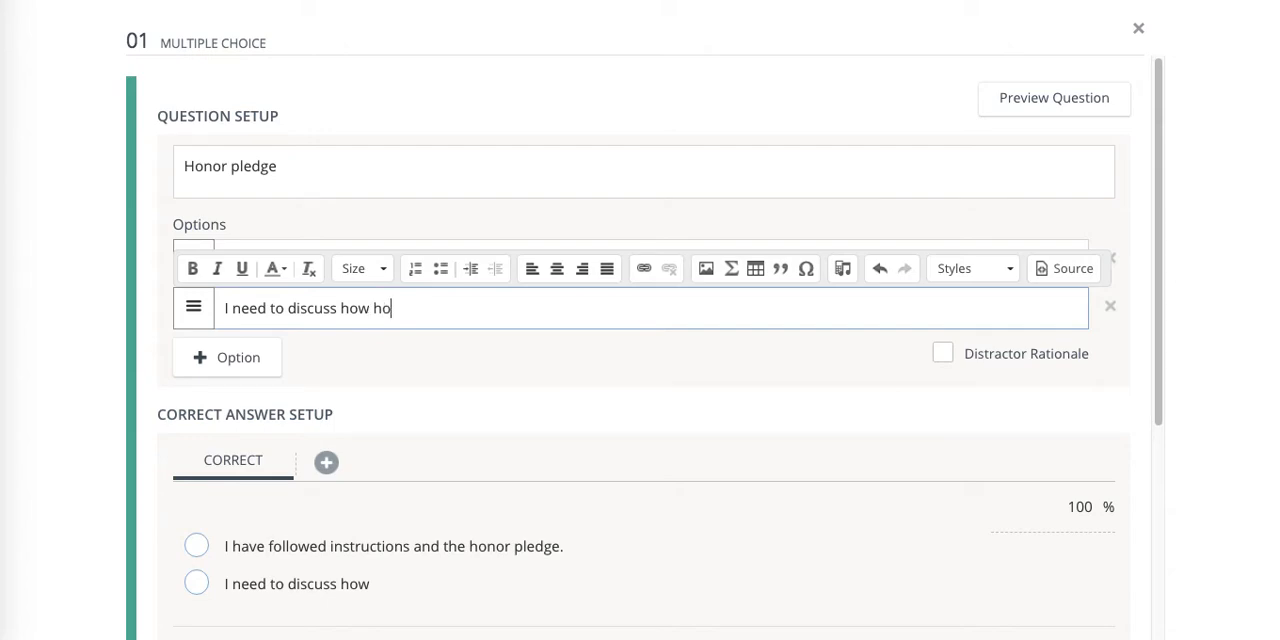
{"action": "type", "text": "nesty works"}
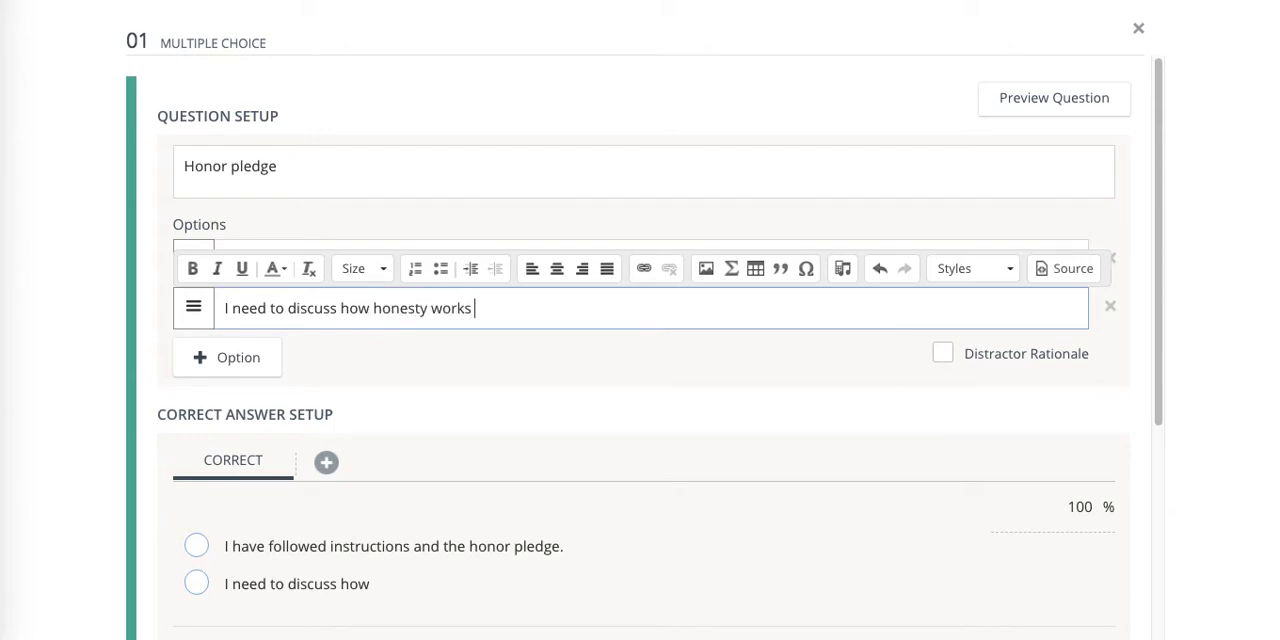
{"action": "type", "text": "with"}
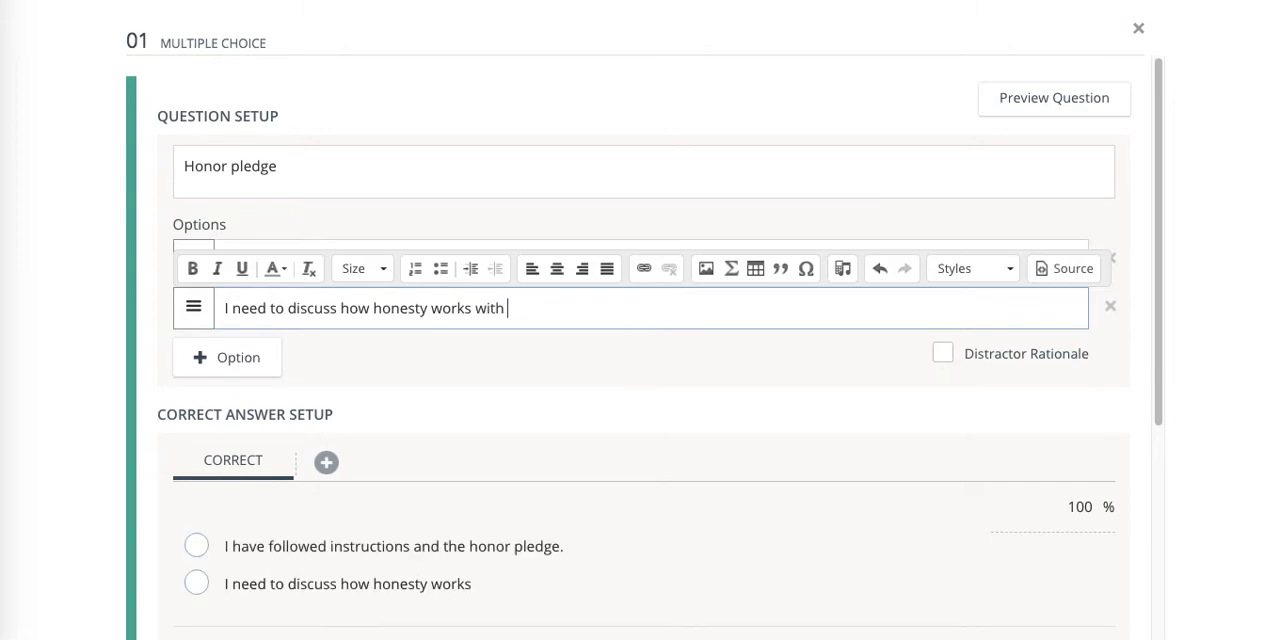
{"action": "type", "text": "my teacher and parent"}
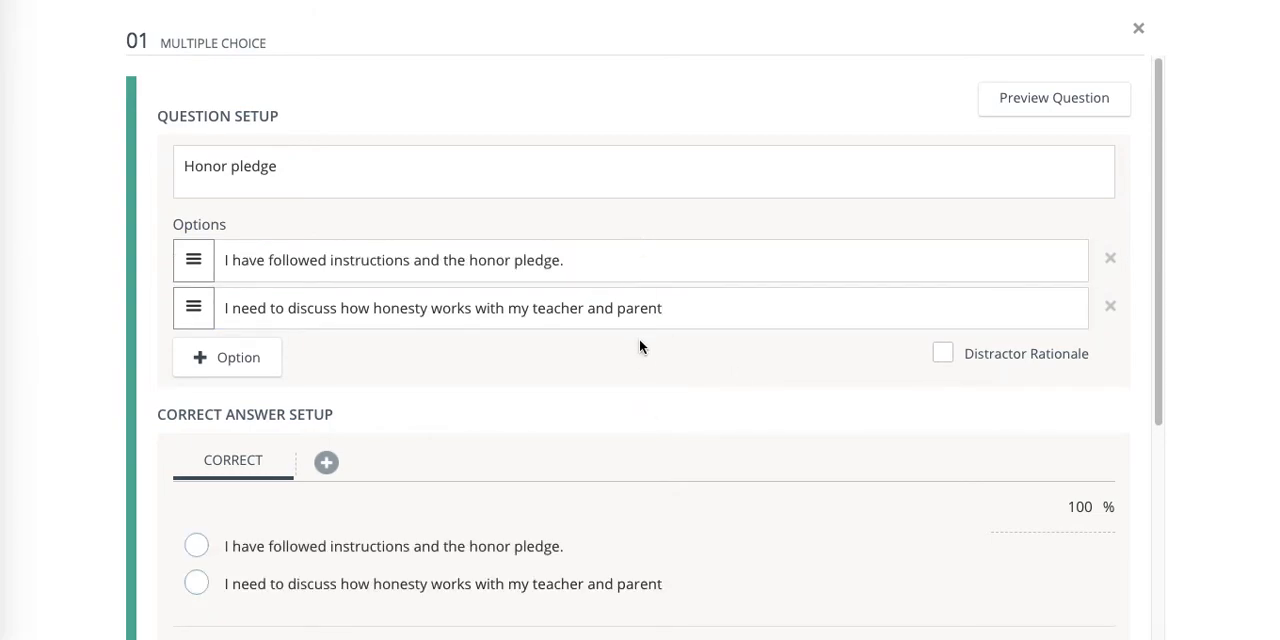
- Mark the honor pledge statement as the correct answer and save the question
{"action": "scroll", "scroll_direction": "down", "scroll_amount": 3}
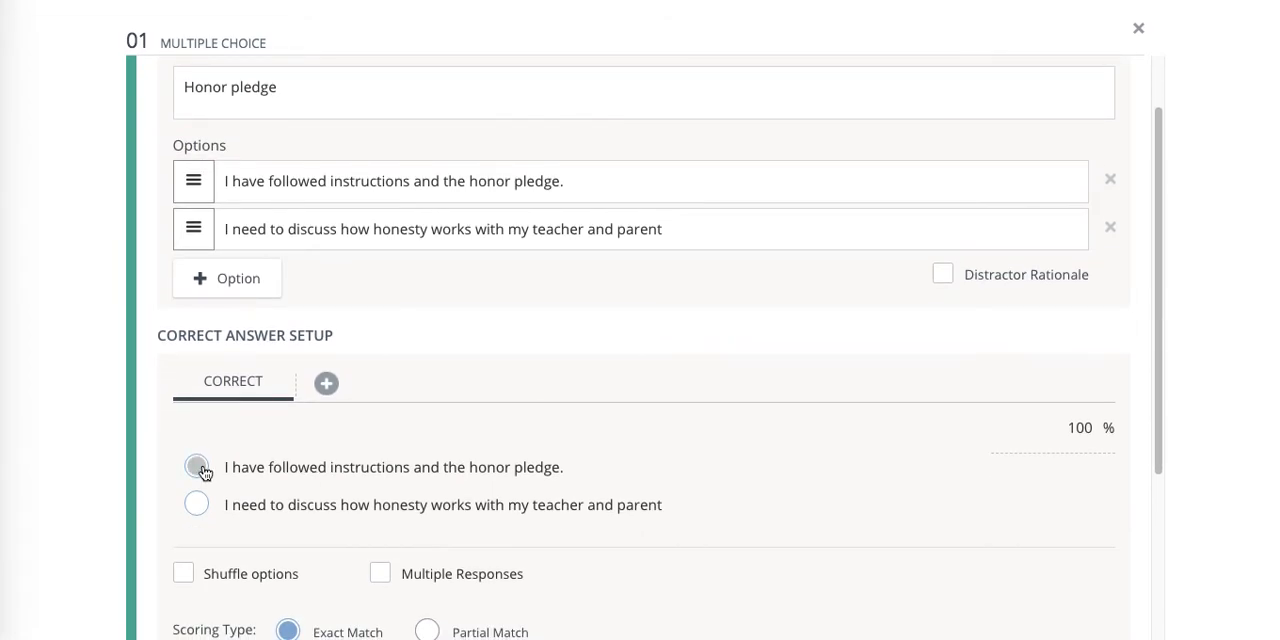
{"action": "left_click", "coordinate": [196, 467]}
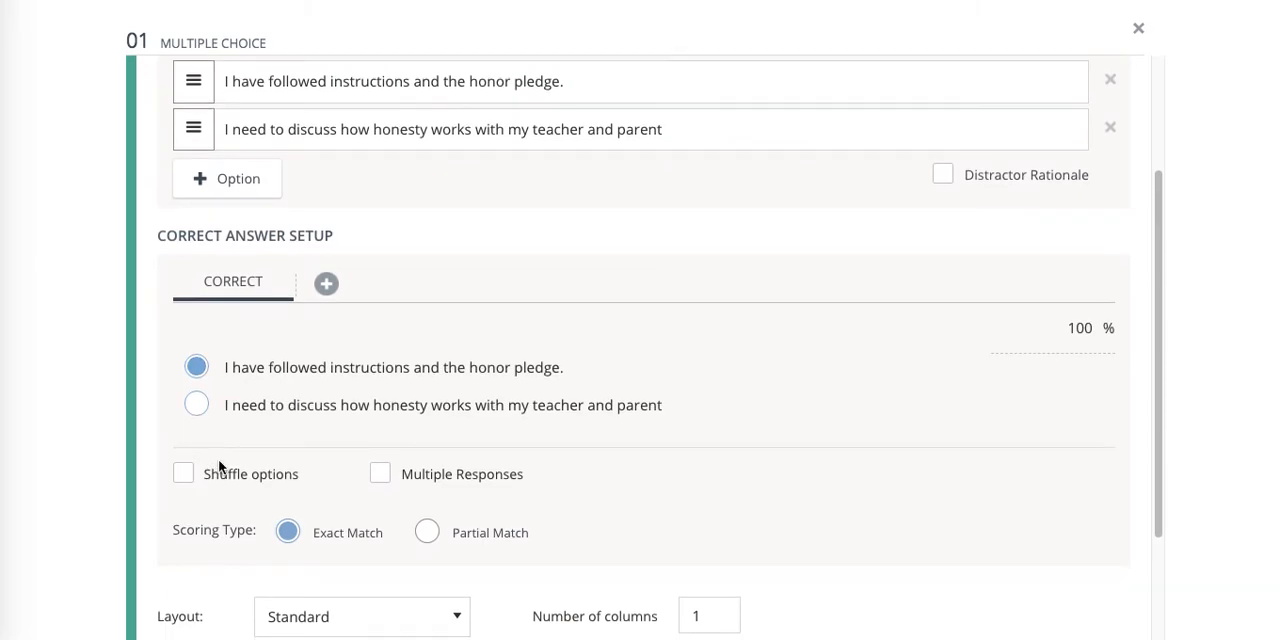
{"action": "scroll", "scroll_direction": "down", "scroll_amount": 3}
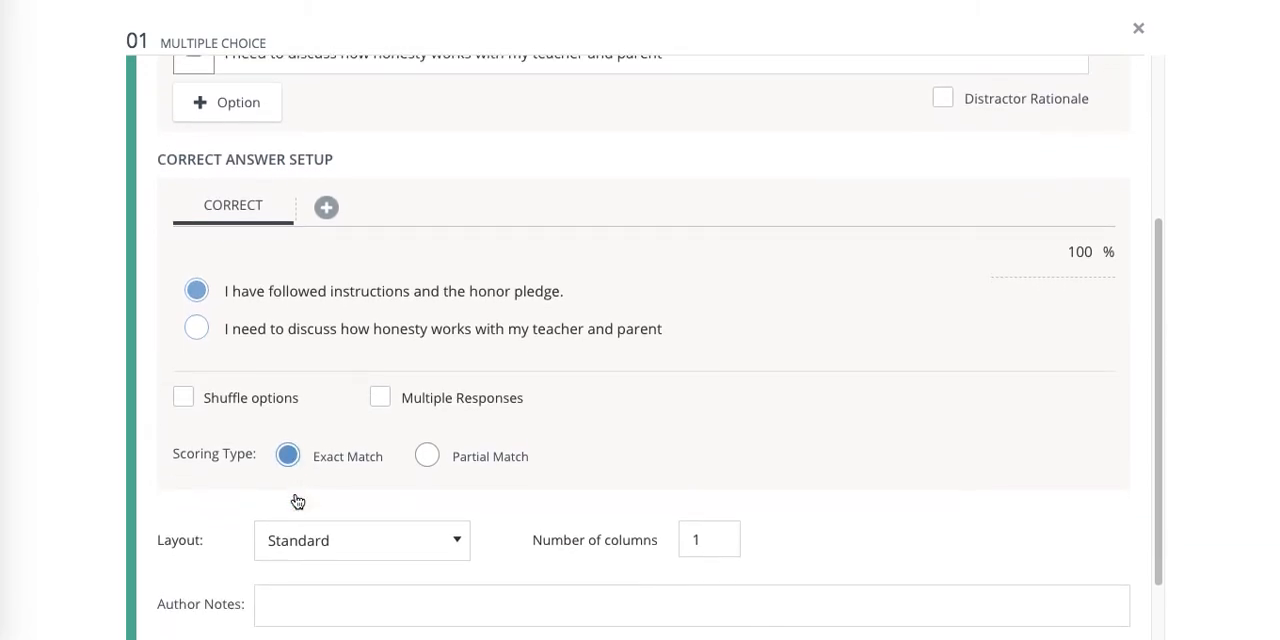
{"action": "scroll", "scroll_direction": "down", "scroll_amount": 3}
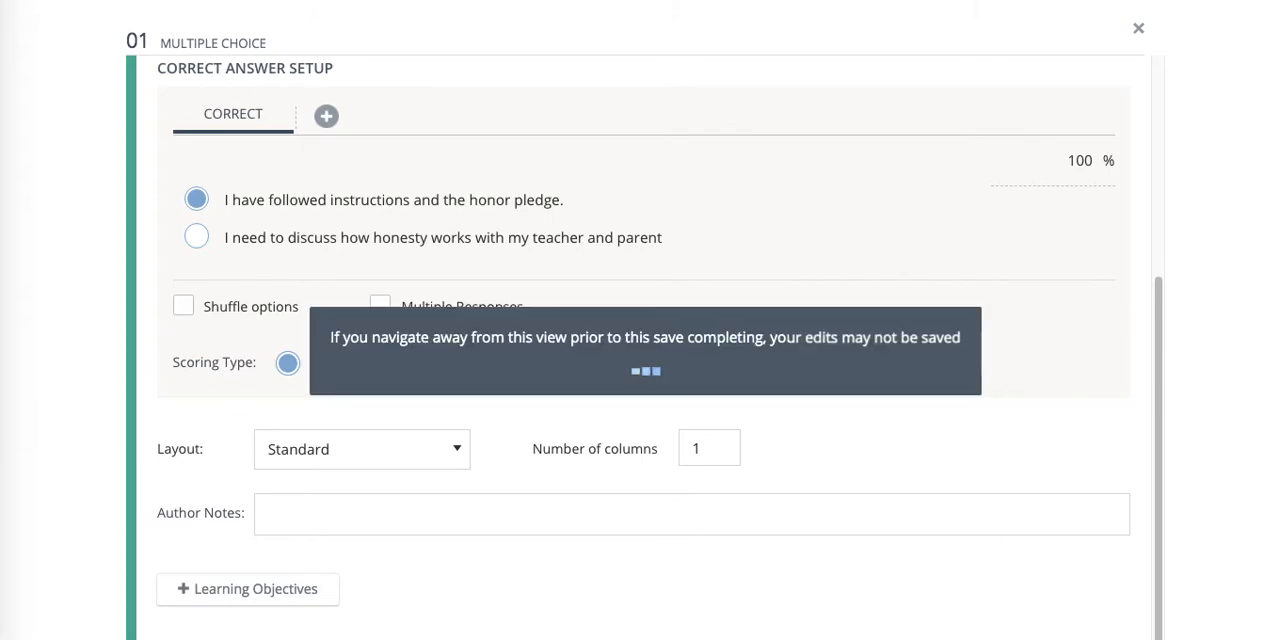
{"action": "left_click", "coordinate": [1138, 28]}
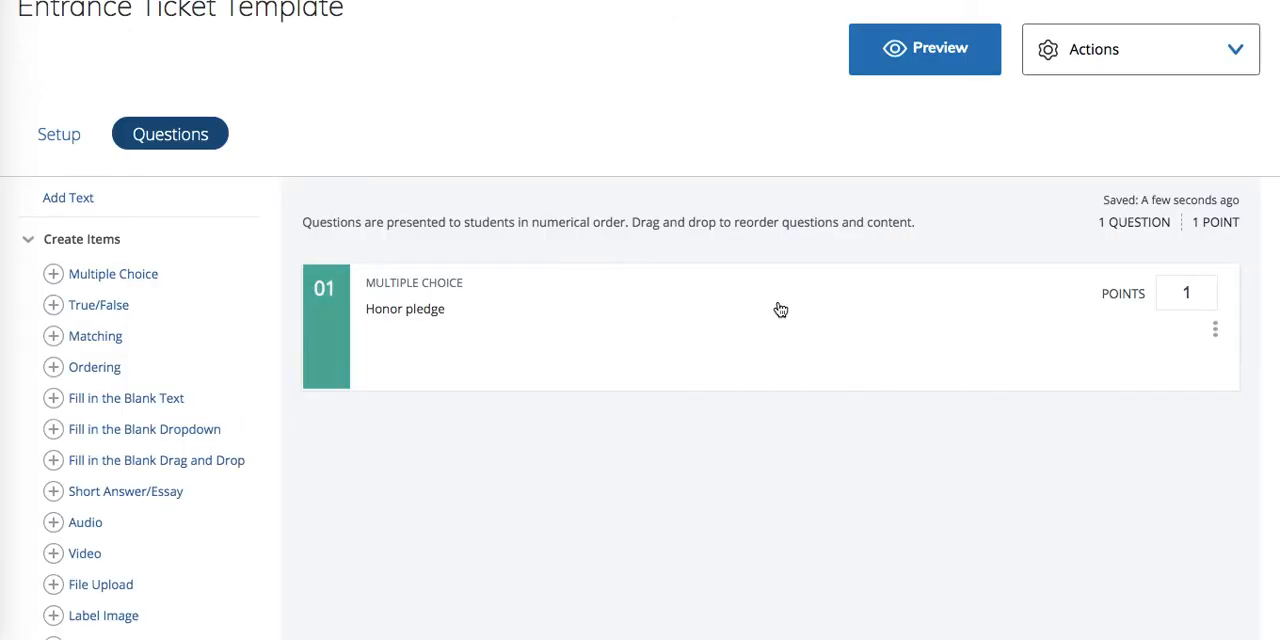
{"action": "left_click", "coordinate": [924, 48]}
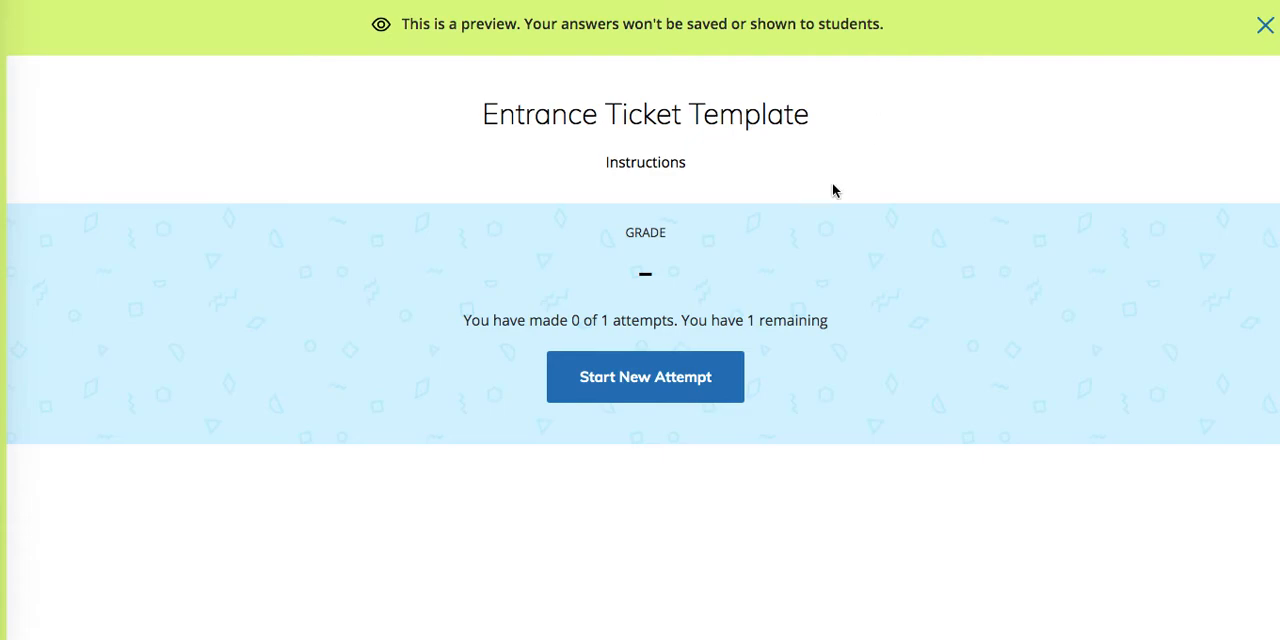
{"action": "left_click", "coordinate": [645, 376]}
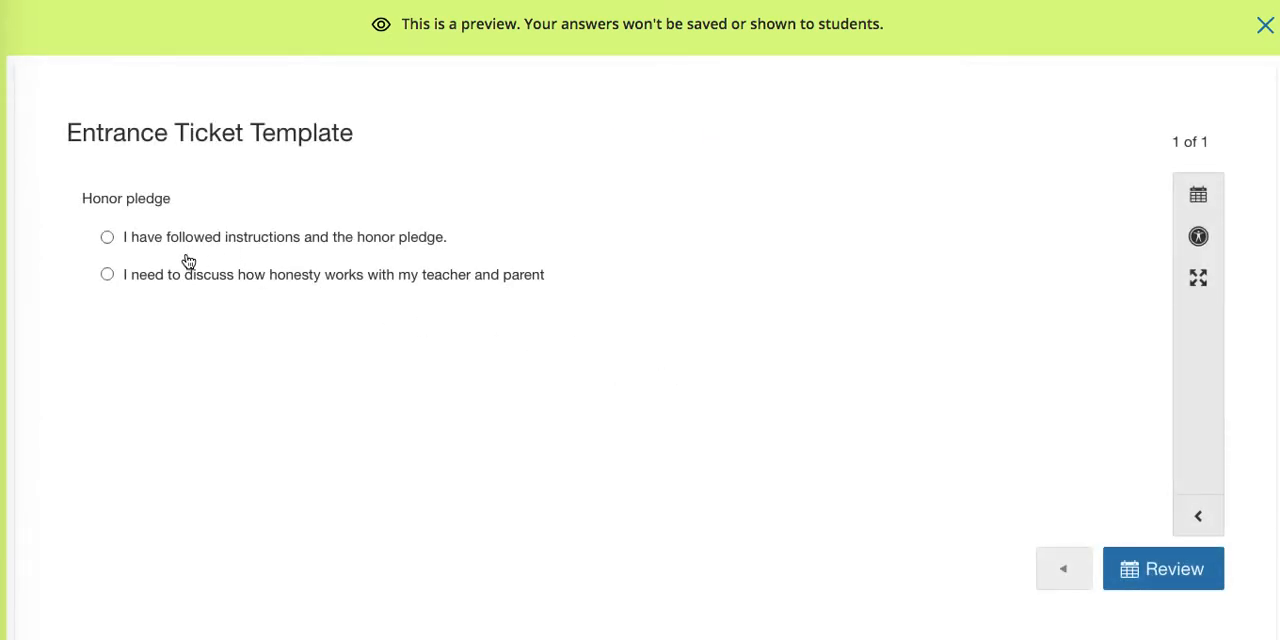
{"action": "left_click", "coordinate": [107, 237]}
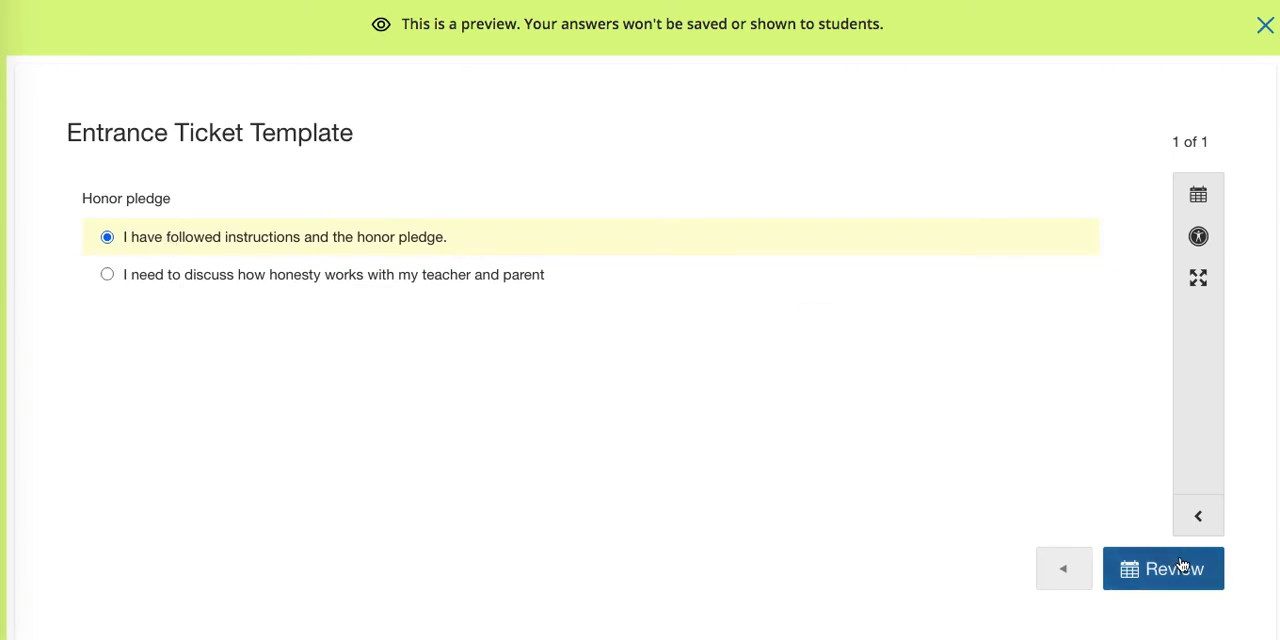
{"action": "left_click", "coordinate": [1163, 568]}
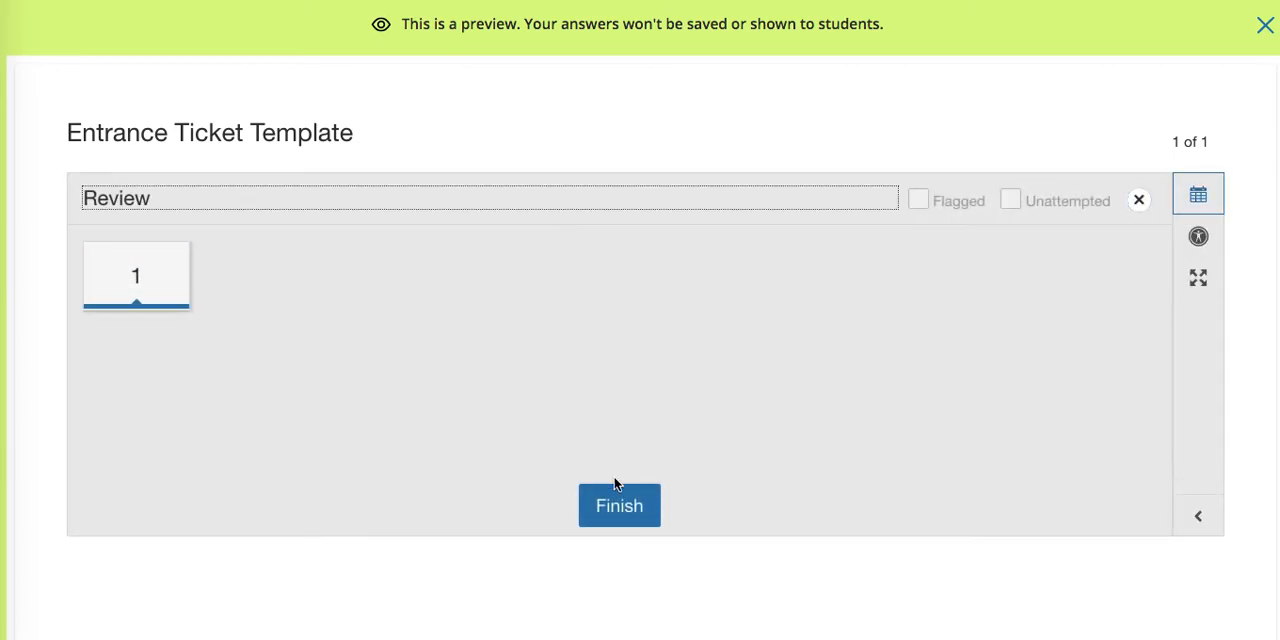
{"action": "left_click", "coordinate": [618, 505]}
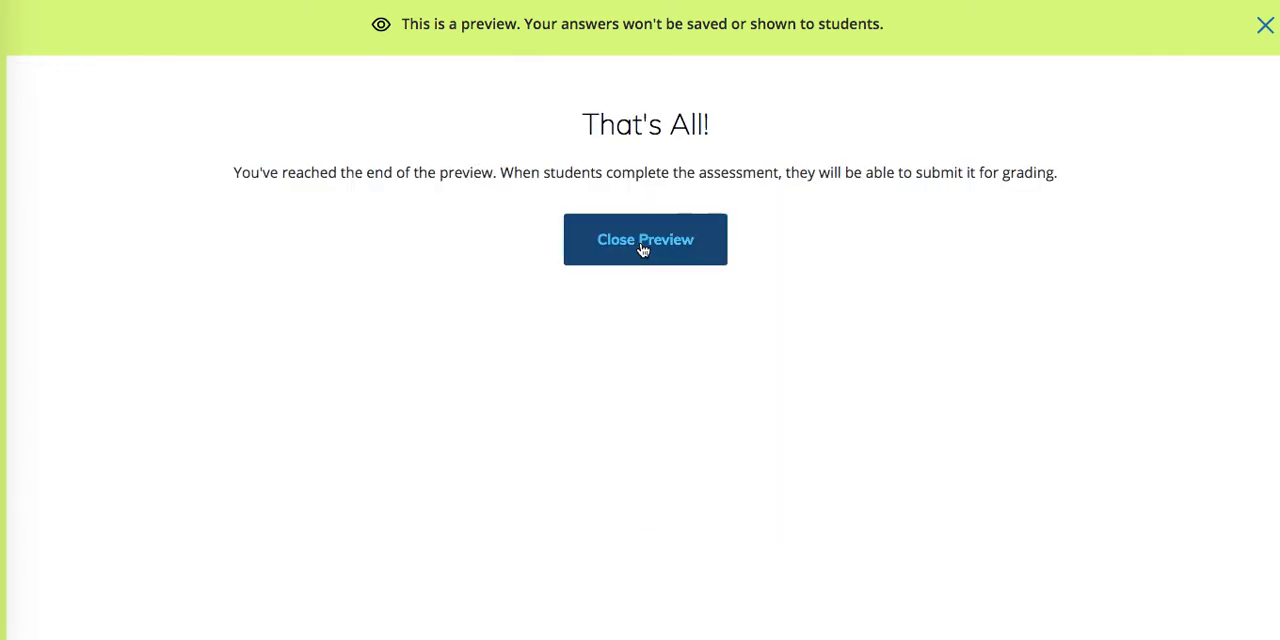
{"action": "left_click", "coordinate": [645, 239]}
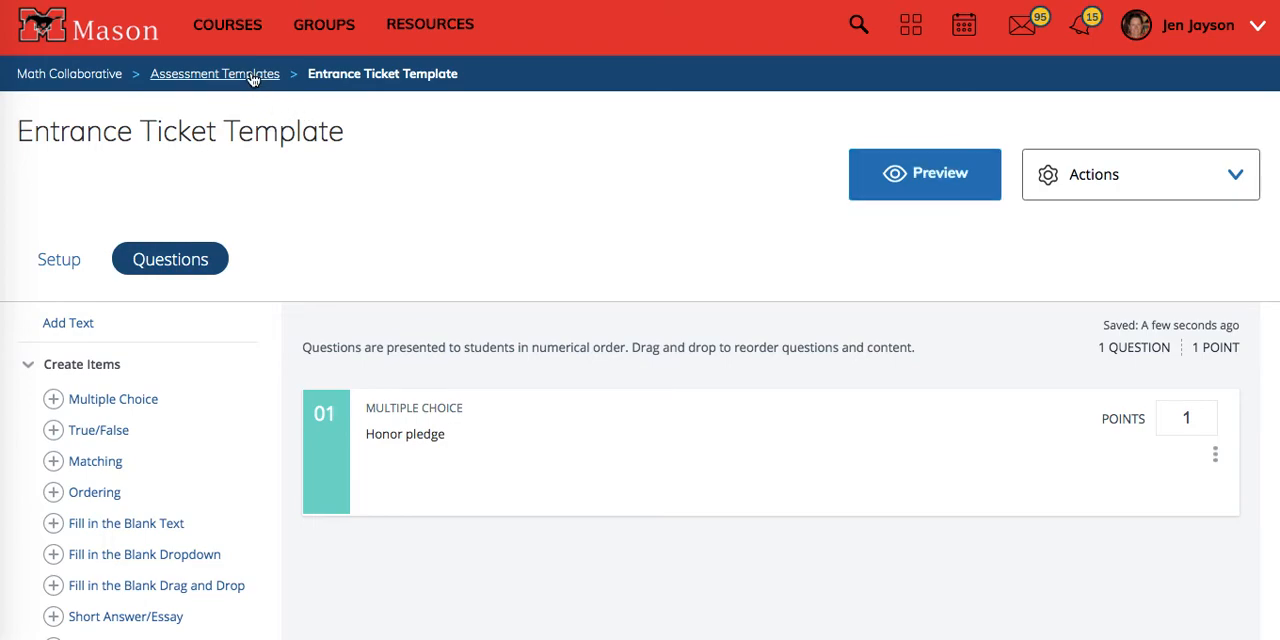
- Copy Entrance Ticket Template into the Assessment Templates folder
{"action": "left_click", "coordinate": [214, 73]}
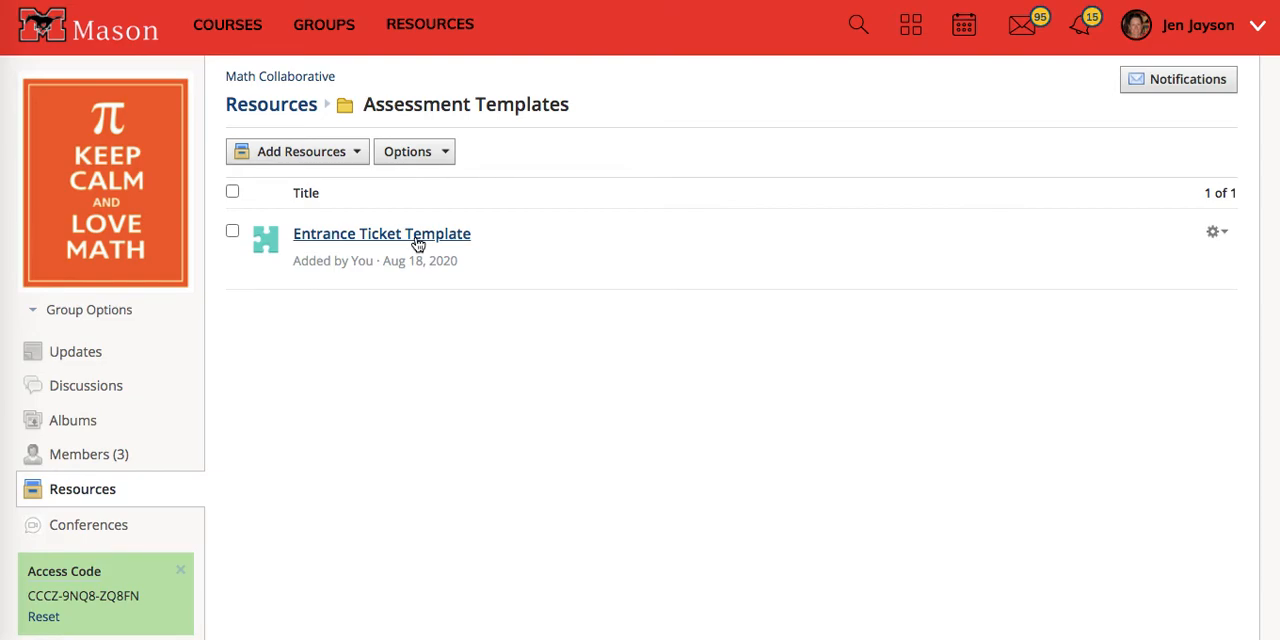
{"action": "left_click", "coordinate": [1213, 231]}
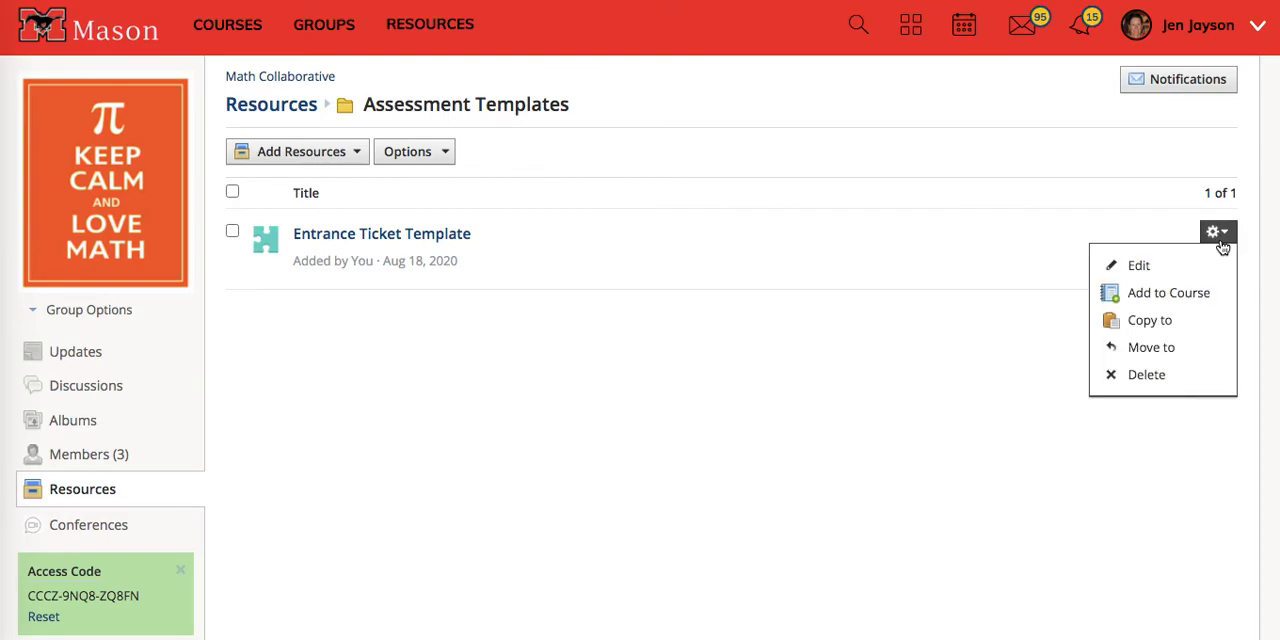
{"action": "mouse_move", "coordinate": [1149, 320]}
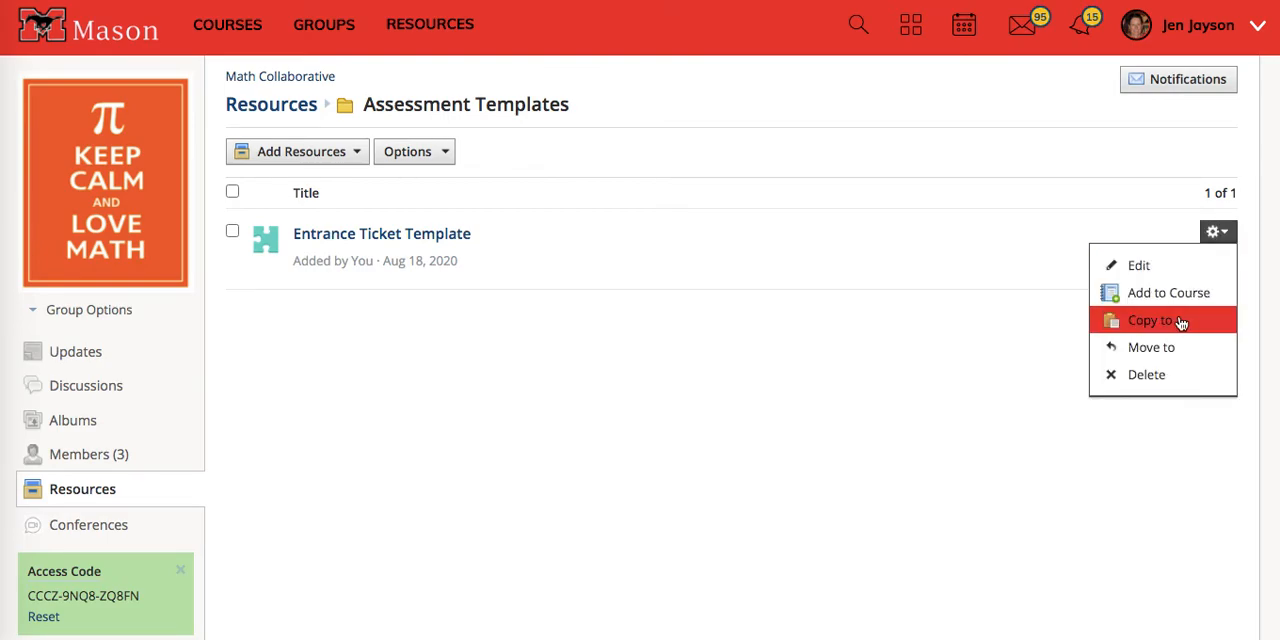
{"action": "left_click", "coordinate": [1151, 320]}
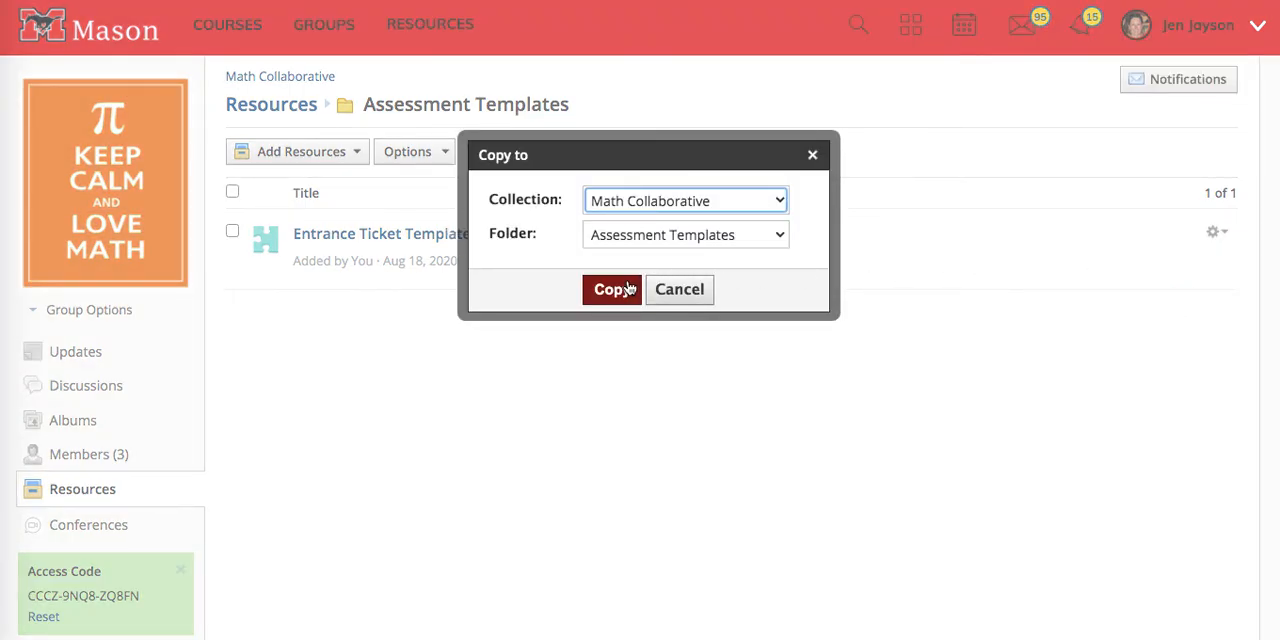
{"action": "left_click", "coordinate": [612, 289]}
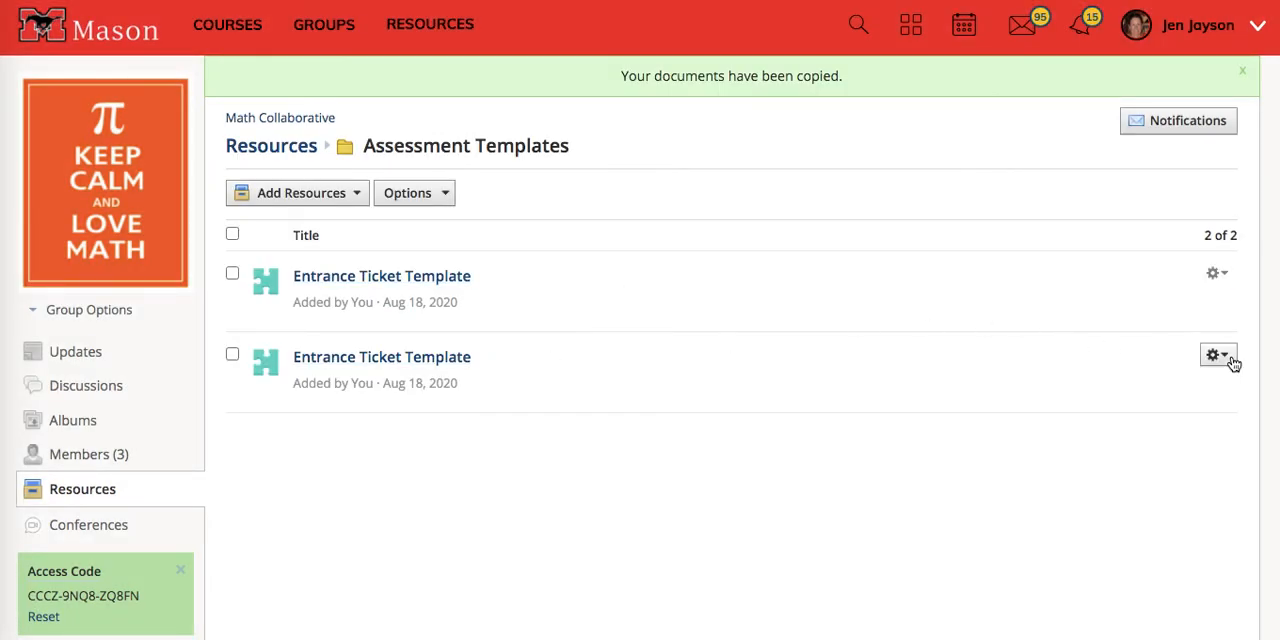
- Rename the copy to 'Exit Ticket Template'
{"action": "left_click", "coordinate": [1218, 354]}
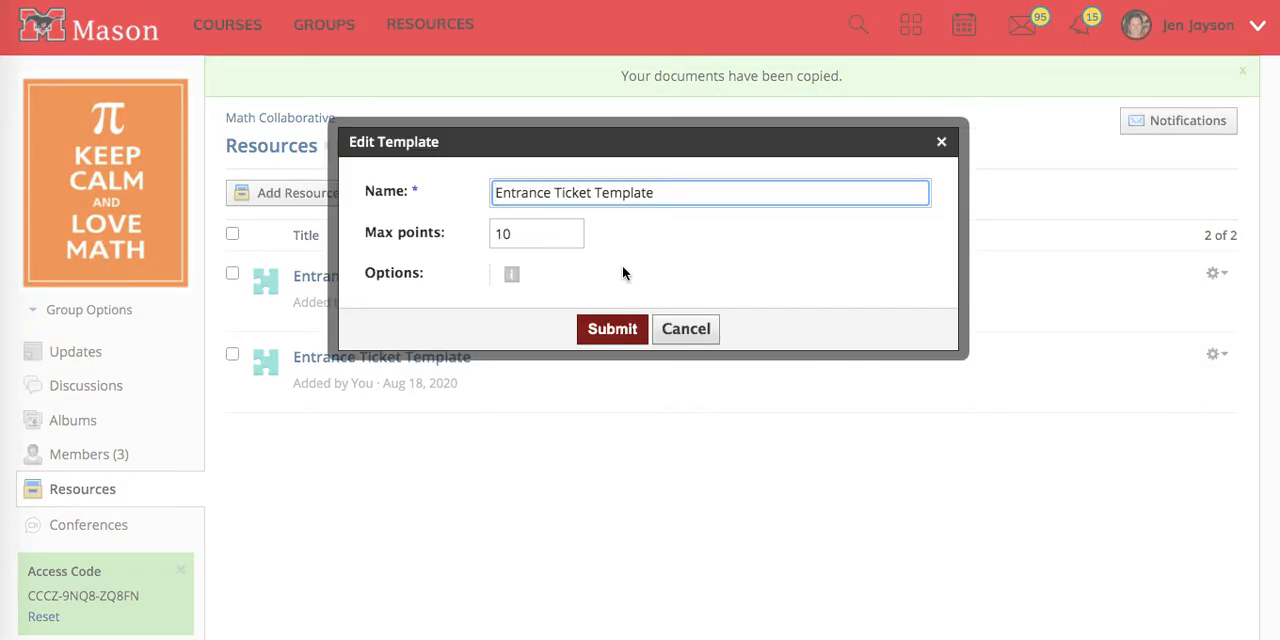
{"action": "double_click", "coordinate": [521, 192]}
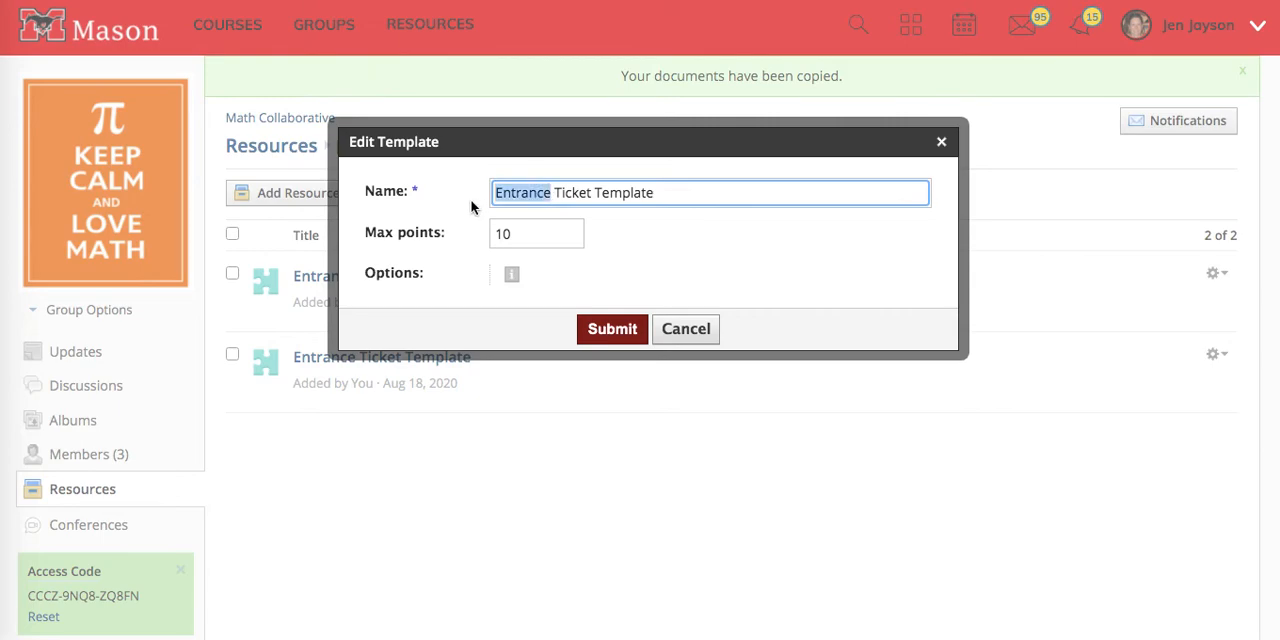
{"action": "left_click", "coordinate": [611, 329]}
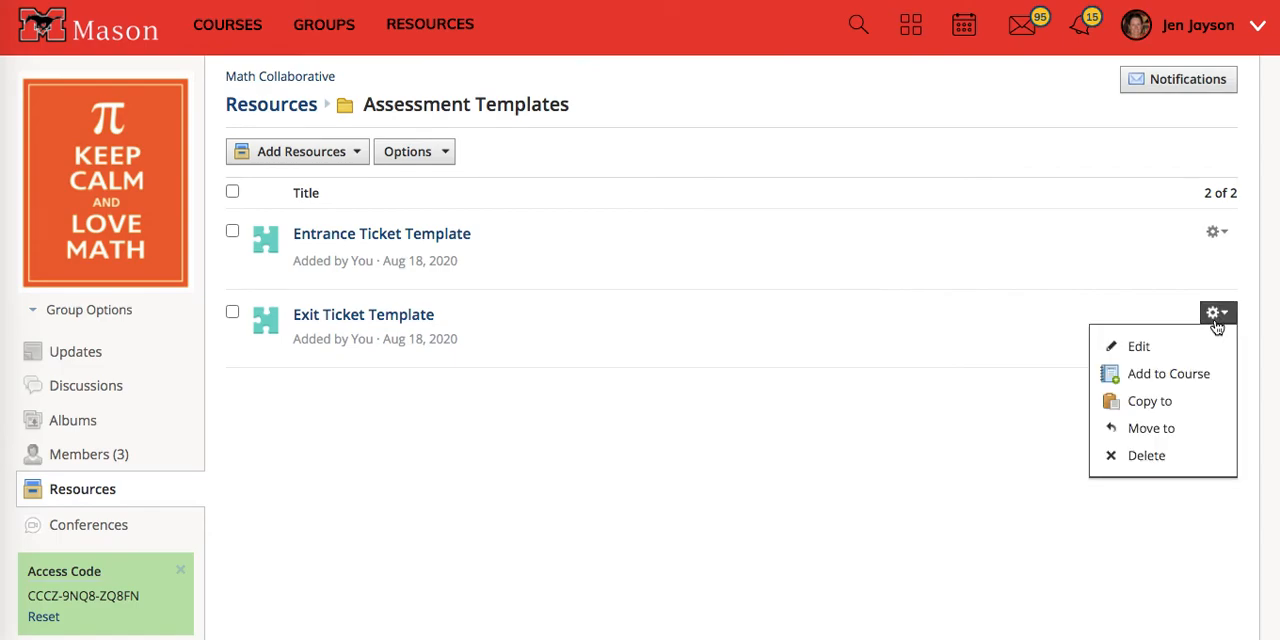
- Rename Exit Ticket Template to 'Formative Assessment Template' via Edit
{"action": "left_click", "coordinate": [1138, 346]}
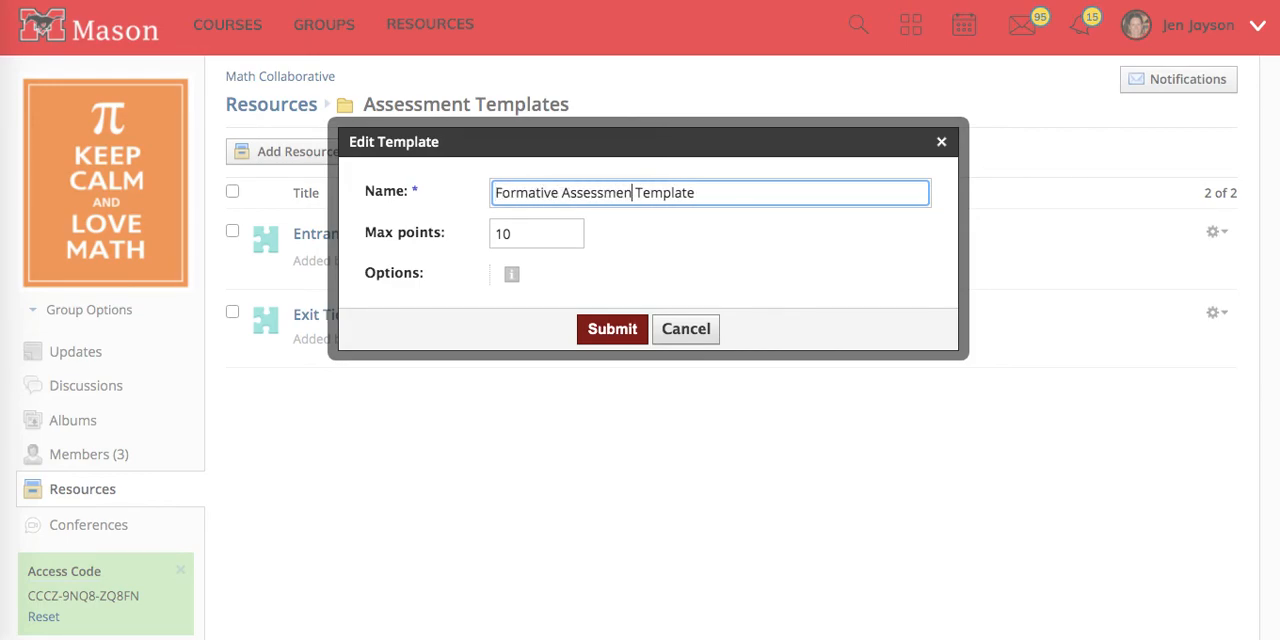
{"action": "left_click", "coordinate": [611, 329]}
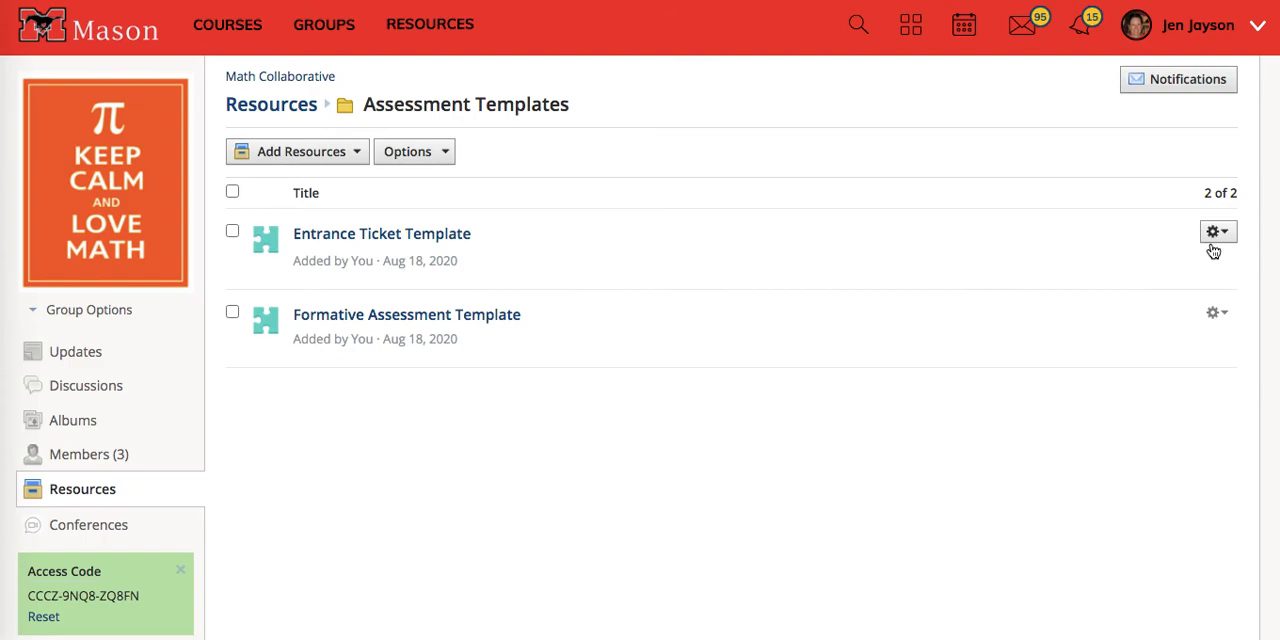
{"action": "mouse_move", "coordinate": [1148, 276]}
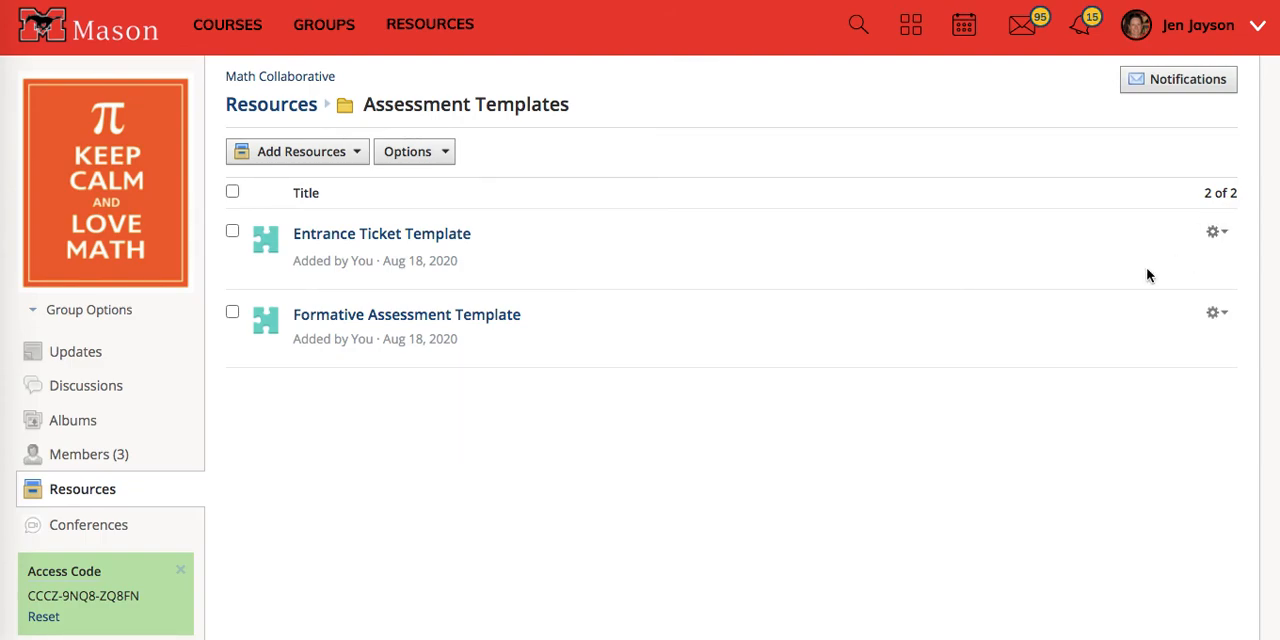
{"action": "mouse_move", "coordinate": [1213, 312]}
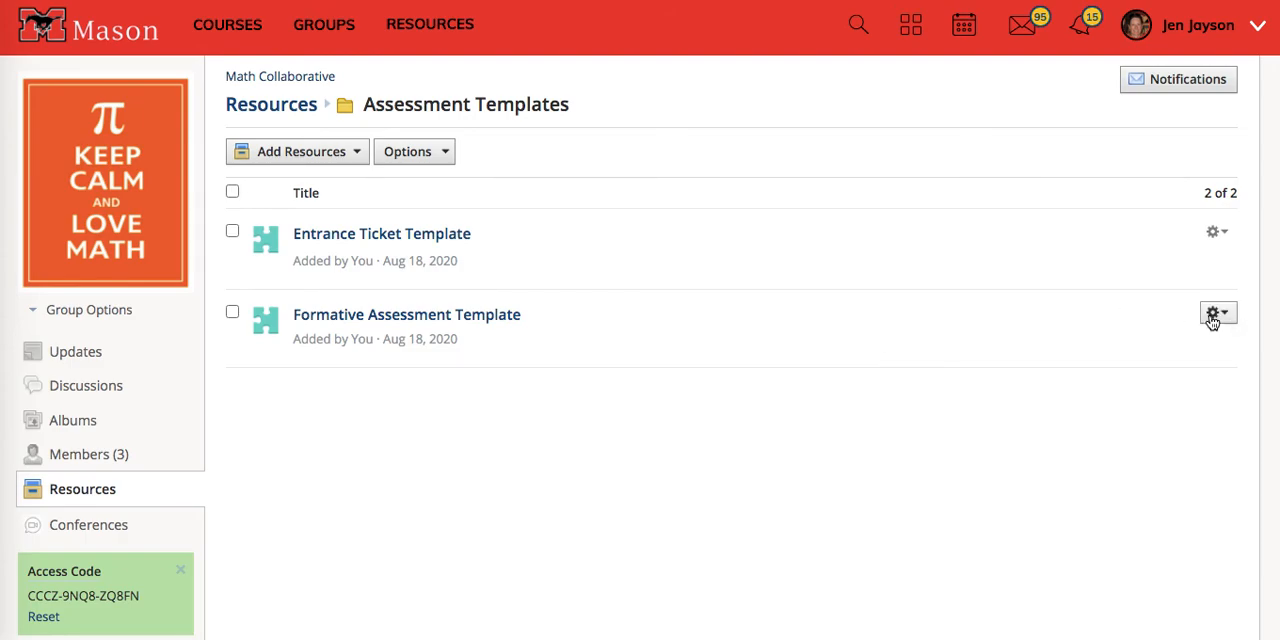
- Copy Formative Assessment Template into the 'Unit 6: Polynomials and Quadratics' folder
{"action": "left_click", "coordinate": [1214, 312]}
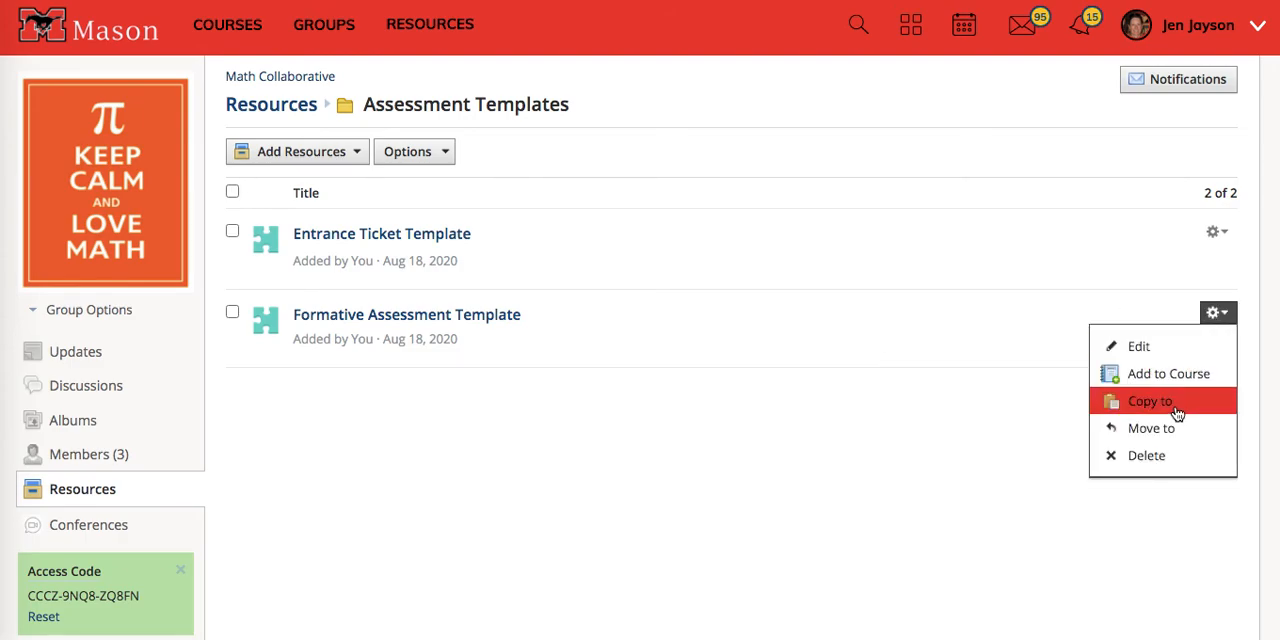
{"action": "left_click", "coordinate": [1149, 401]}
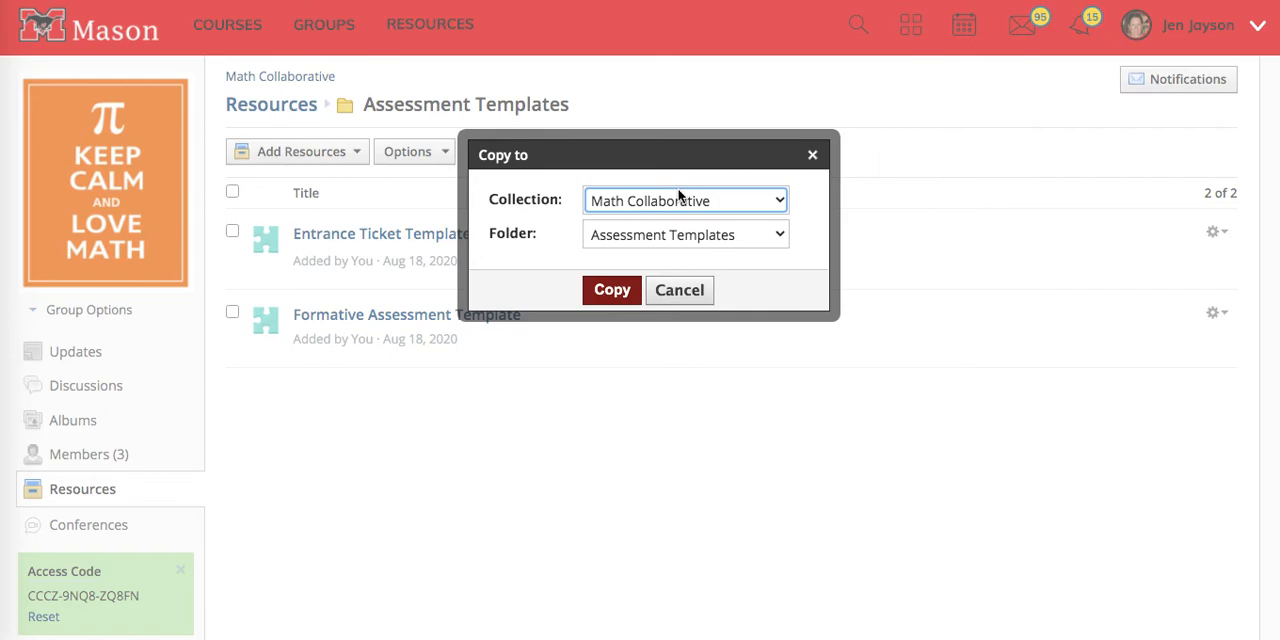
{"action": "left_click", "coordinate": [685, 234]}
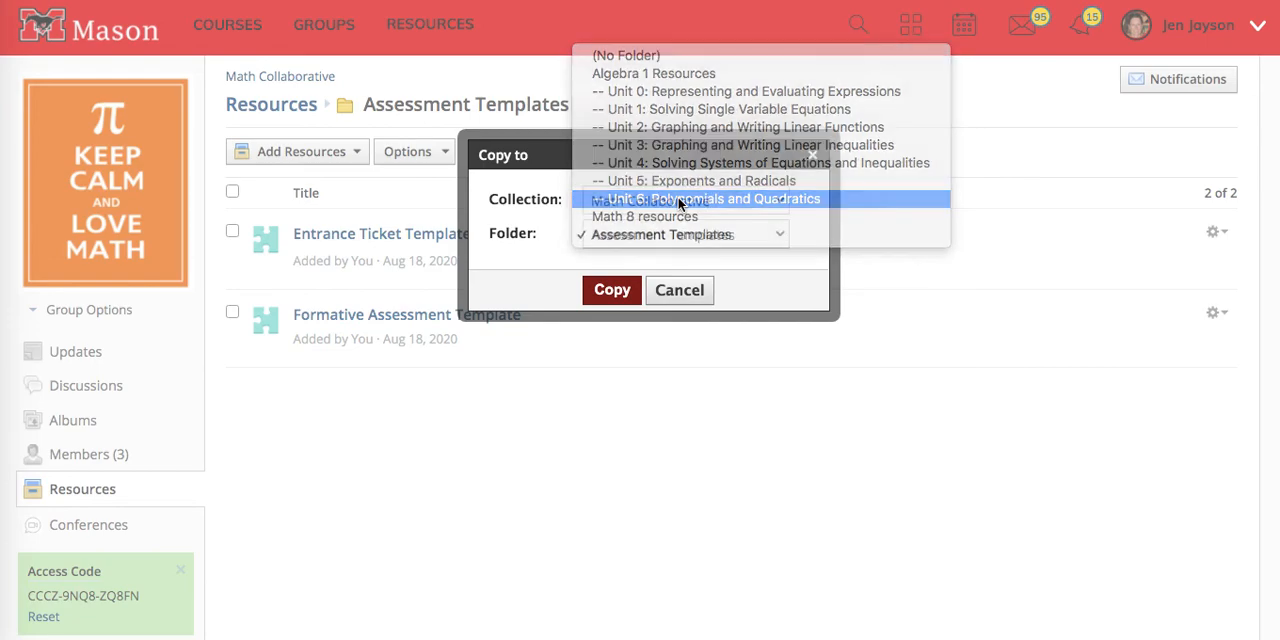
{"action": "left_click", "coordinate": [707, 198]}
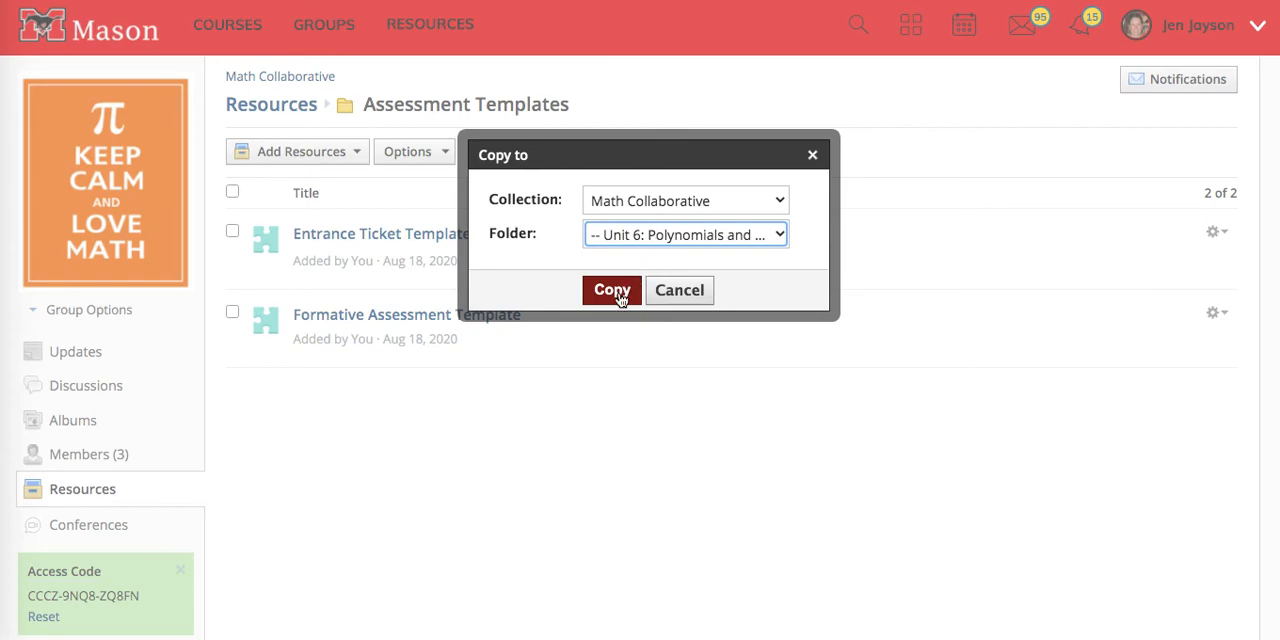
{"action": "left_click", "coordinate": [611, 290]}
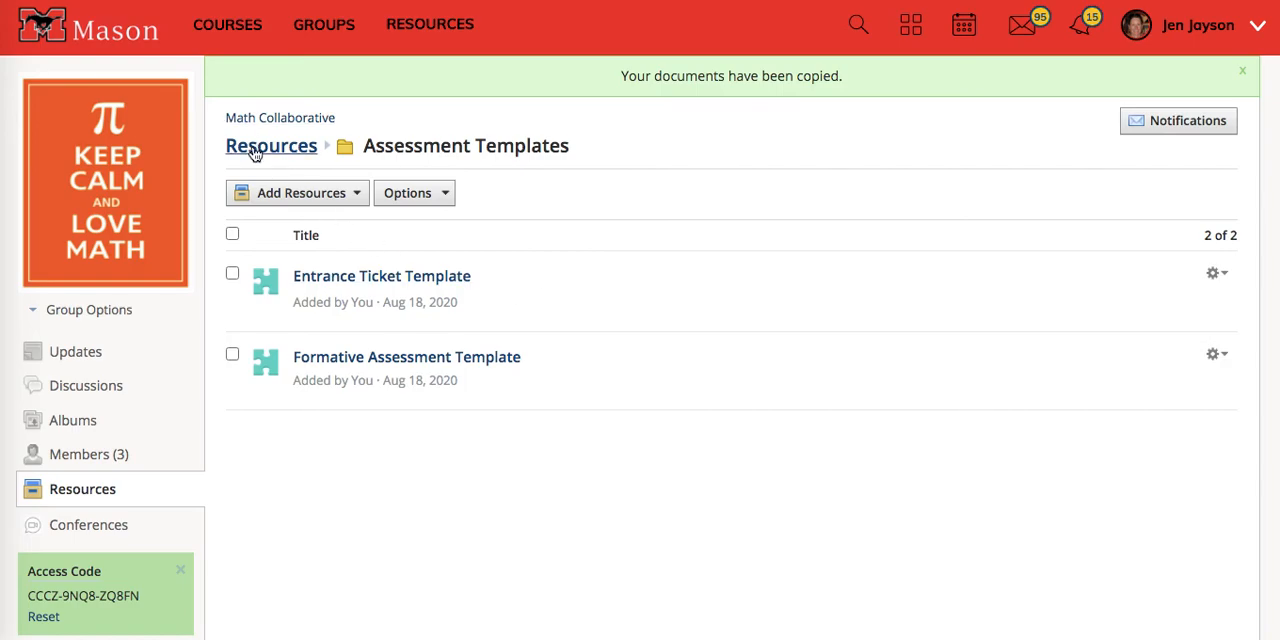
- Navigate from Resources to the Unit 6 folder and open the copied template's actions
{"action": "left_click", "coordinate": [270, 145]}
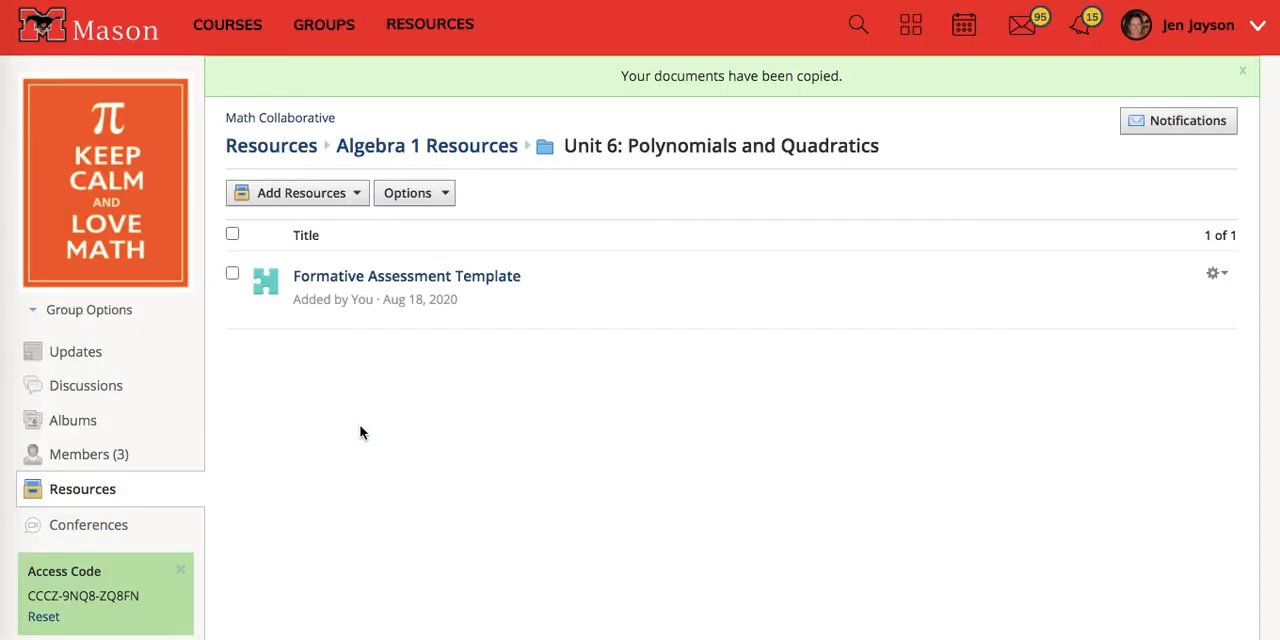
{"action": "left_click", "coordinate": [1242, 70]}
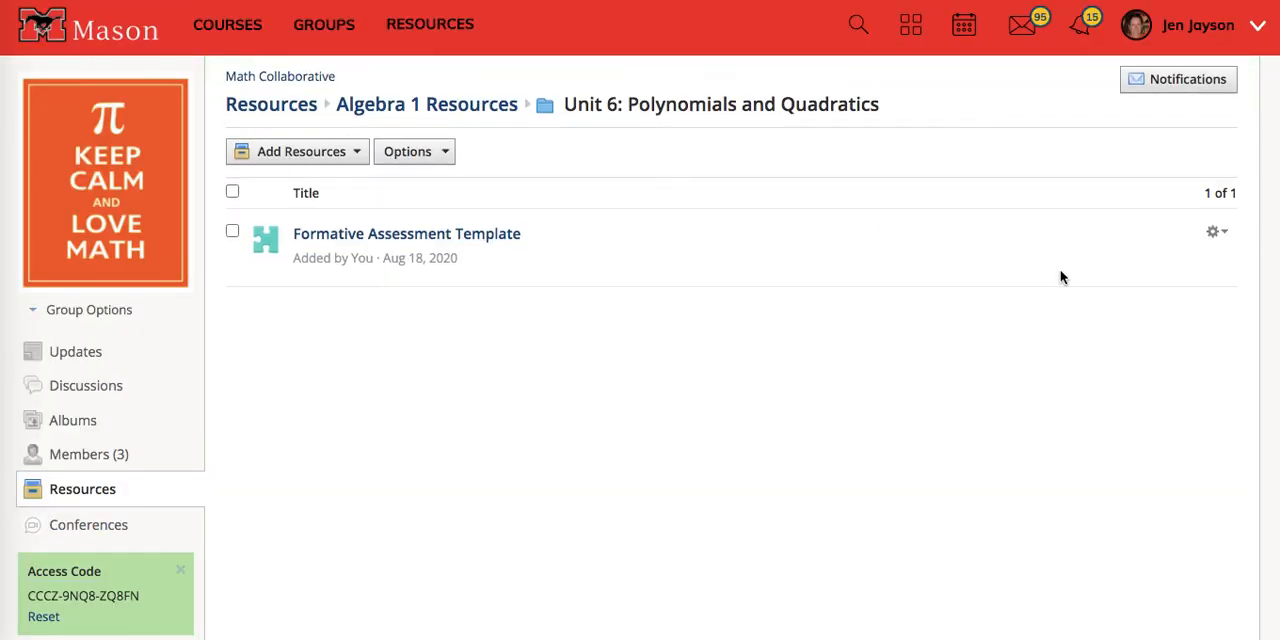
{"action": "left_click", "coordinate": [1213, 231]}
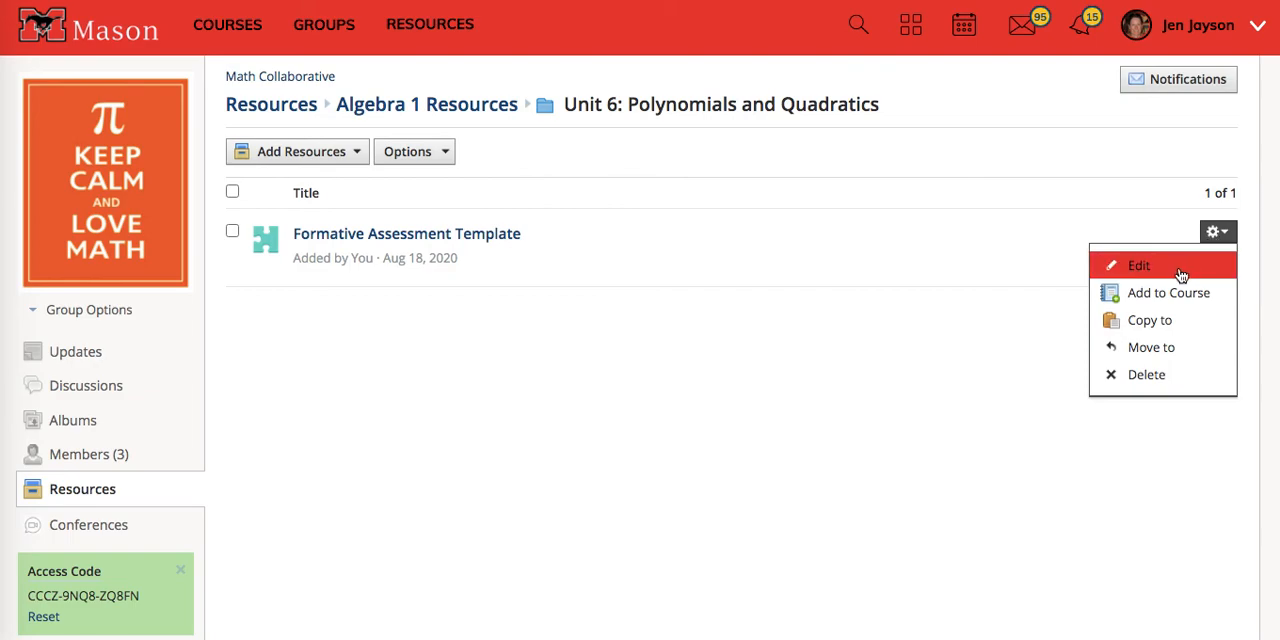
- Rename the Unit 6 copy 'U6: Formative Assessment #1' with max points 100
{"action": "left_click", "coordinate": [1139, 265]}
{"action": "type", "text": "Formative Assessment #"}
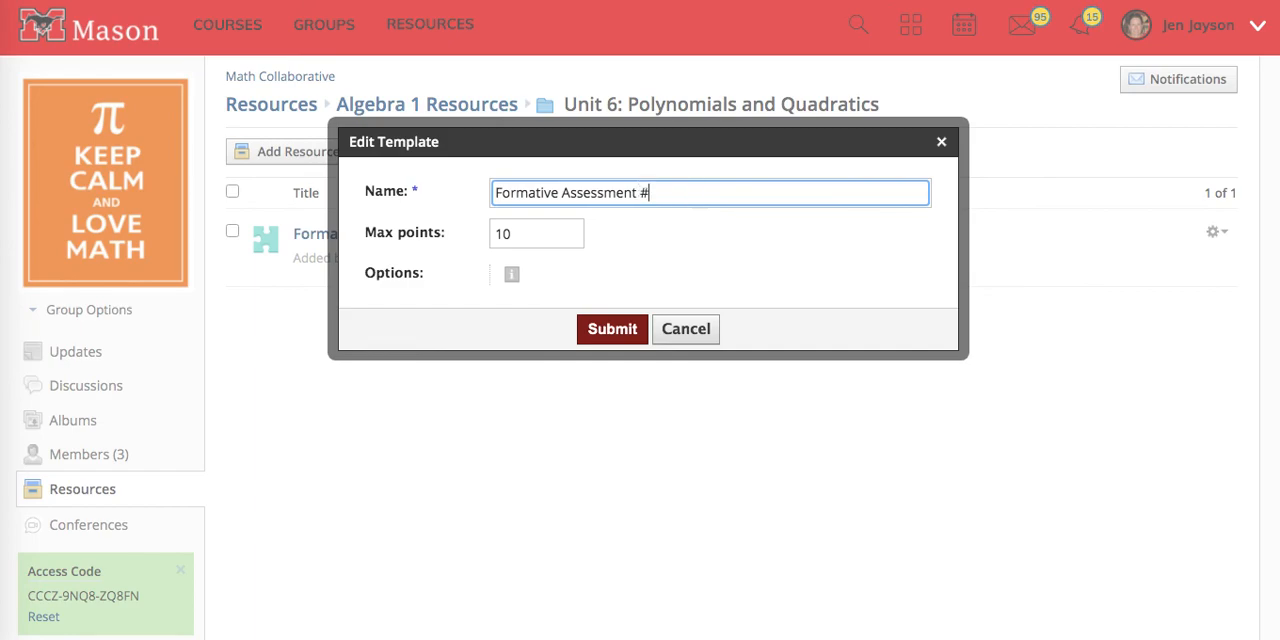
{"action": "type", "text": "1"}
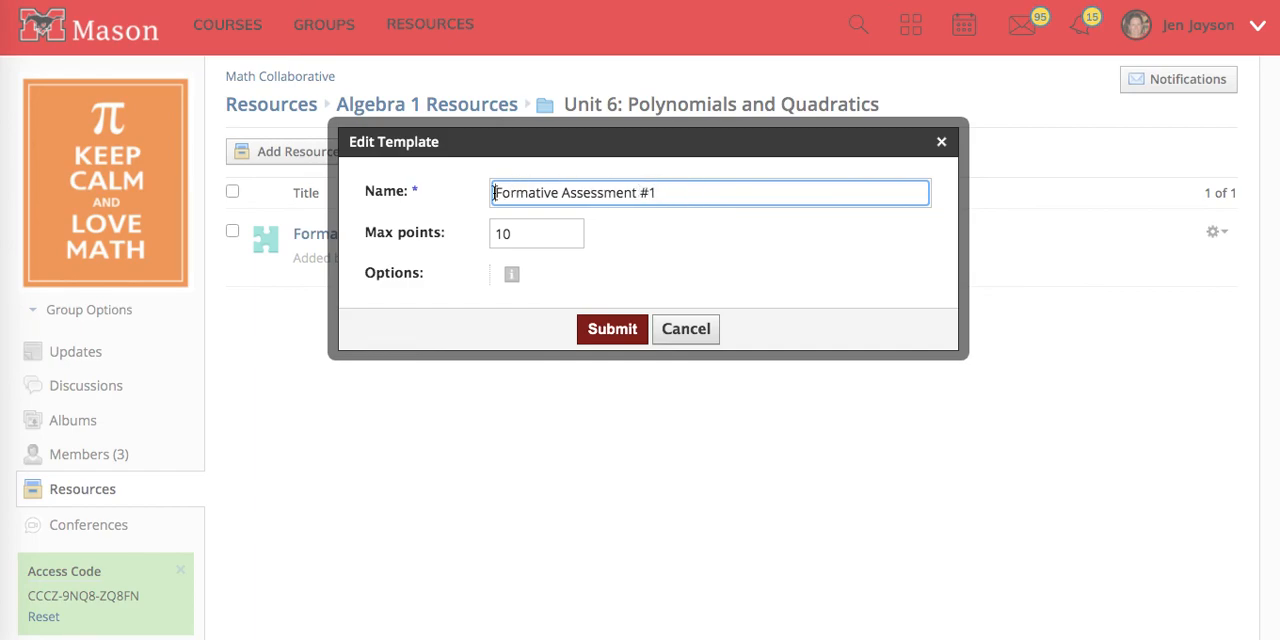
{"action": "type", "text": "U6:"}
{"action": "left_click", "coordinate": [536, 233]}
{"action": "type", "text": "0"}
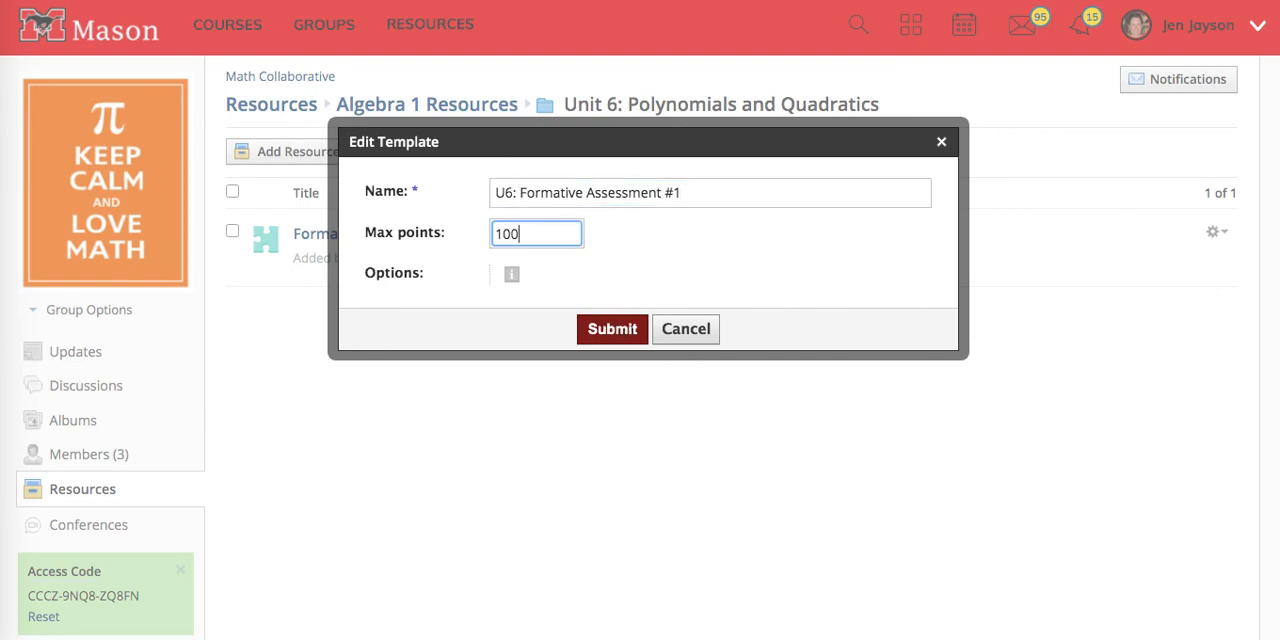
{"action": "left_click", "coordinate": [611, 329]}
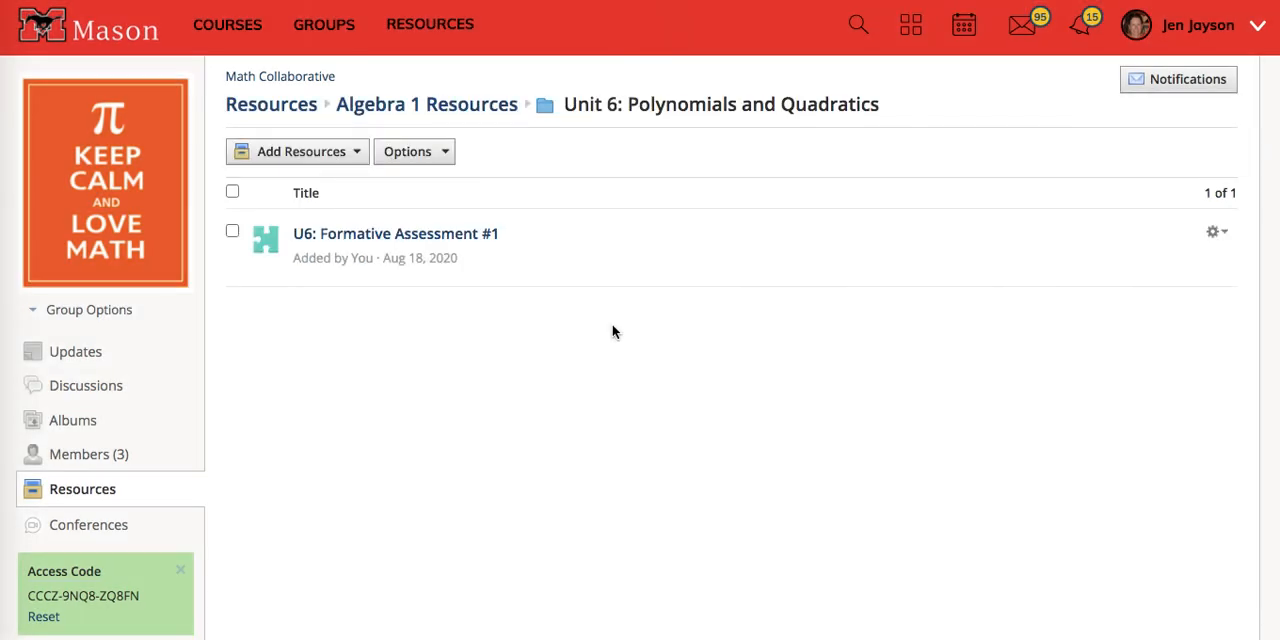